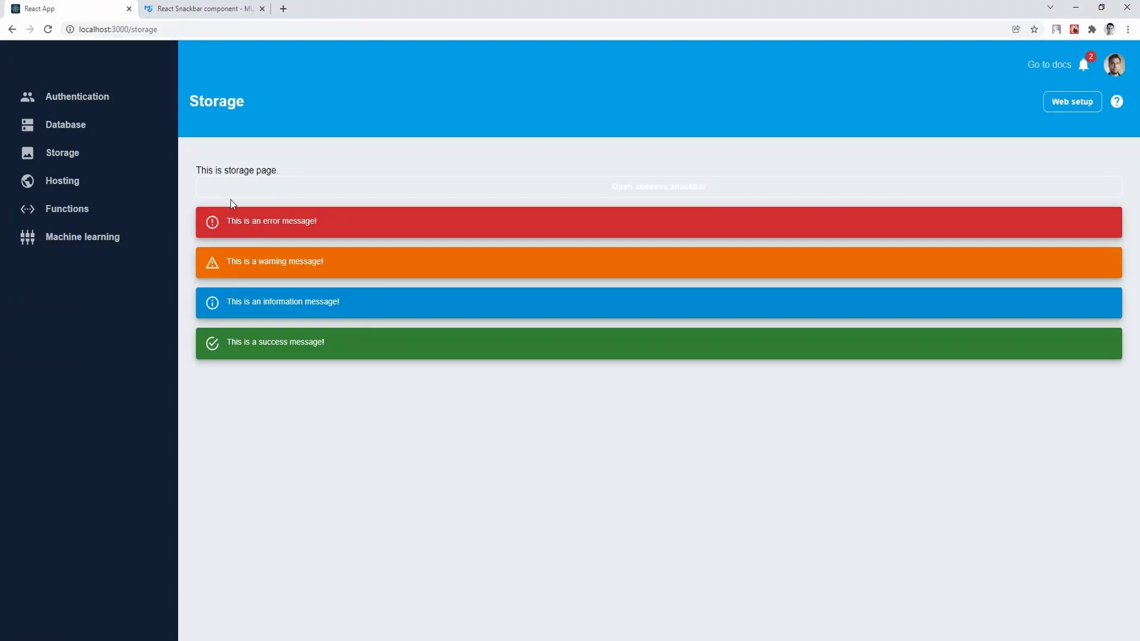
# Trigger the success snackbar from its button on the Storage page.
pyautogui.click(658, 186)
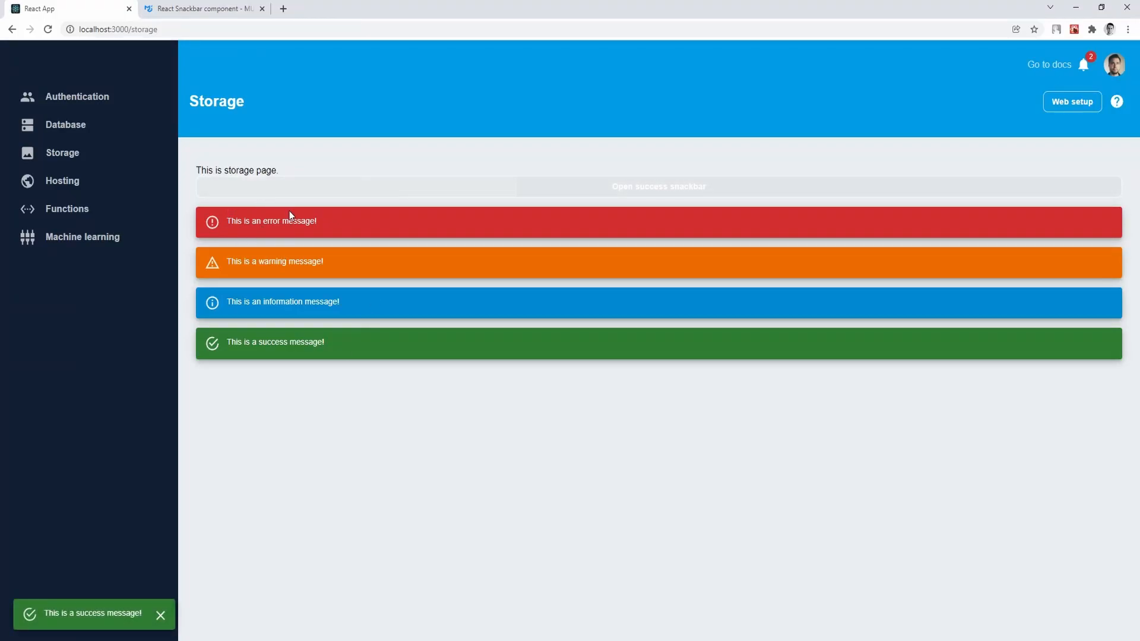
pyautogui.moveTo(684, 188)
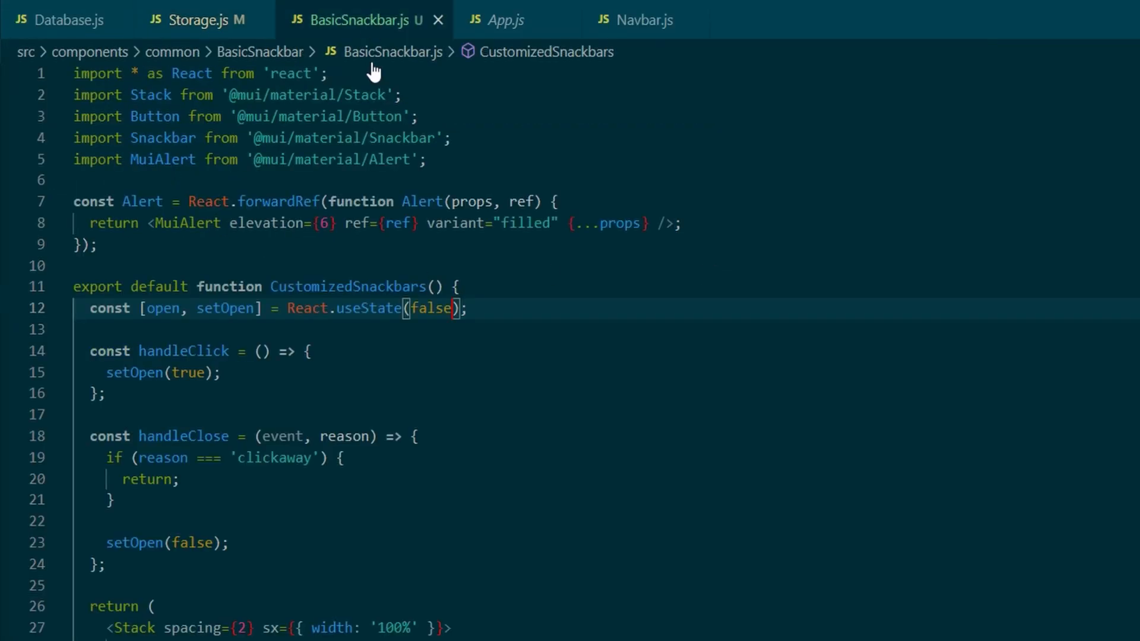
pyautogui.scroll(-3)
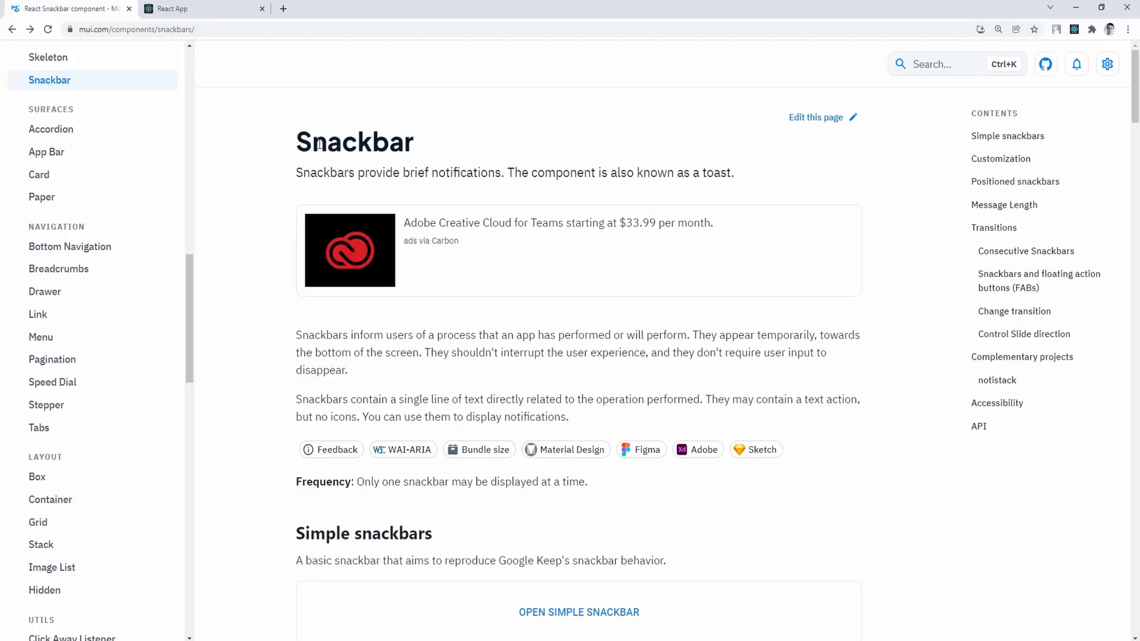
pyautogui.moveTo(533, 252)
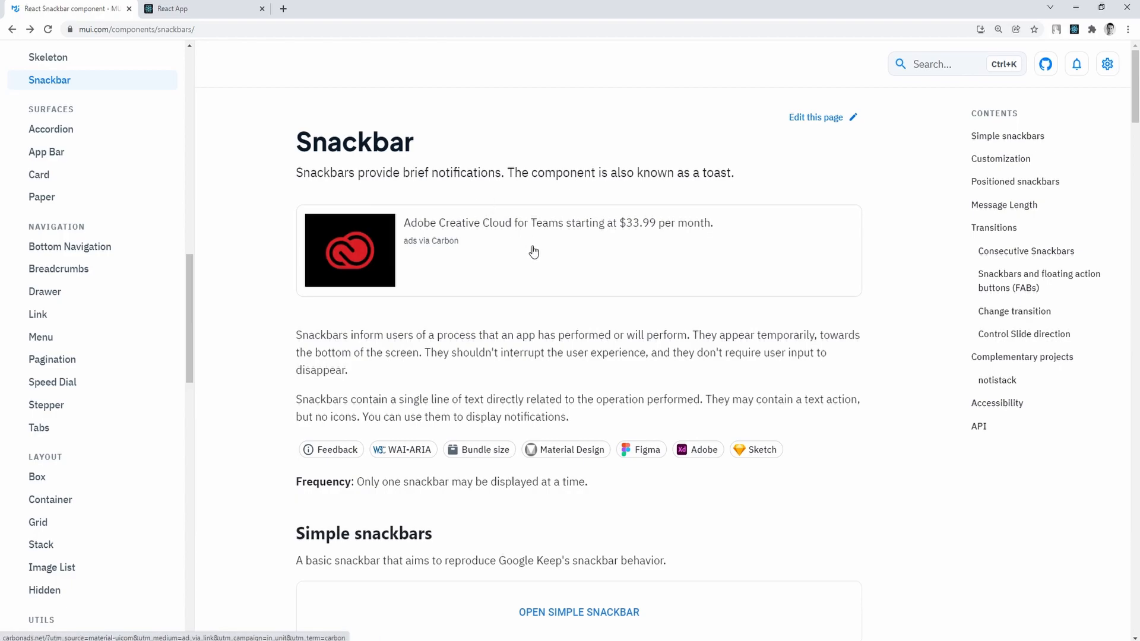
# Try the simple 'Note archived' snackbar demo, dismiss it, and read on through the guide.
pyautogui.scroll(-3)
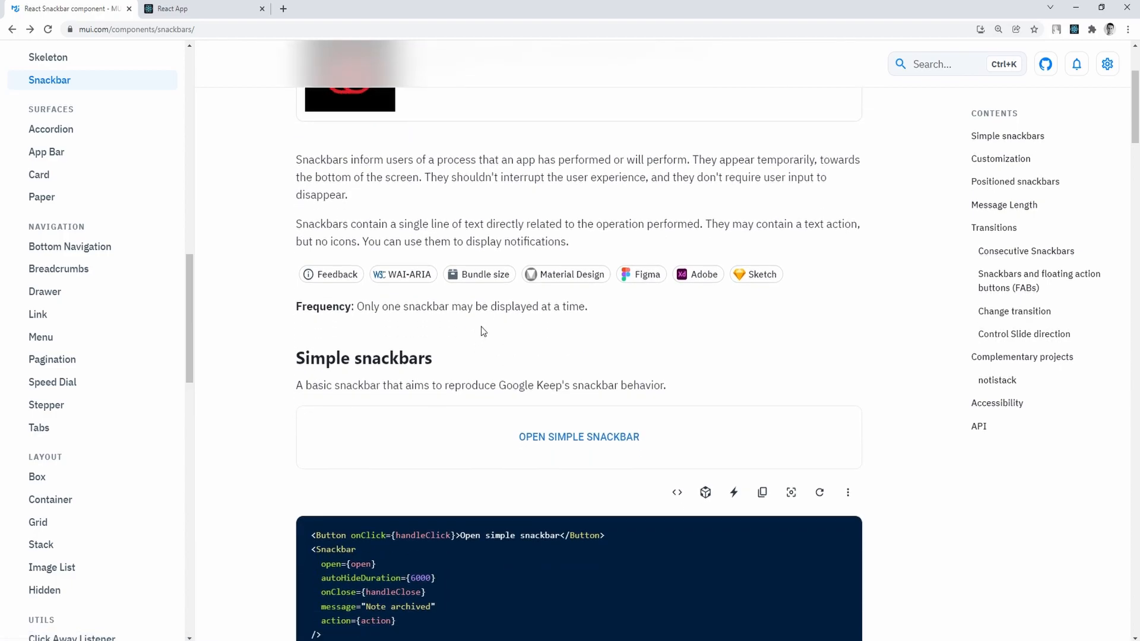
pyautogui.click(579, 438)
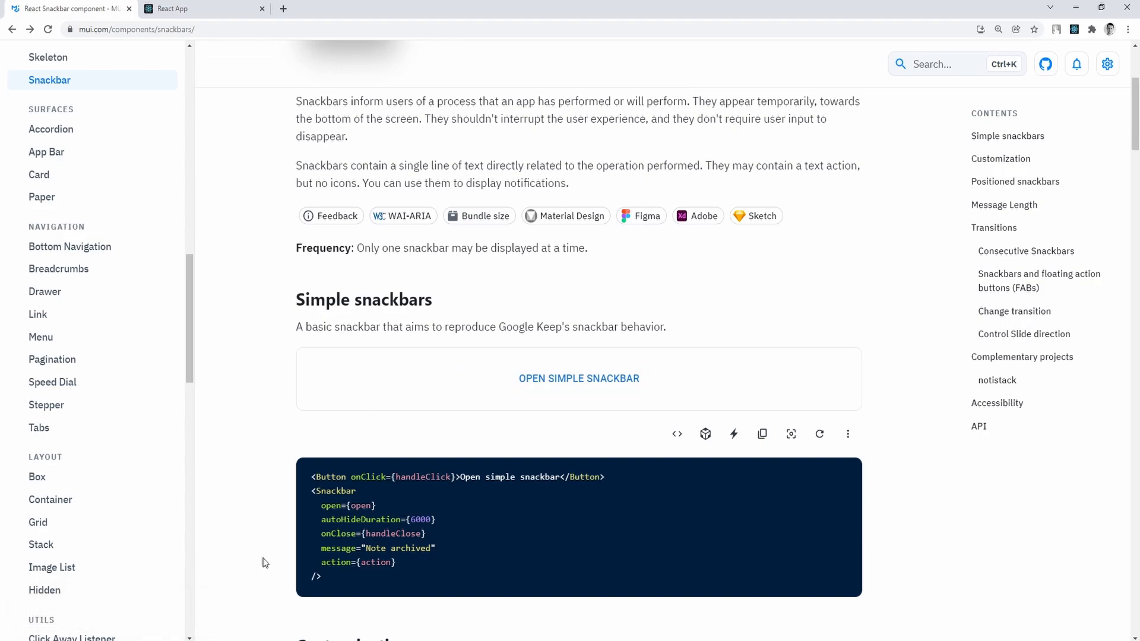
pyautogui.click(579, 379)
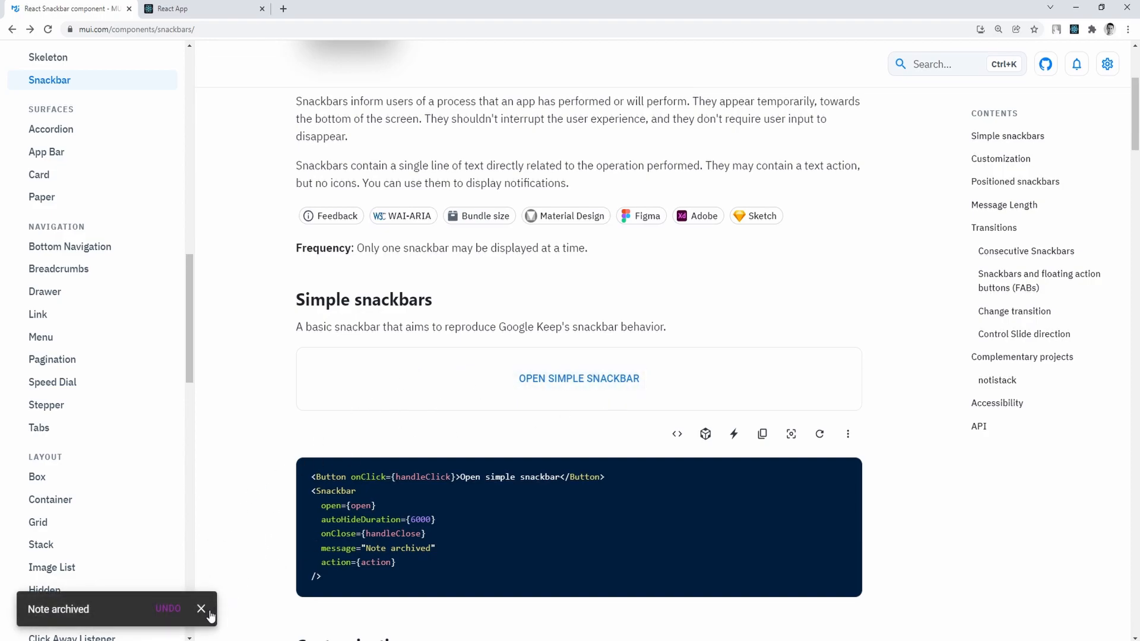
pyautogui.scroll(-3)
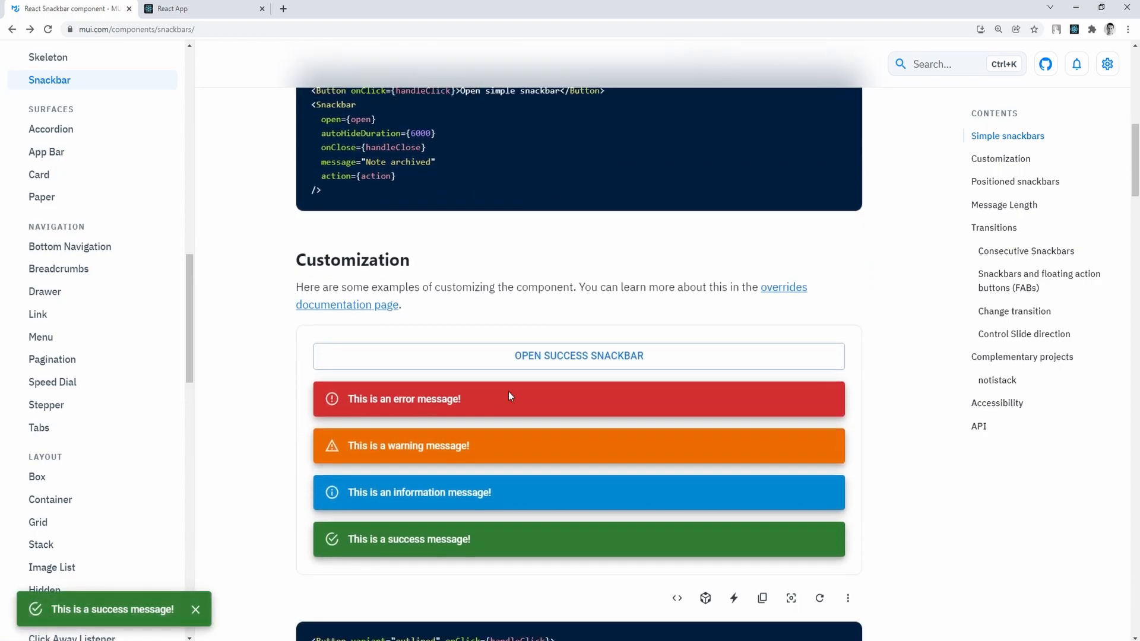
pyautogui.scroll(-3)
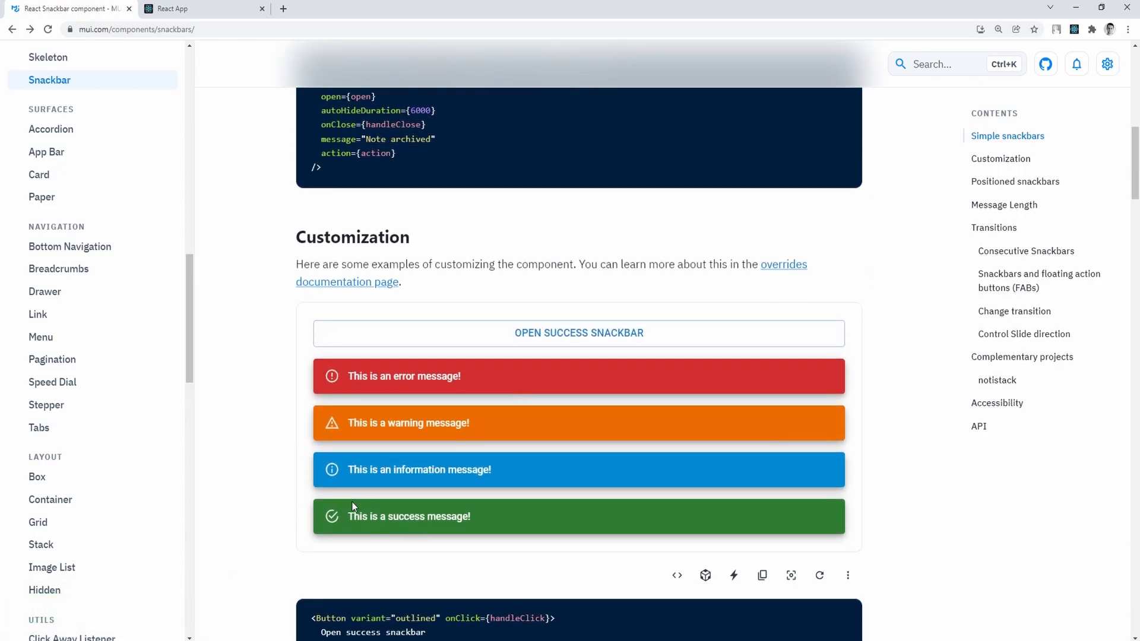
pyautogui.scroll(-3)
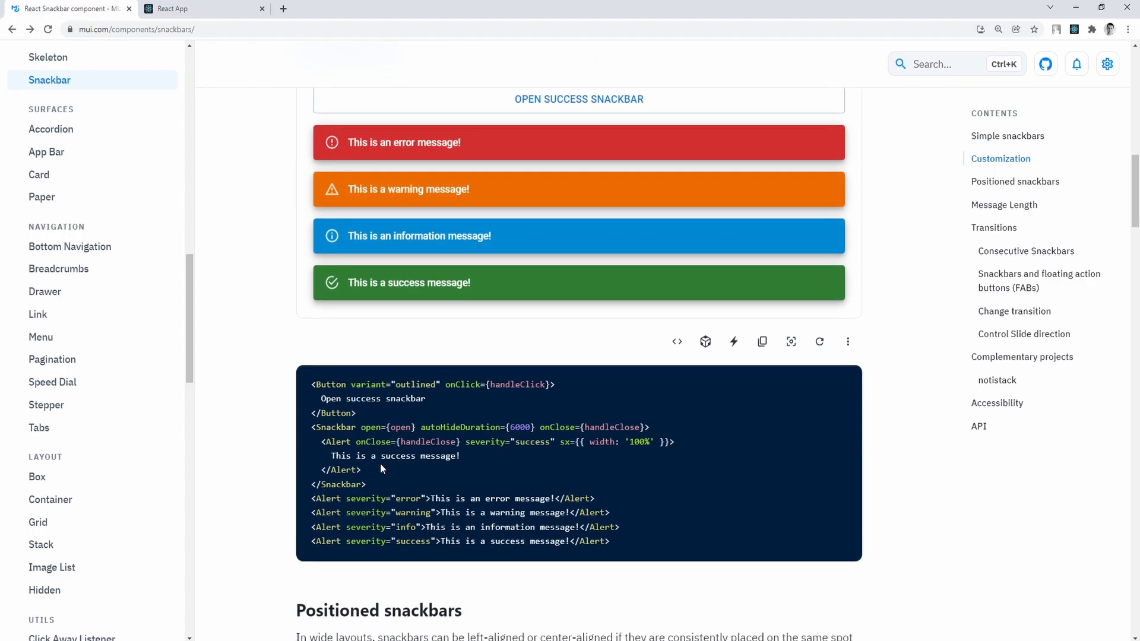
pyautogui.scroll(-3)
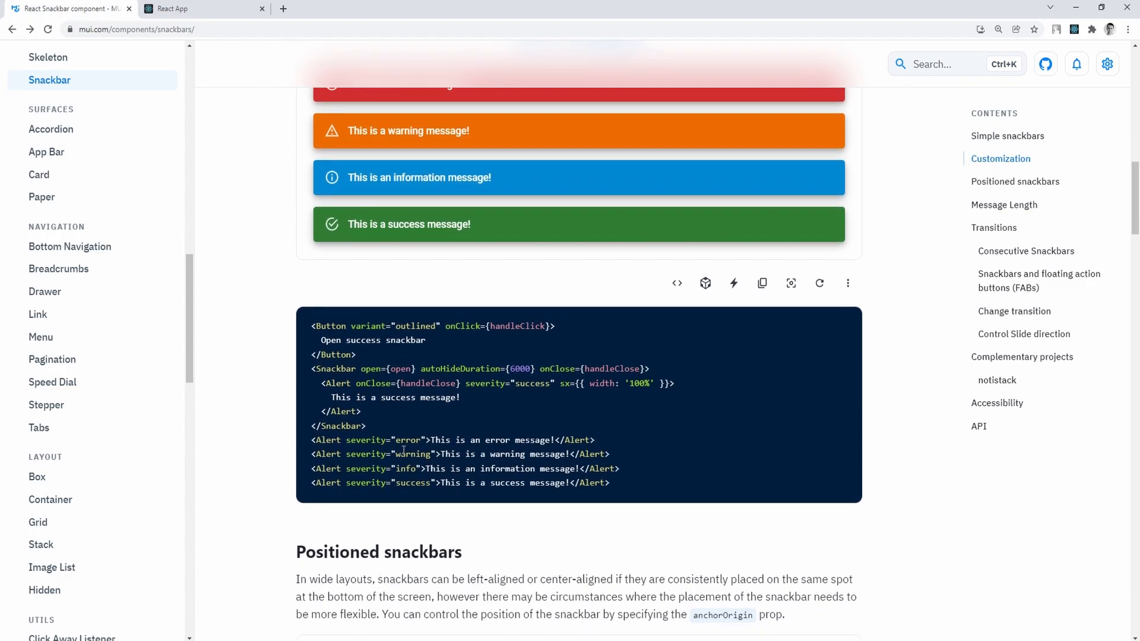
pyautogui.scroll(-3)
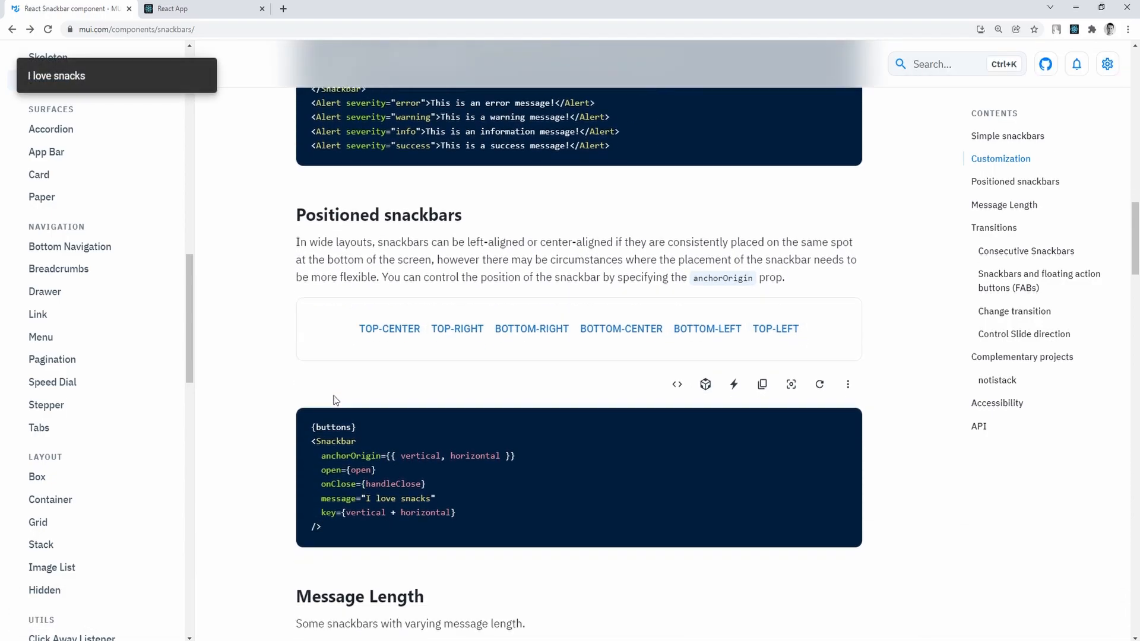
# Read down to the transitions section and preview the fade transition snackbar.
pyautogui.scroll(-3)
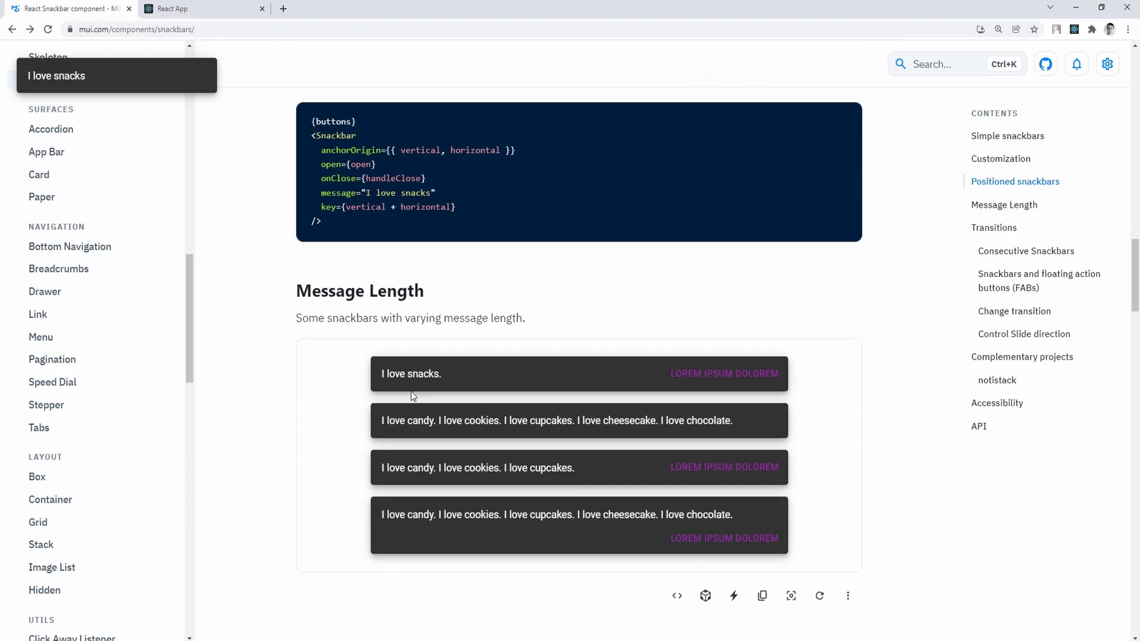
pyautogui.scroll(-3)
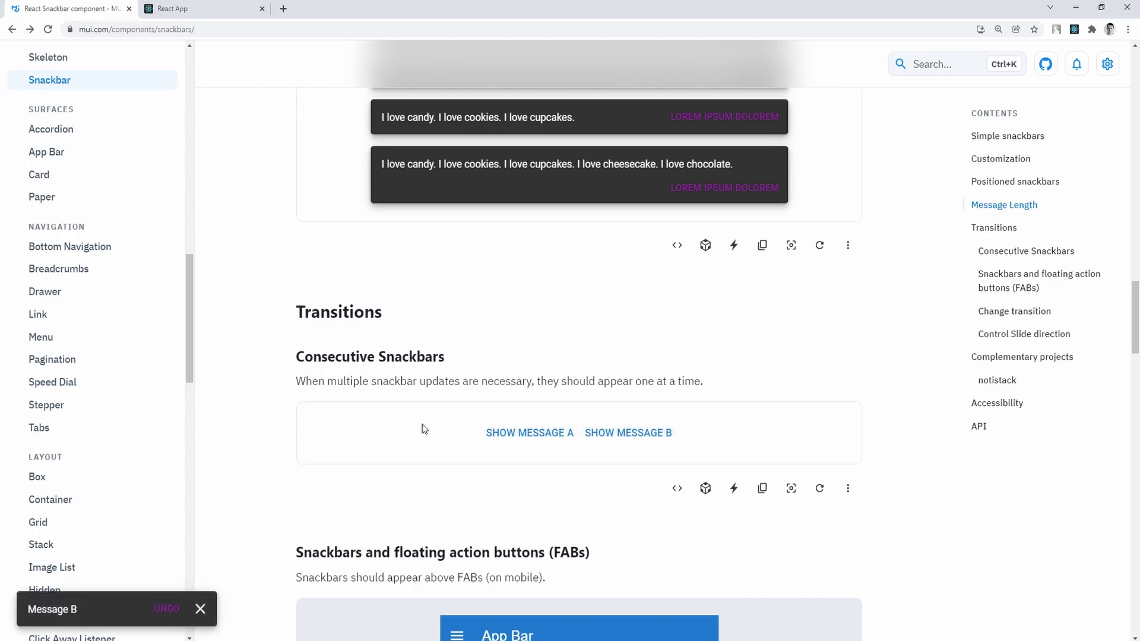
pyautogui.scroll(-3)
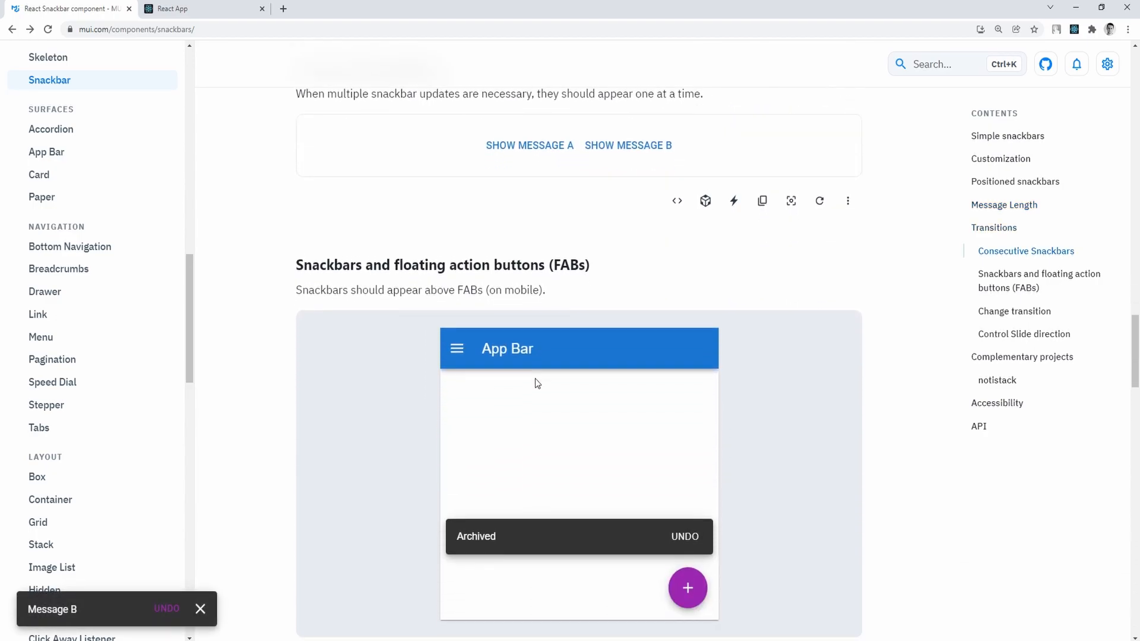
pyautogui.scroll(-3)
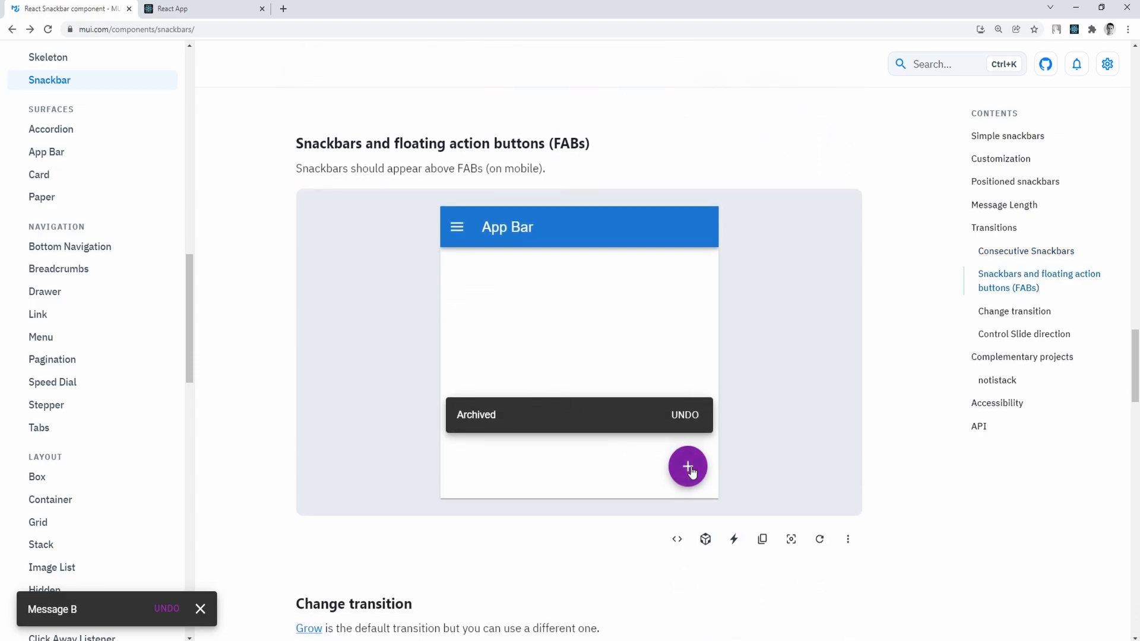
pyautogui.scroll(-3)
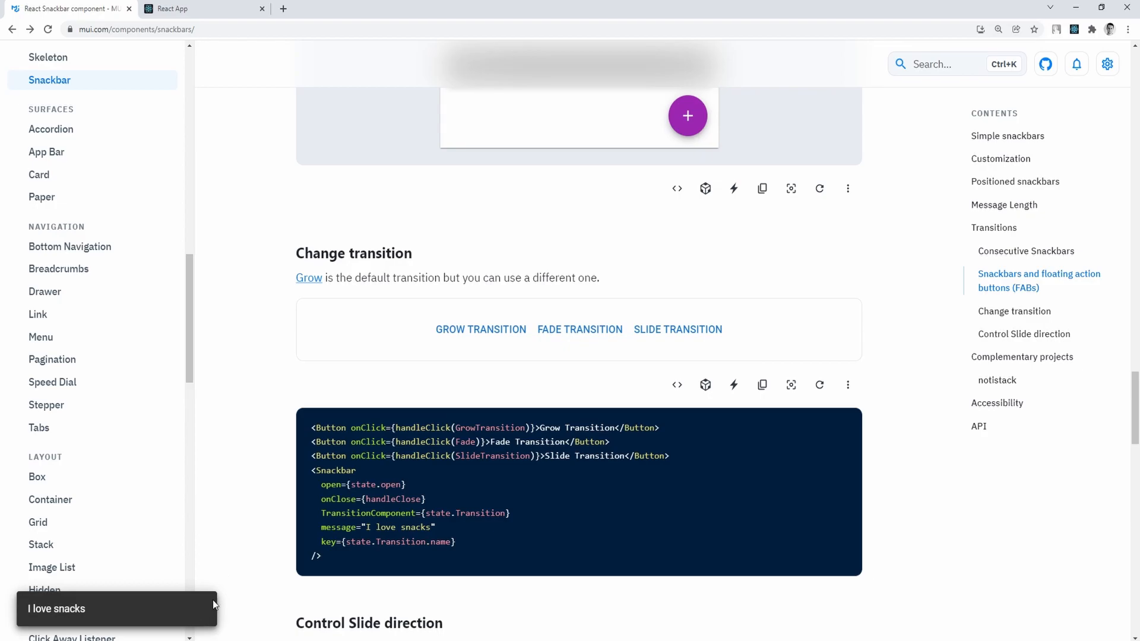
pyautogui.click(678, 330)
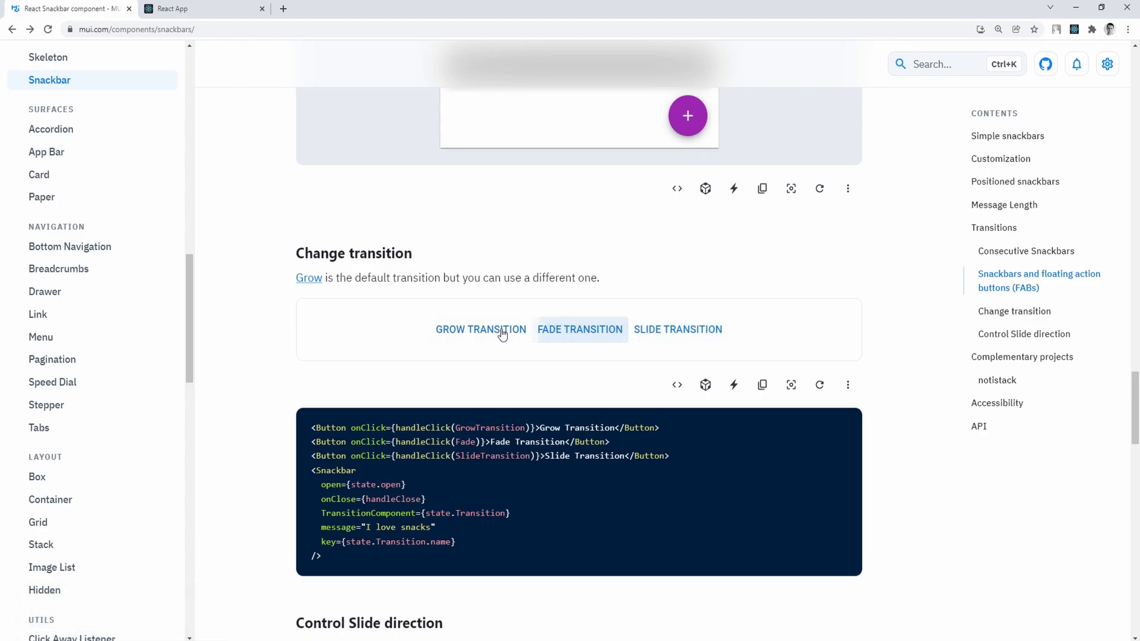
pyautogui.scroll(-3)
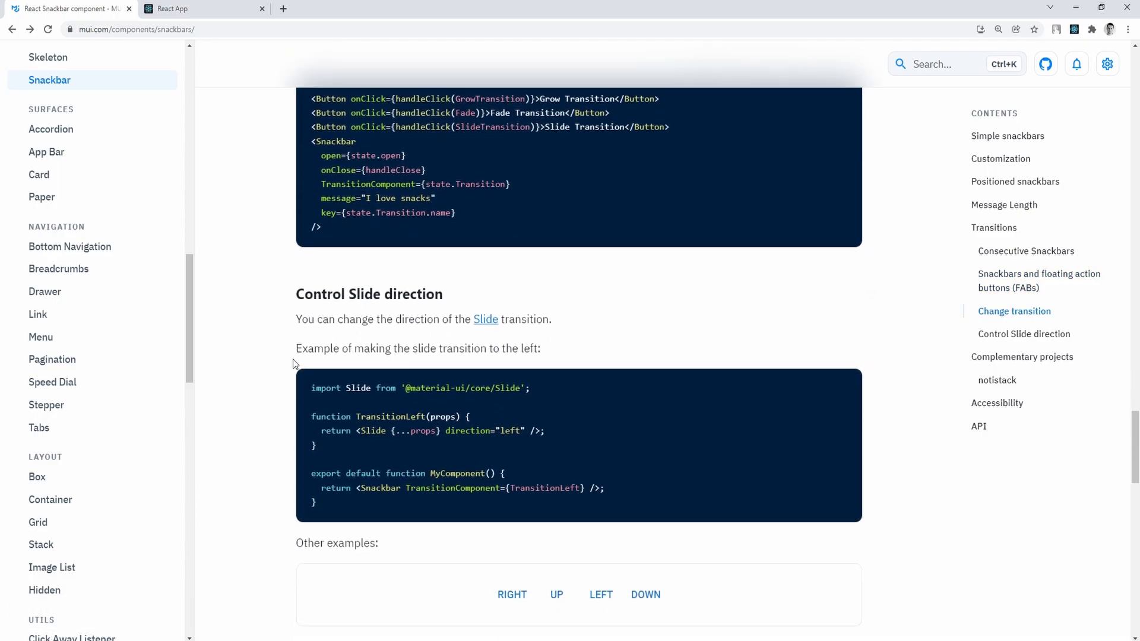
# Preview the slide-left and slide-down snackbars and the stacked notistack demo, reaching the API section.
pyautogui.click(601, 456)
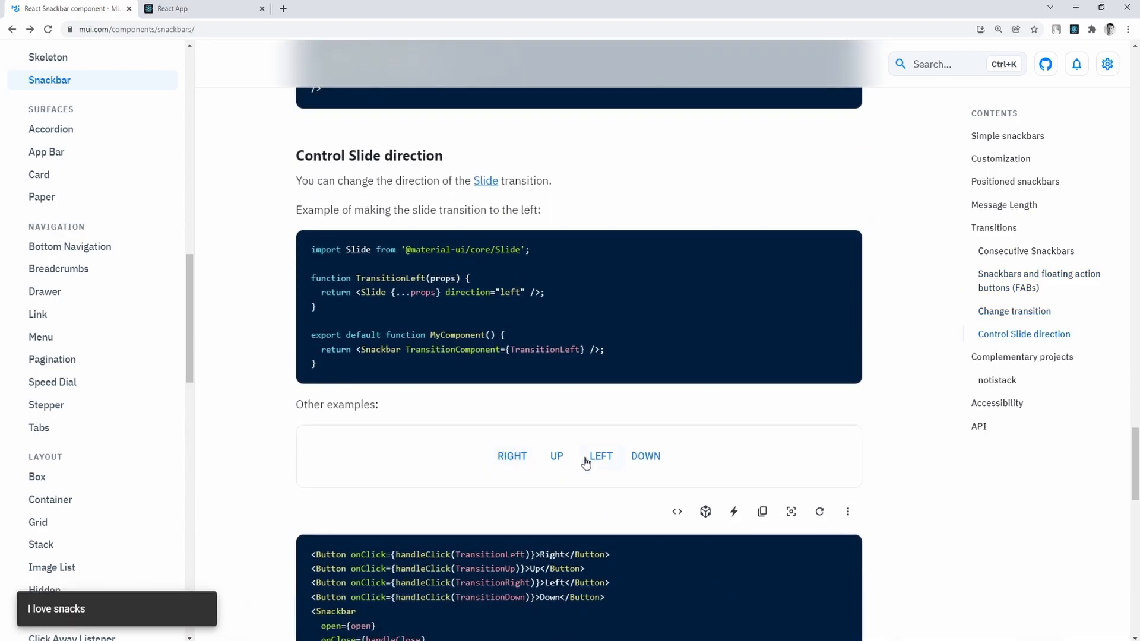
pyautogui.click(646, 456)
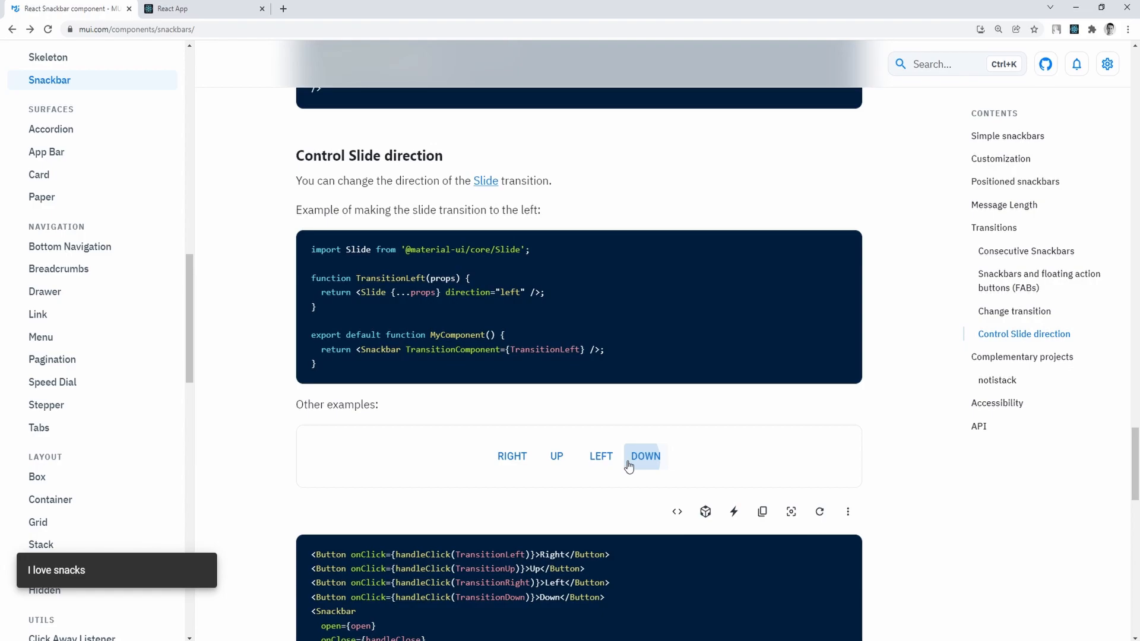
pyautogui.scroll(-3)
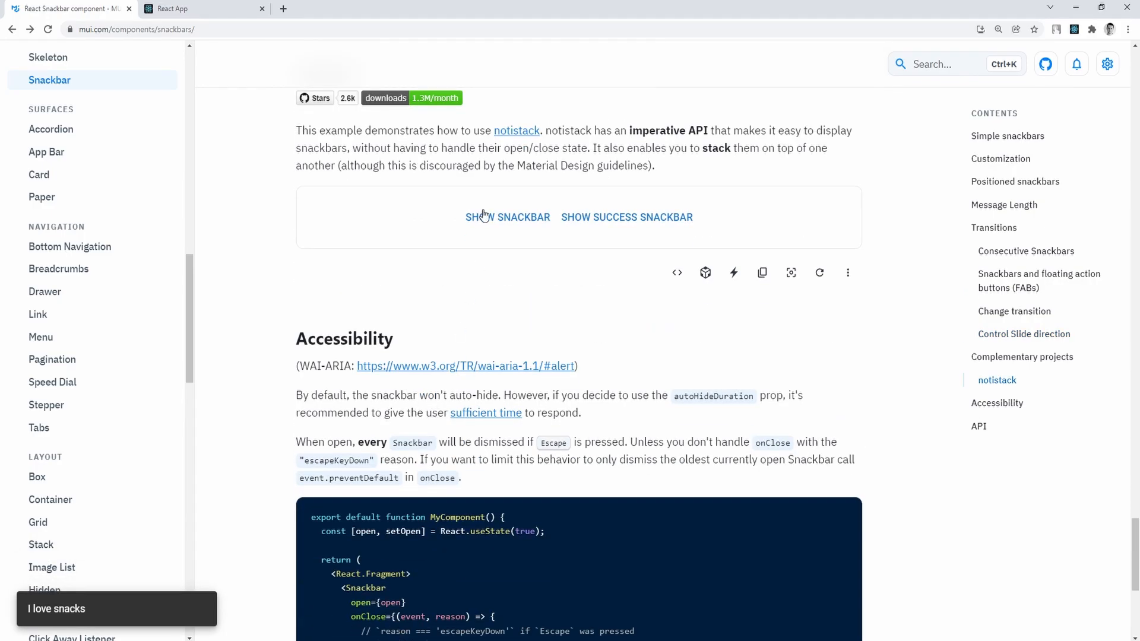
pyautogui.click(628, 218)
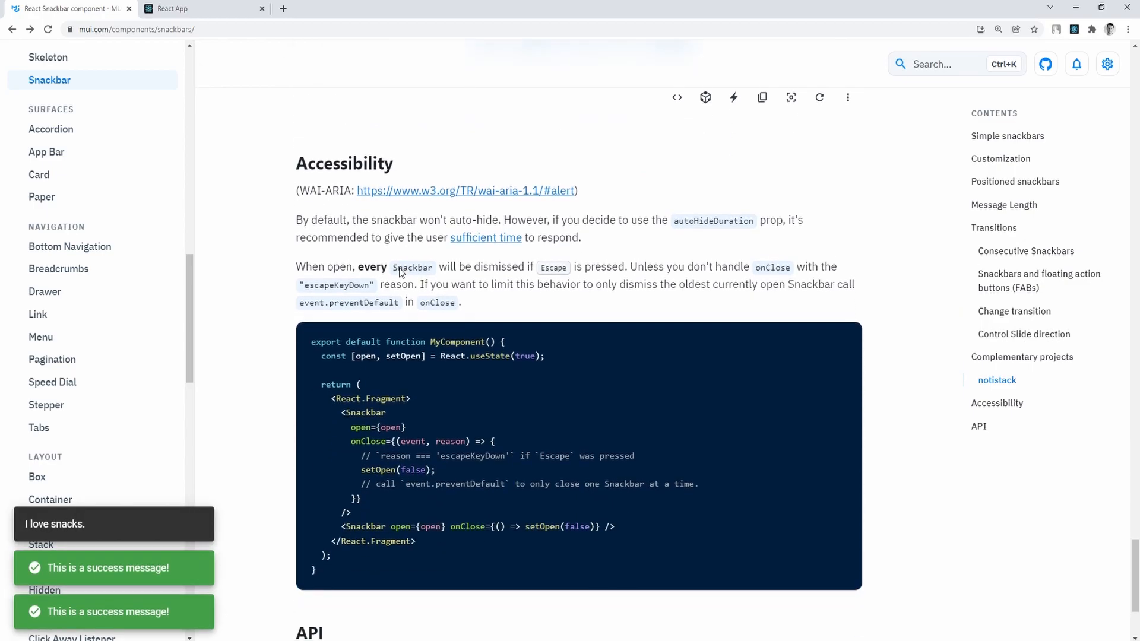
pyautogui.scroll(-3)
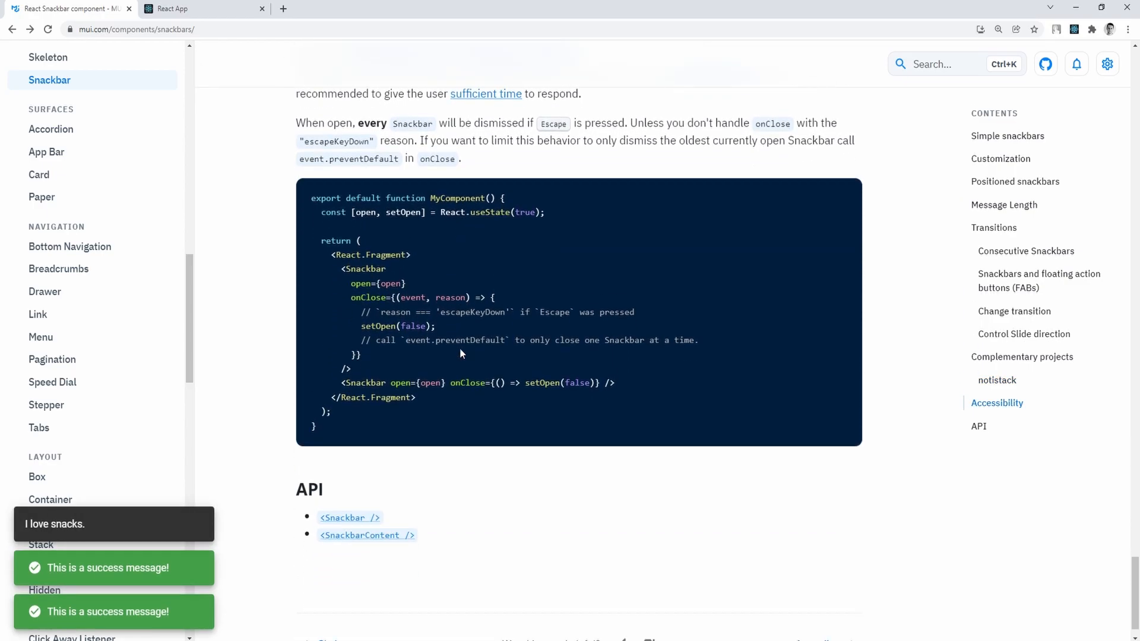
pyautogui.scroll(-3)
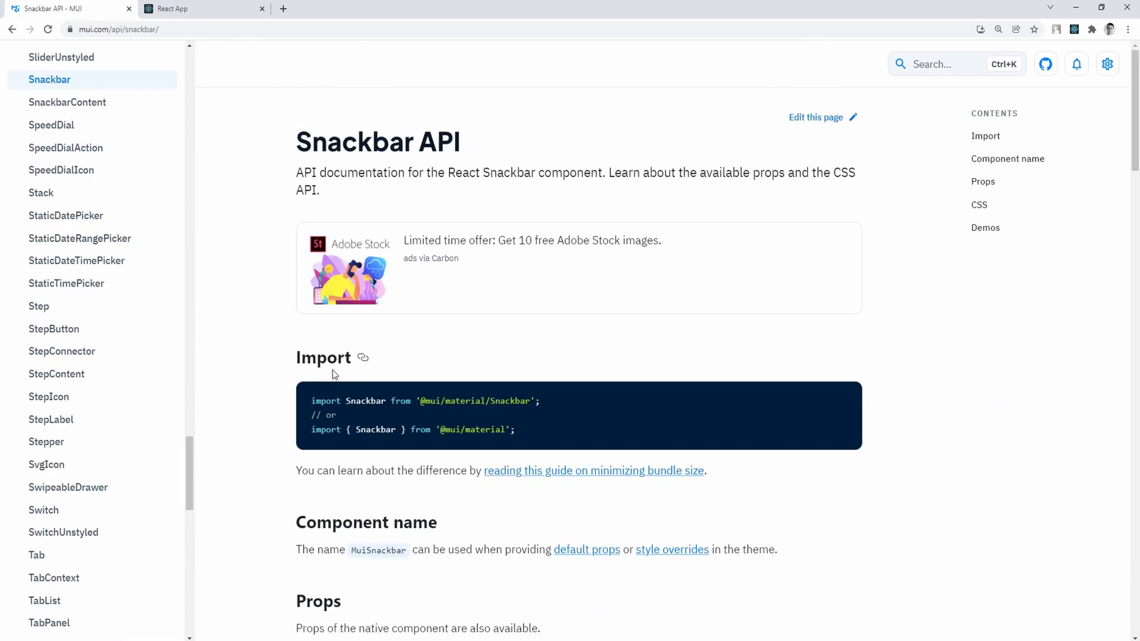
pyautogui.scroll(-3)
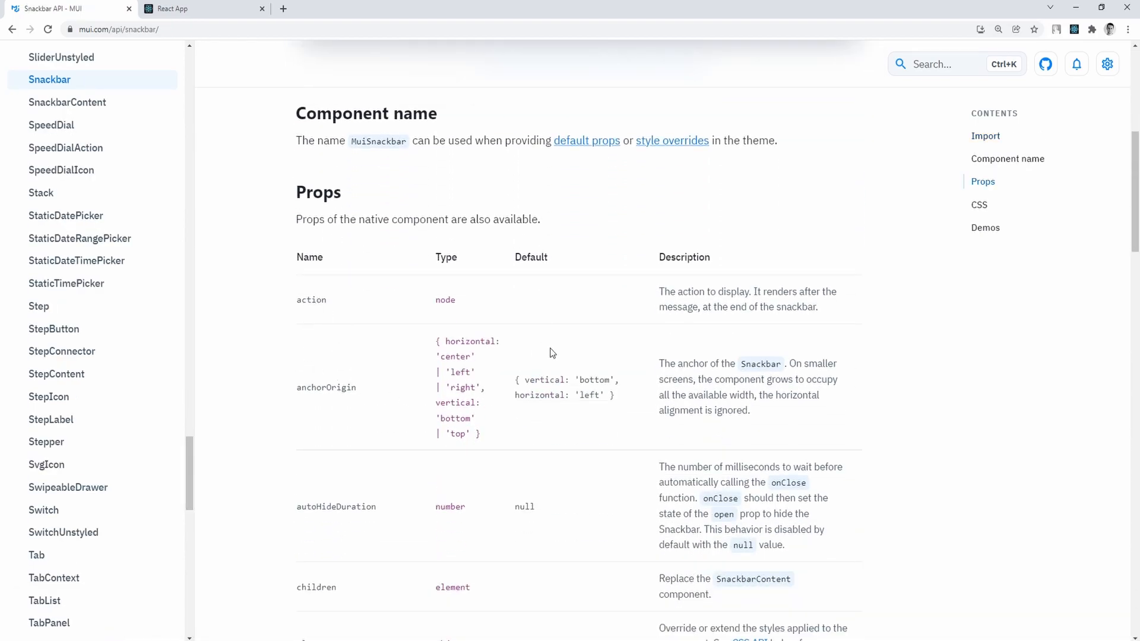
pyautogui.scroll(-3)
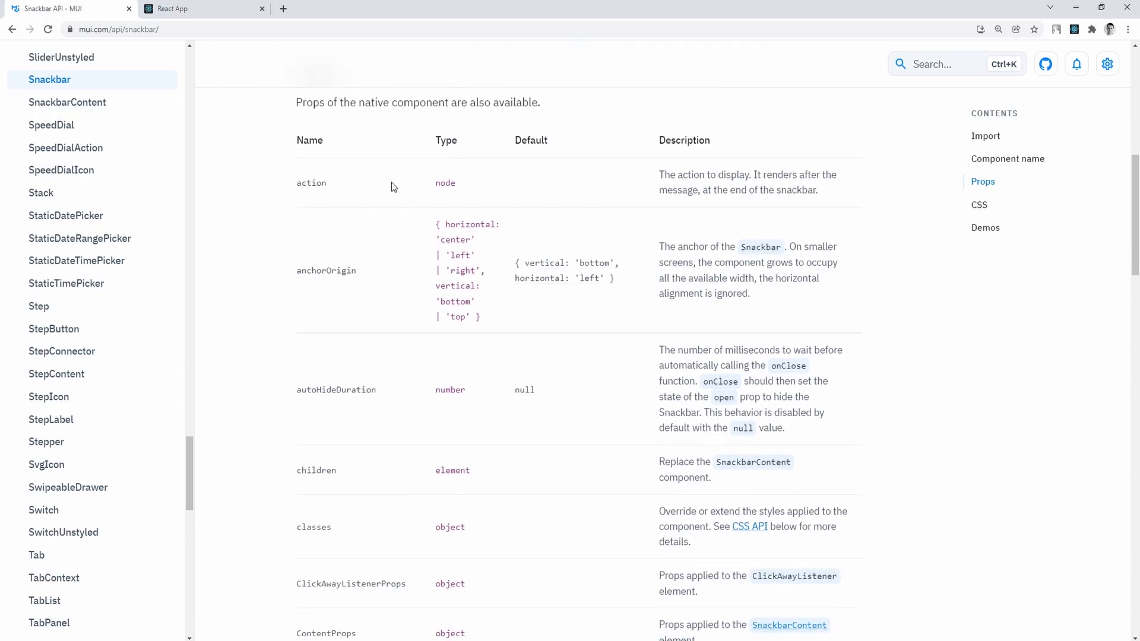
pyautogui.moveTo(331, 284)
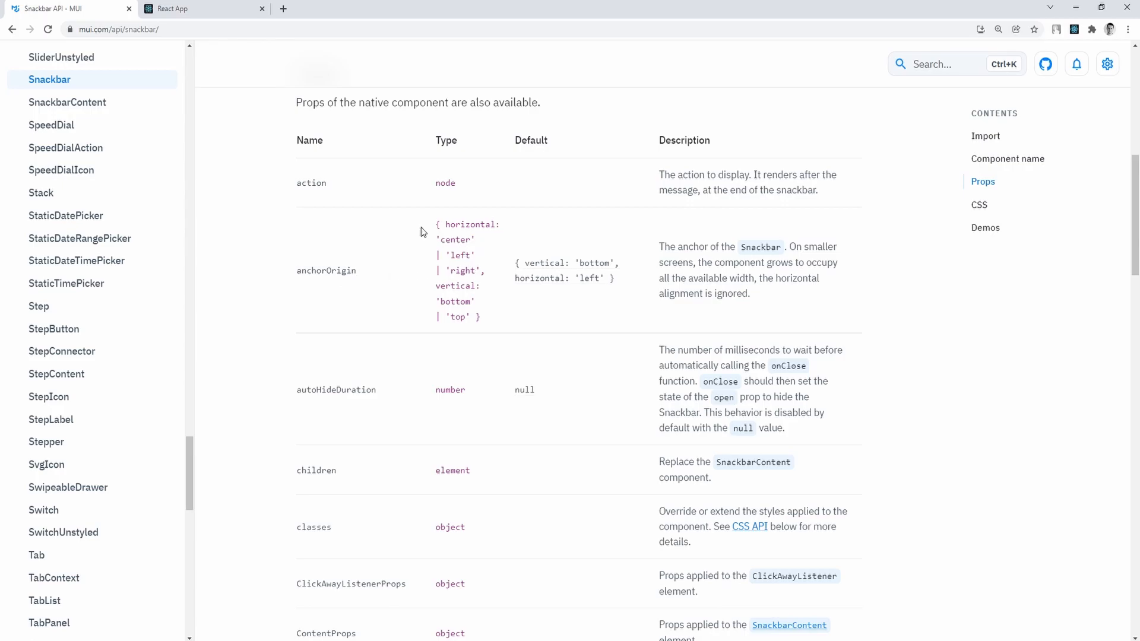
pyautogui.scroll(-3)
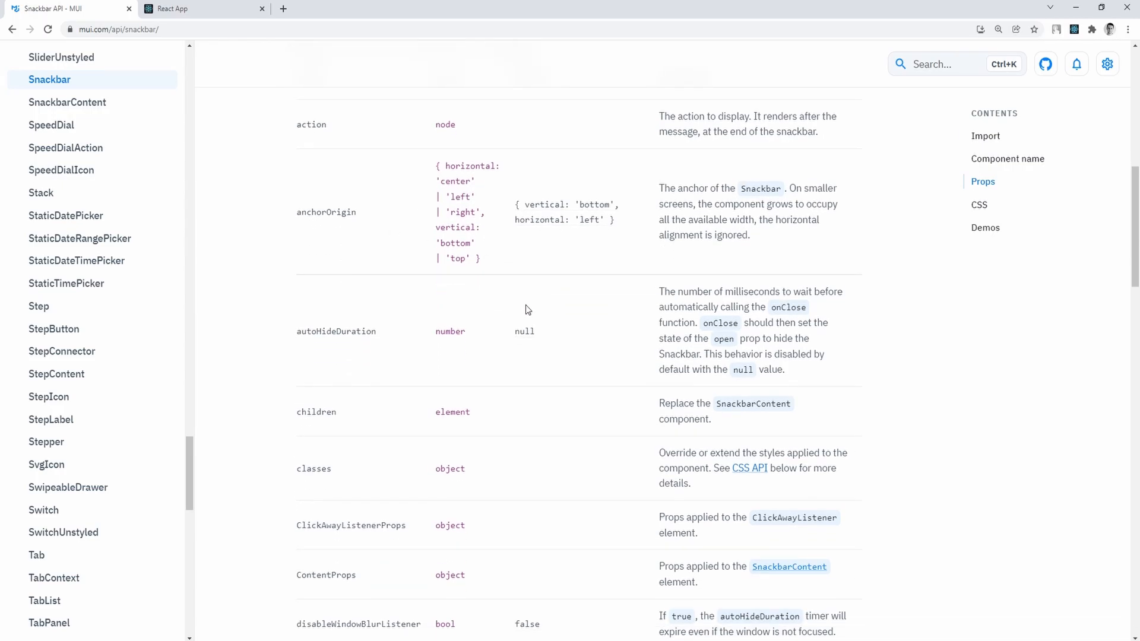
pyautogui.scroll(-3)
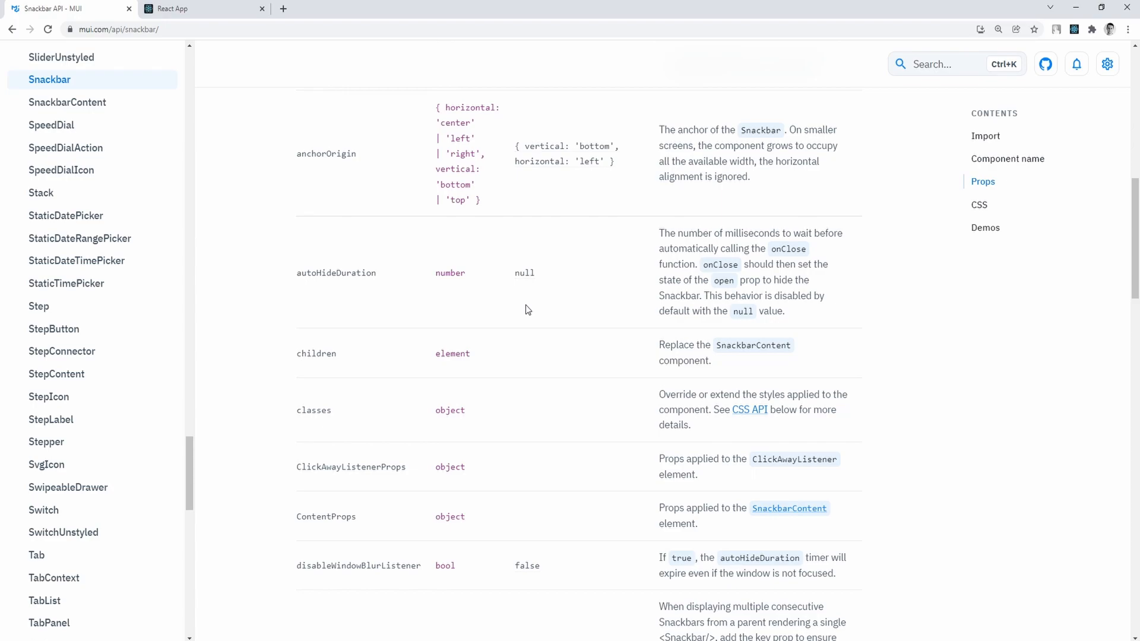
pyautogui.scroll(-3)
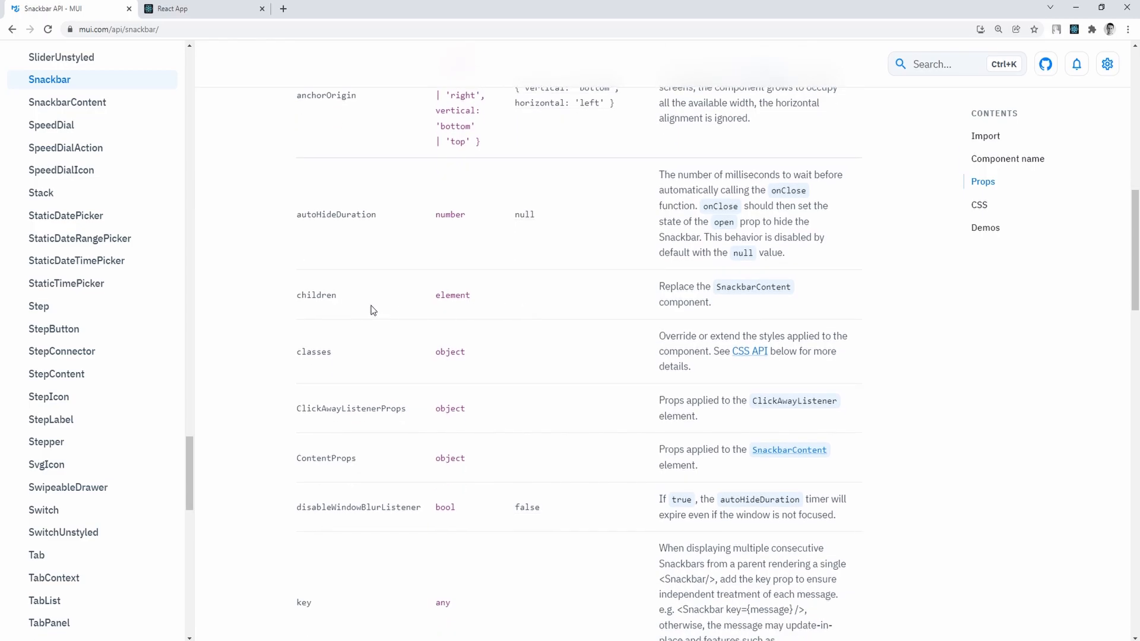
pyautogui.moveTo(393, 342)
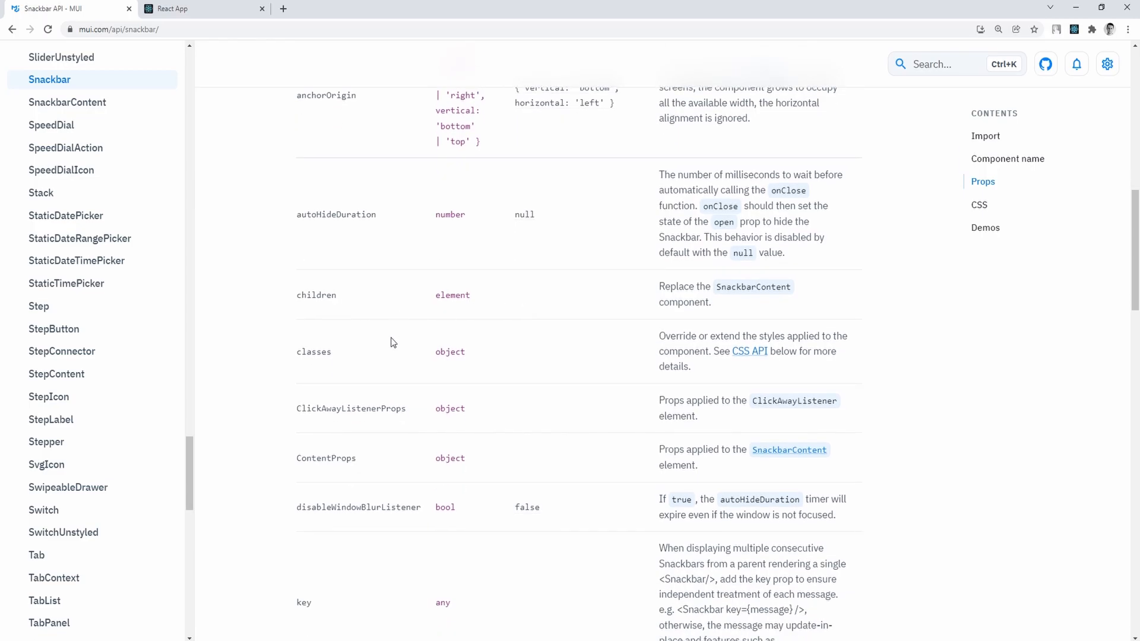
pyautogui.scroll(-3)
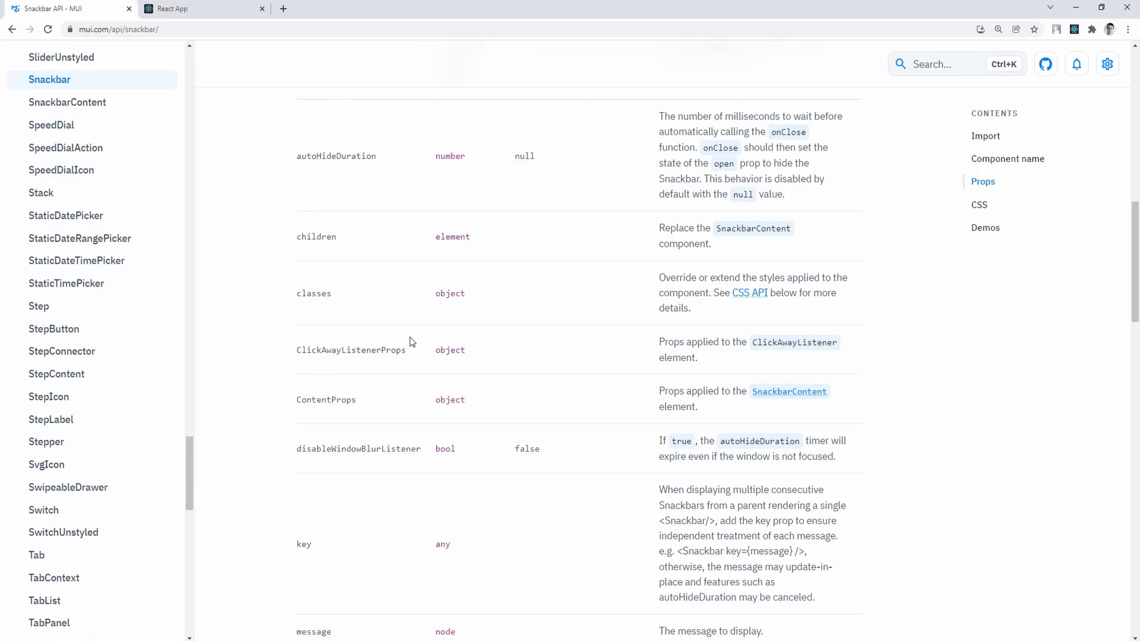
pyautogui.moveTo(408, 367)
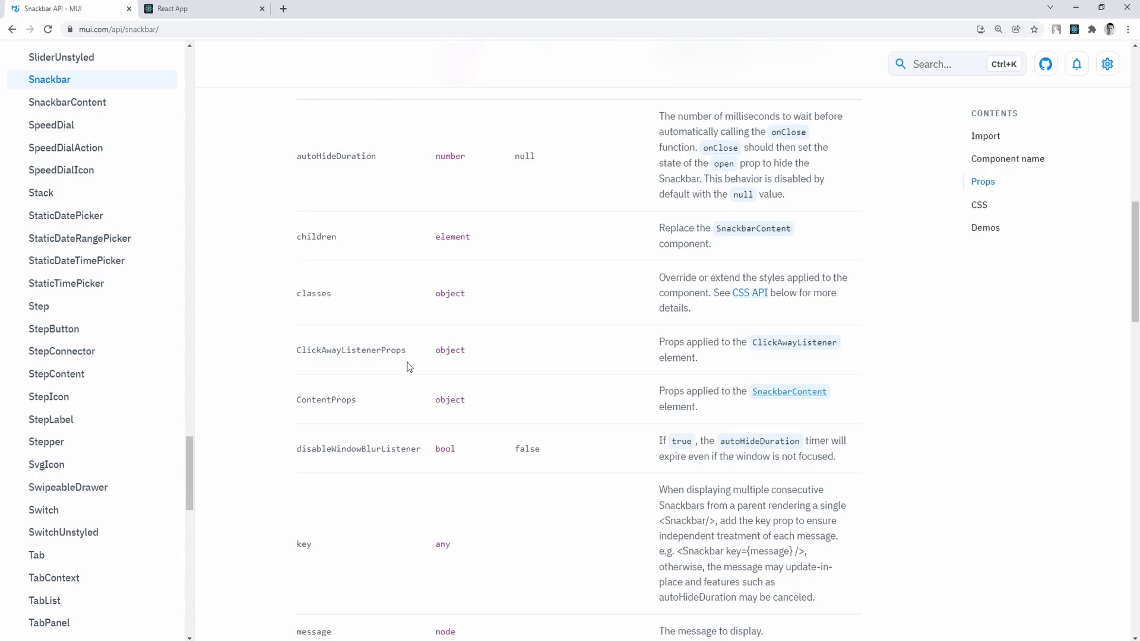
pyautogui.moveTo(413, 359)
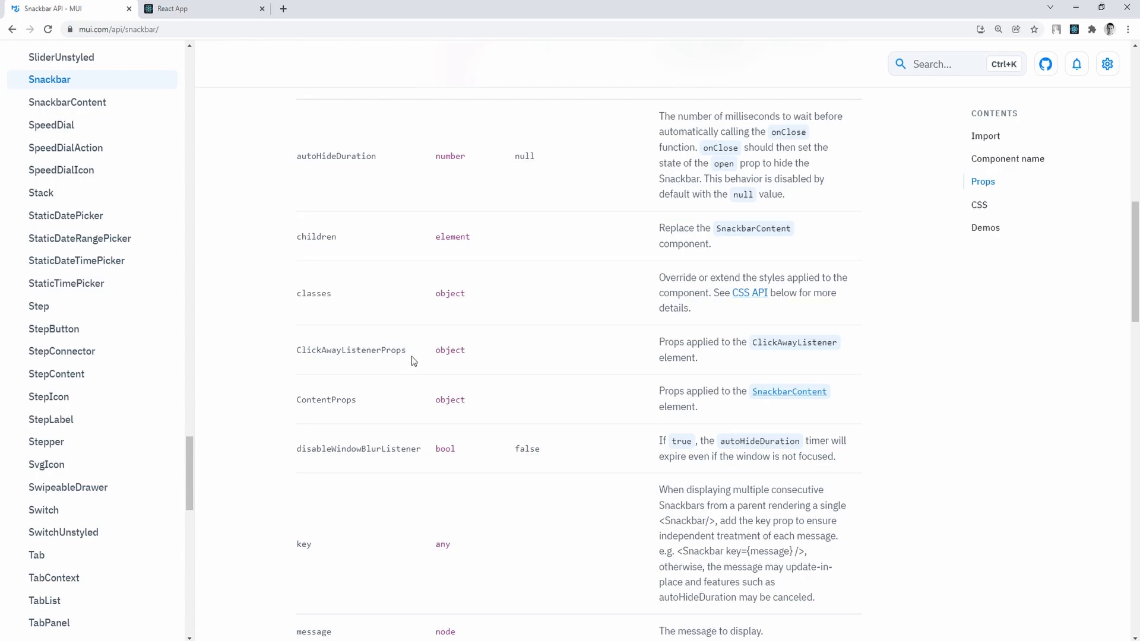
pyautogui.scroll(-3)
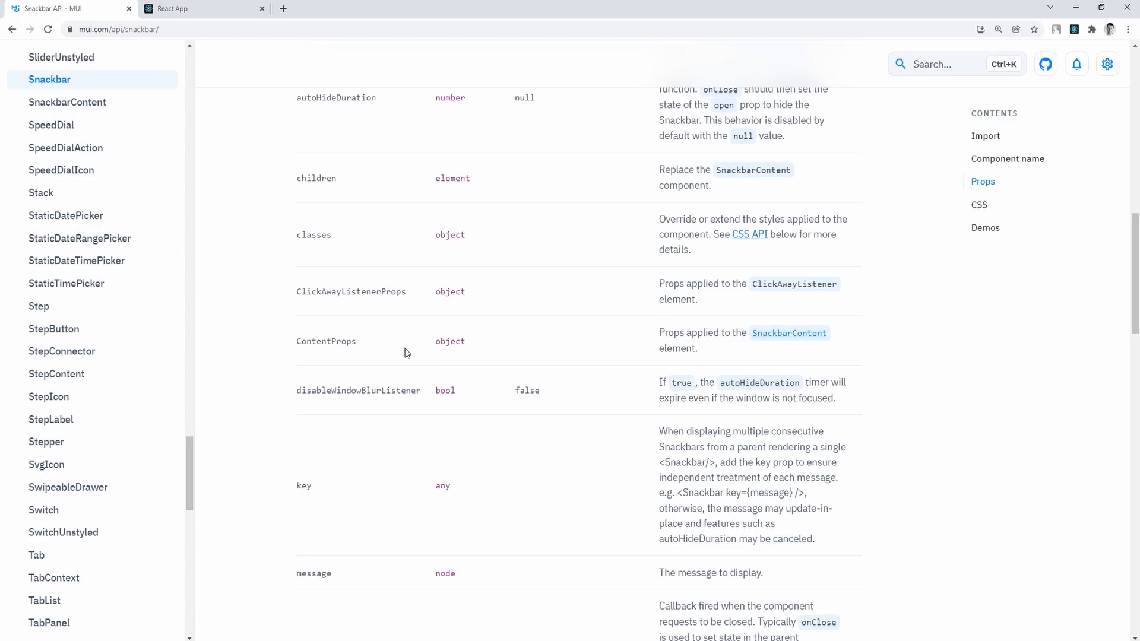
pyautogui.moveTo(385, 360)
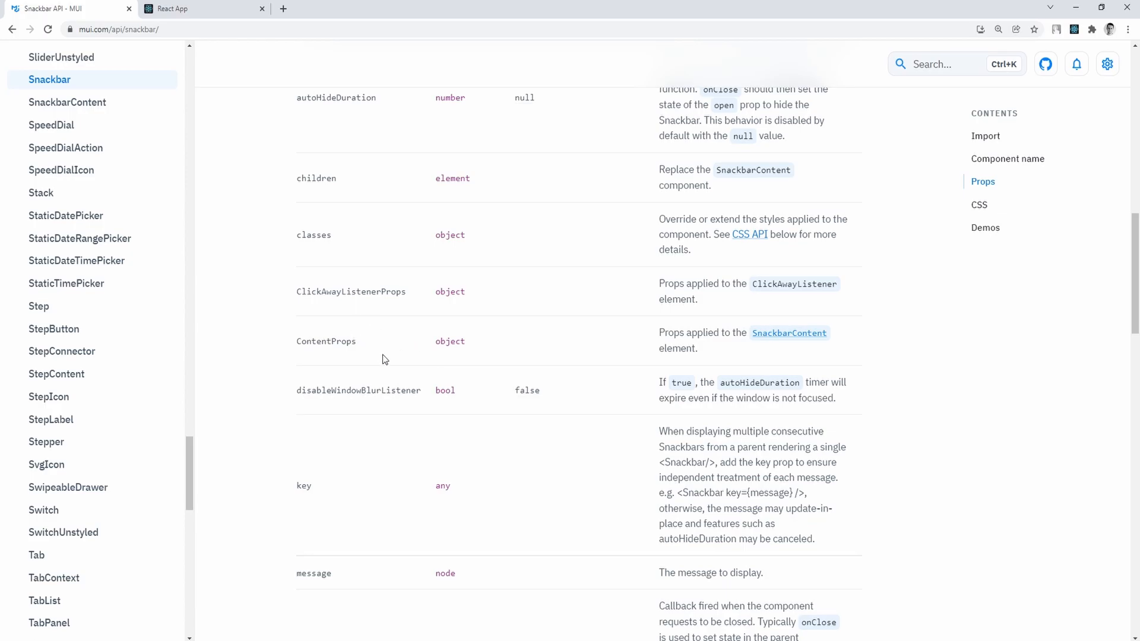
pyautogui.scroll(-3)
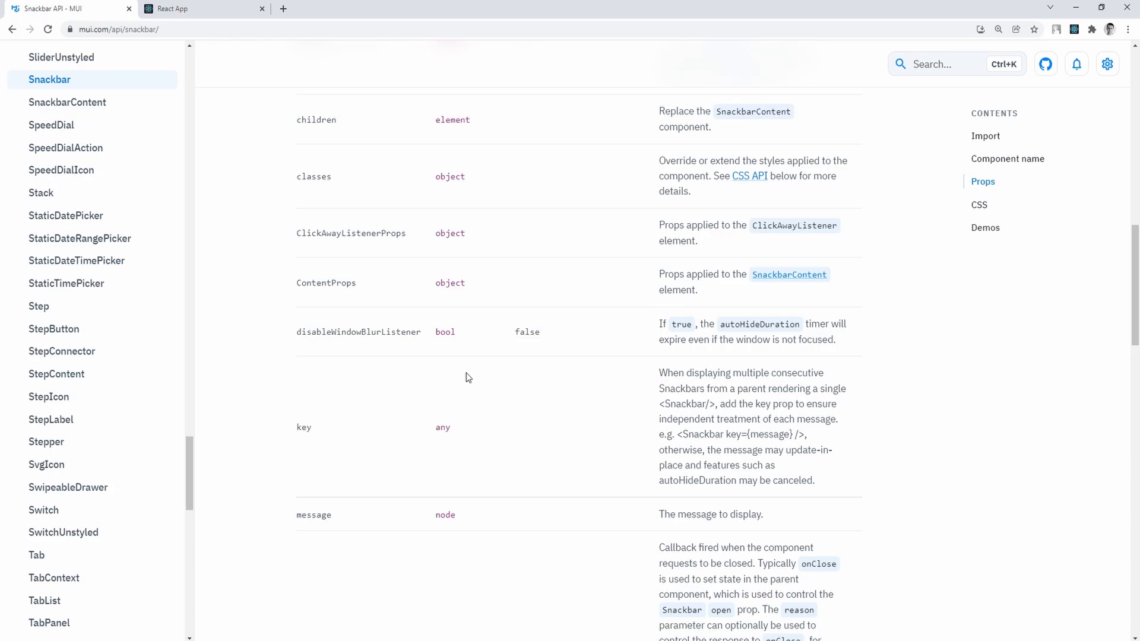
pyautogui.scroll(-3)
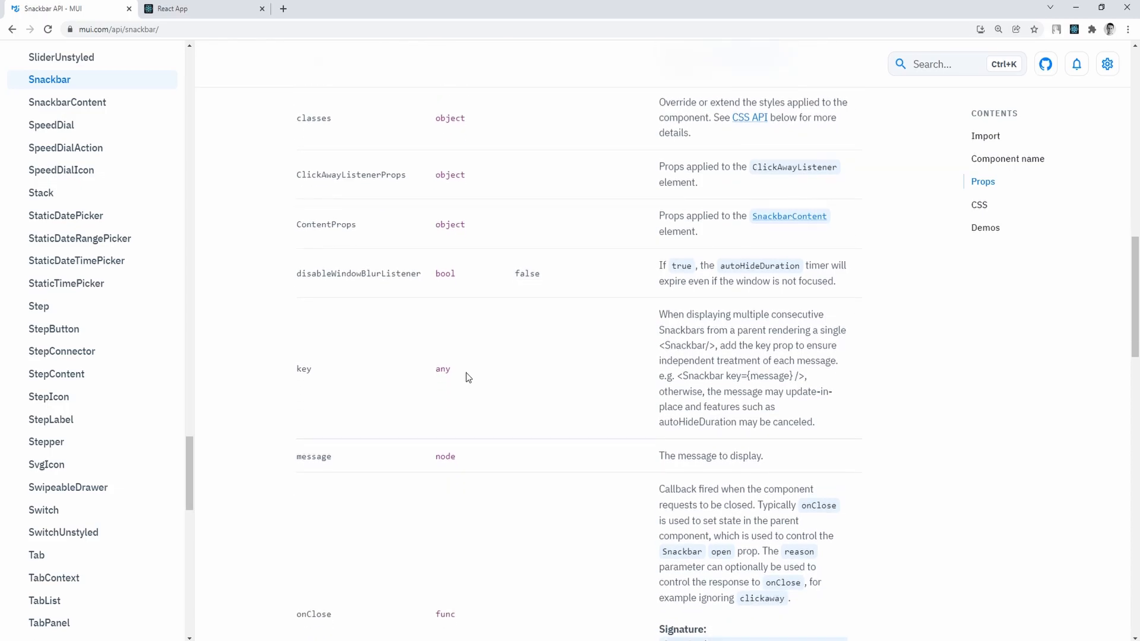
pyautogui.scroll(-3)
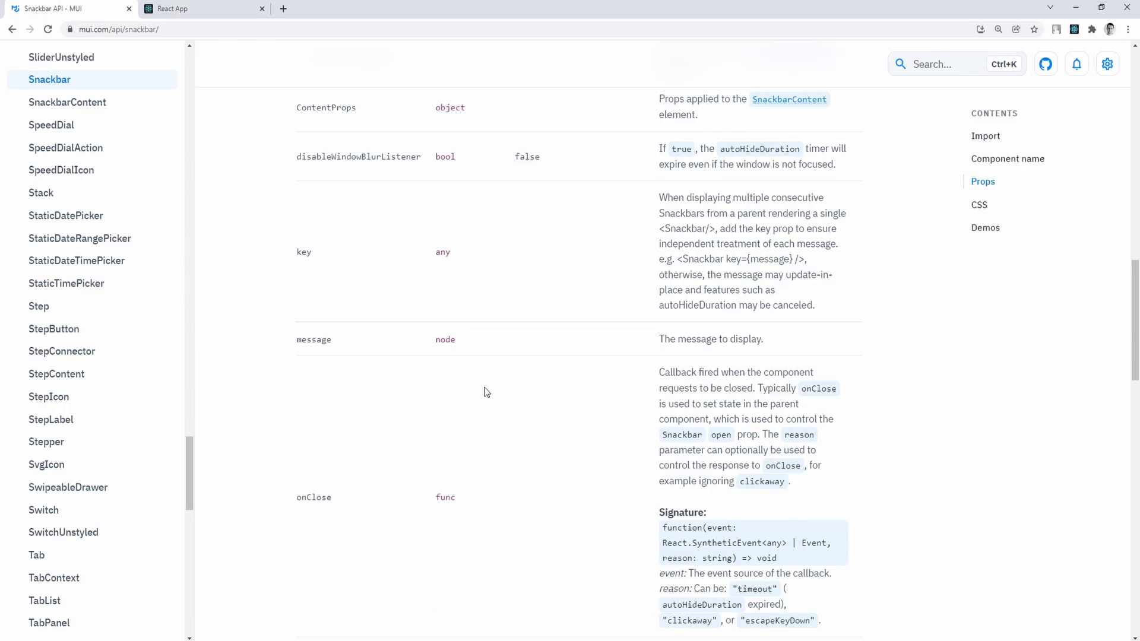
pyautogui.scroll(-3)
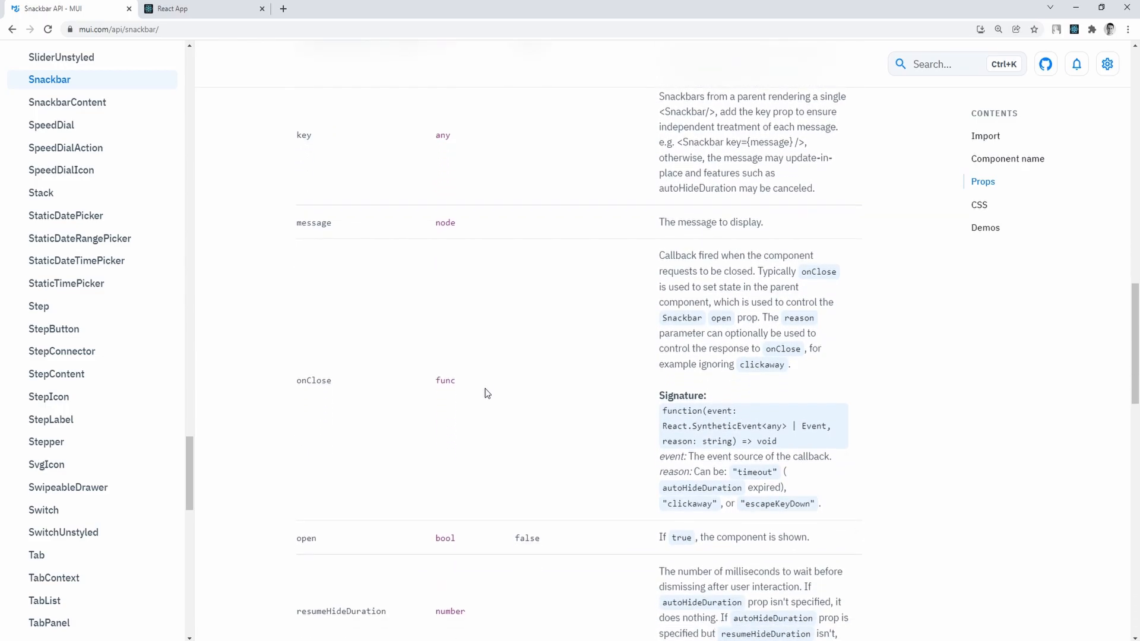
pyautogui.scroll(-3)
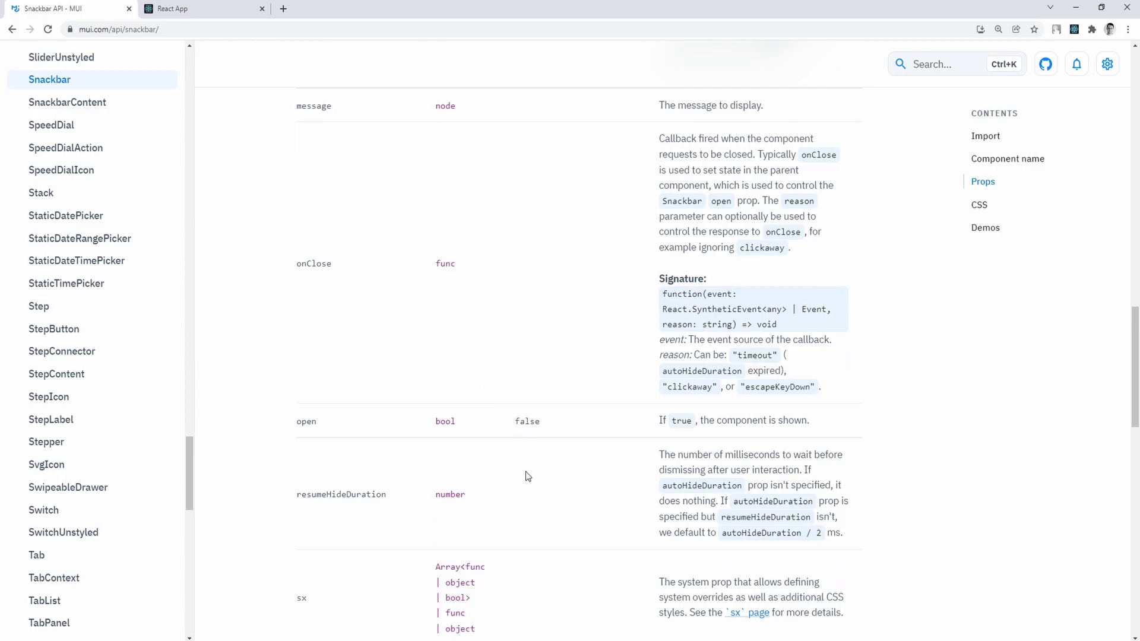
pyautogui.scroll(-3)
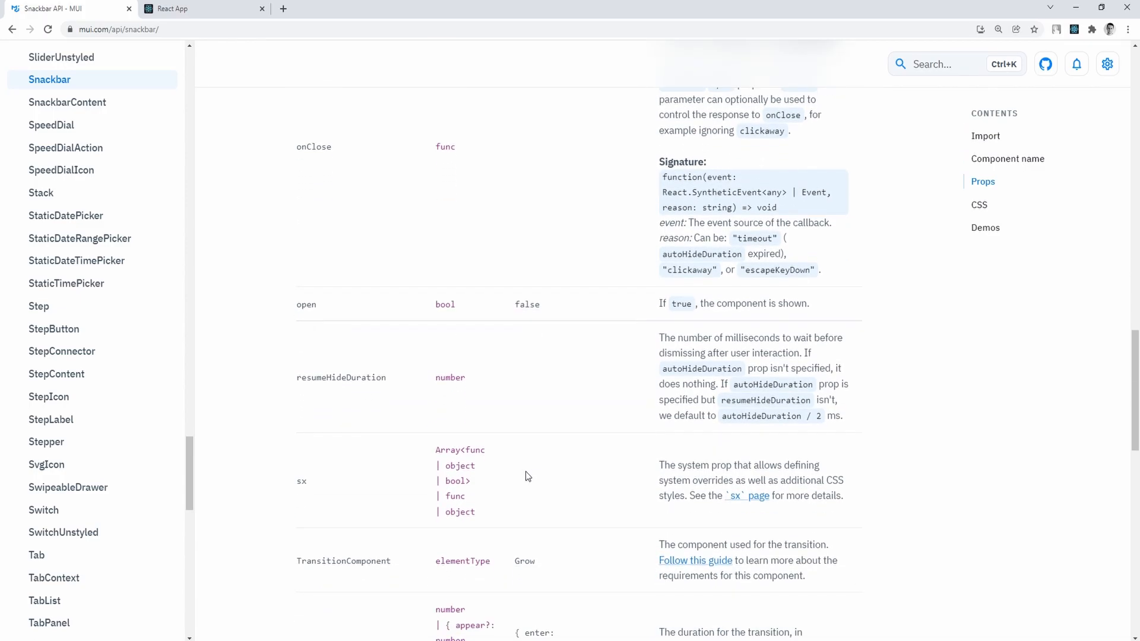
pyautogui.scroll(-3)
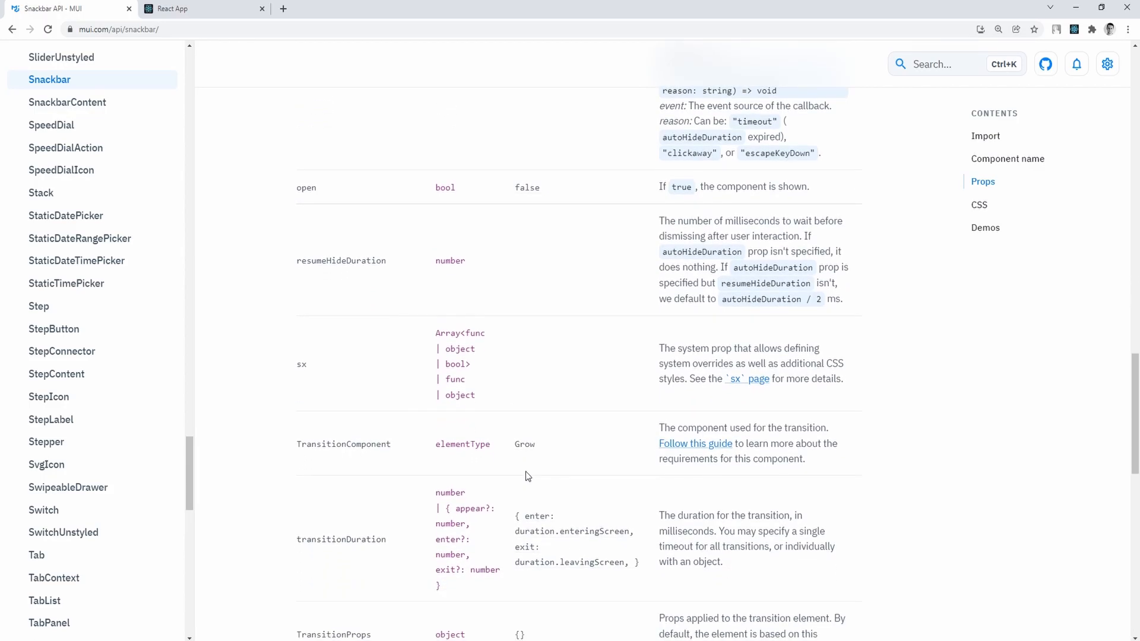
pyautogui.moveTo(513, 482)
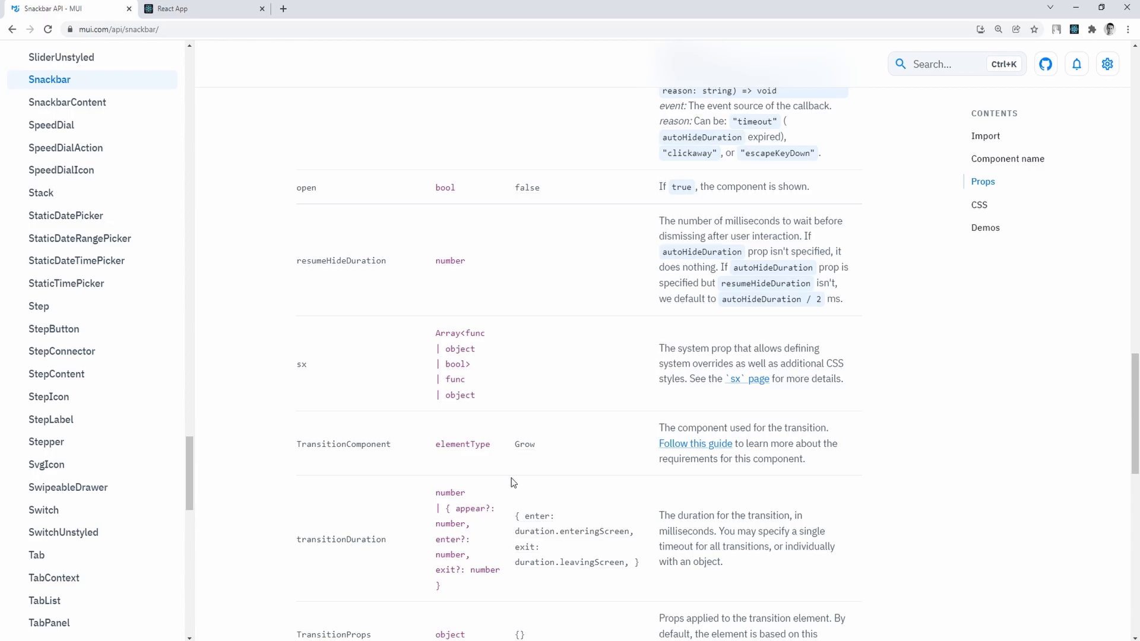
pyautogui.scroll(-3)
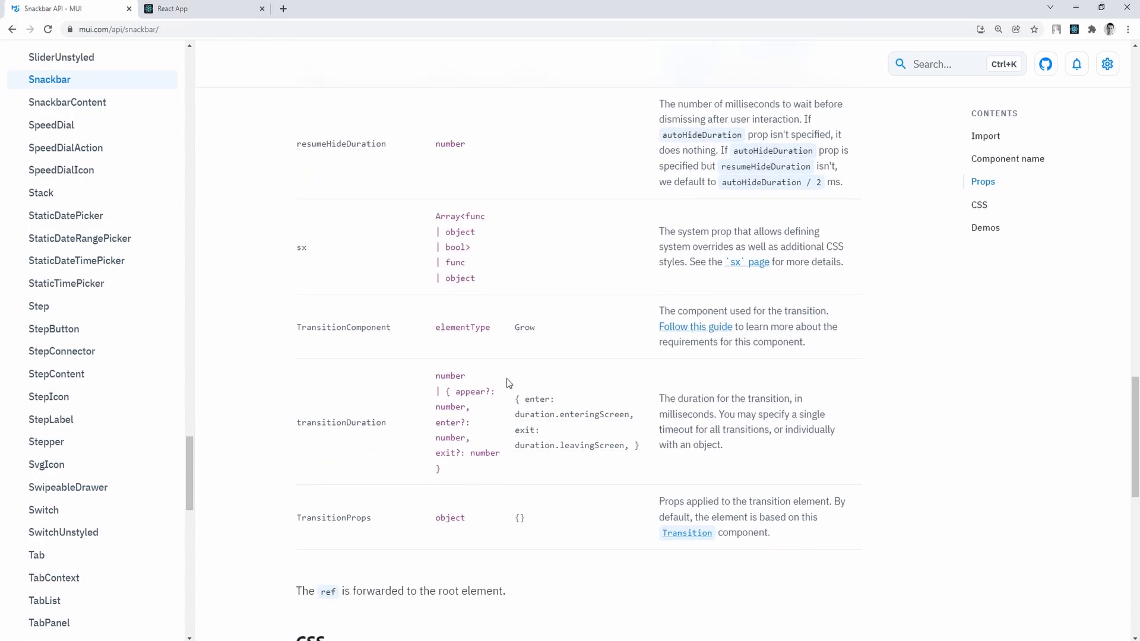
pyautogui.moveTo(402, 484)
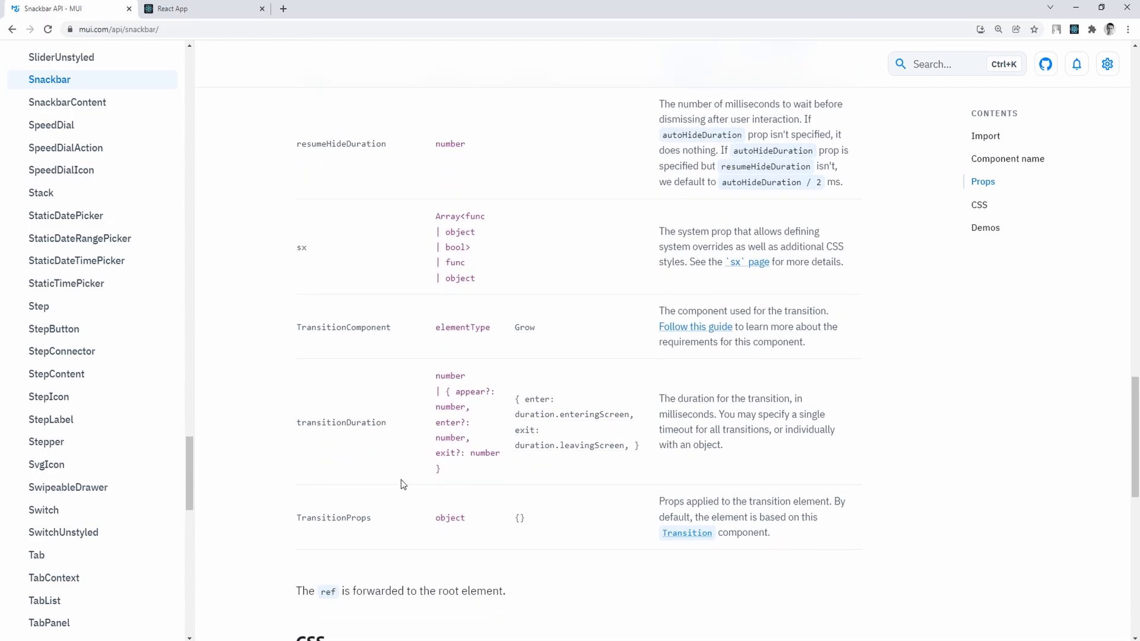
pyautogui.scroll(-3)
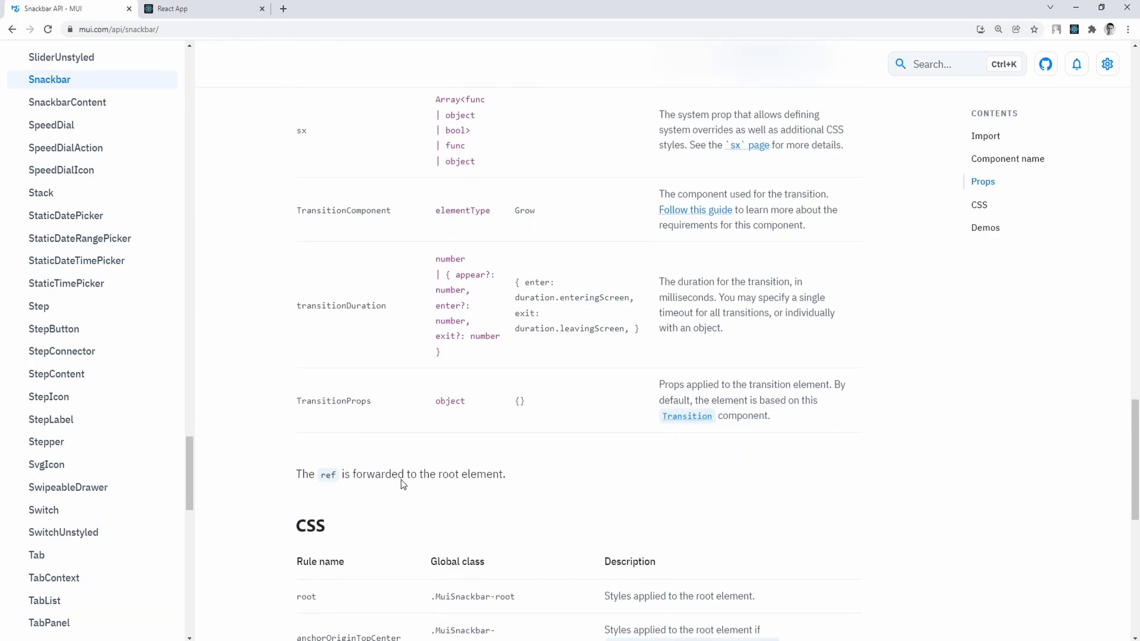
# Switch to the running dashboard, visit the Database page, and return to Storage.
pyautogui.click(185, 8)
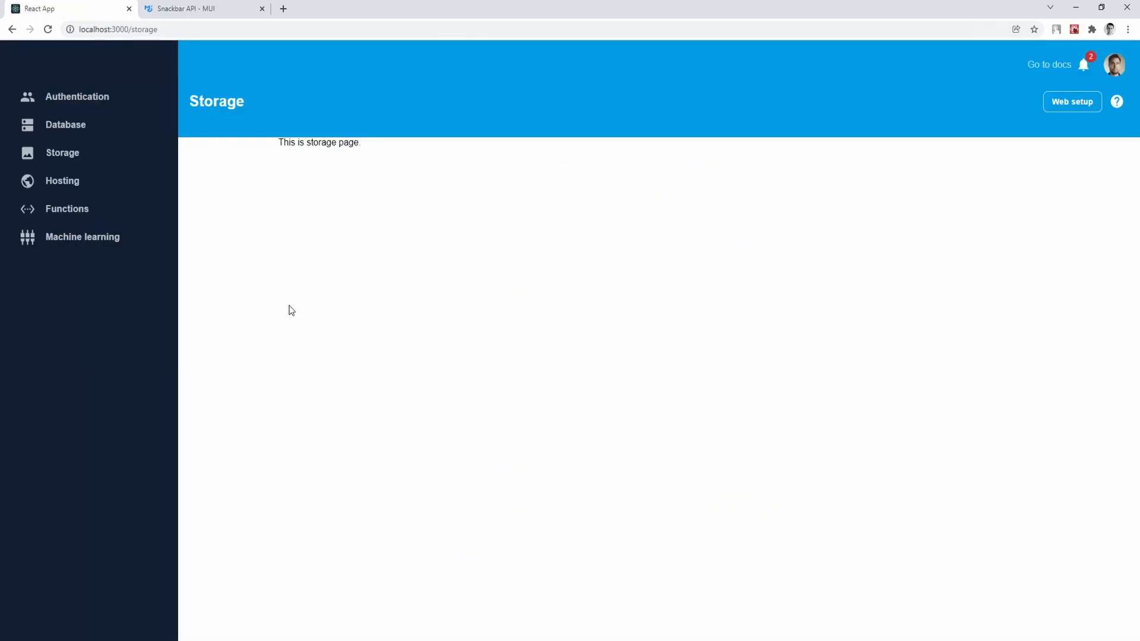
pyautogui.moveTo(87, 162)
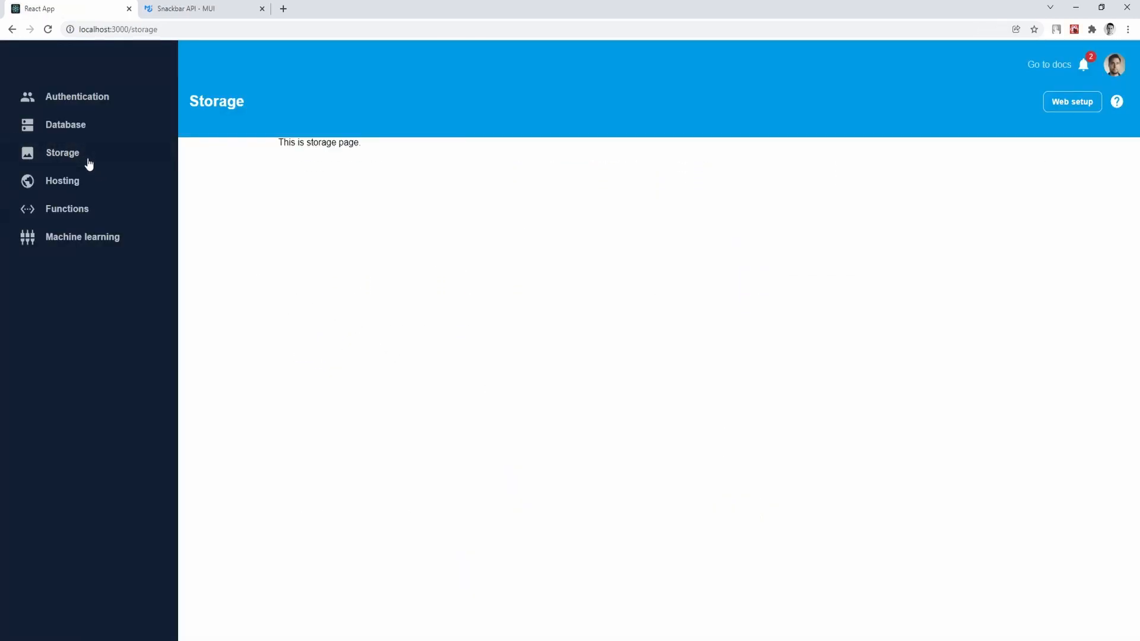
pyautogui.moveTo(133, 161)
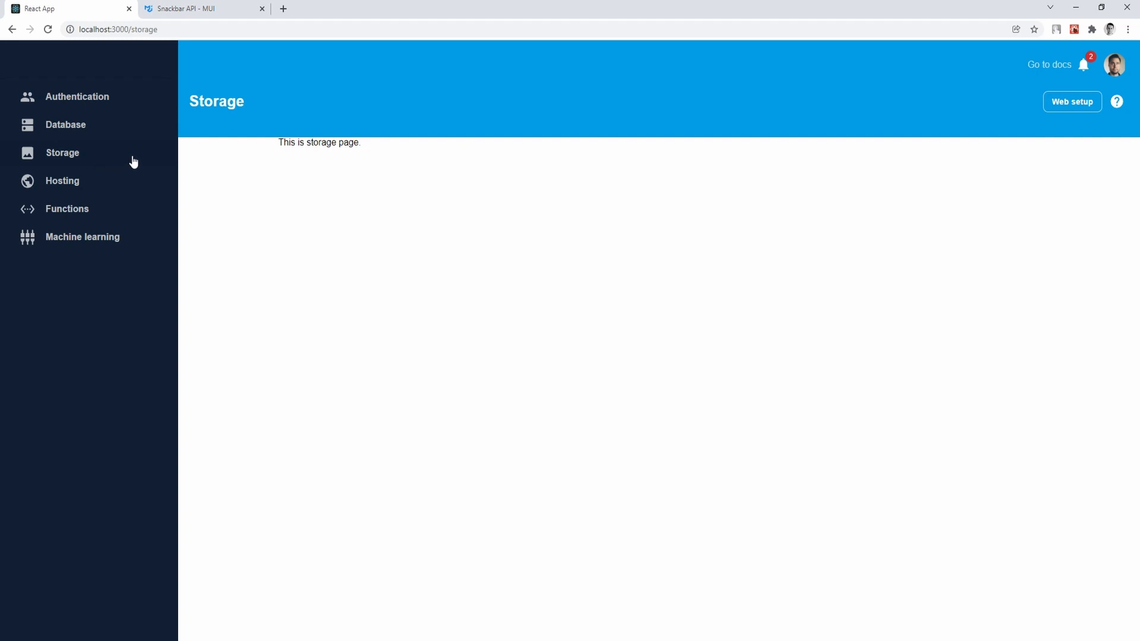
pyautogui.click(65, 125)
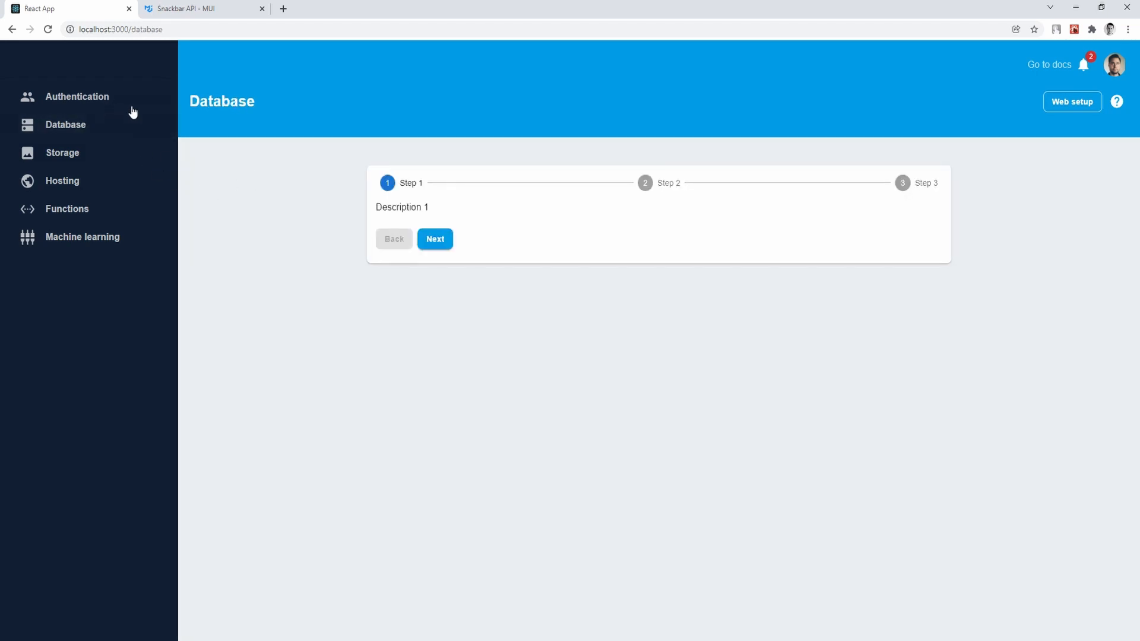
pyautogui.click(62, 152)
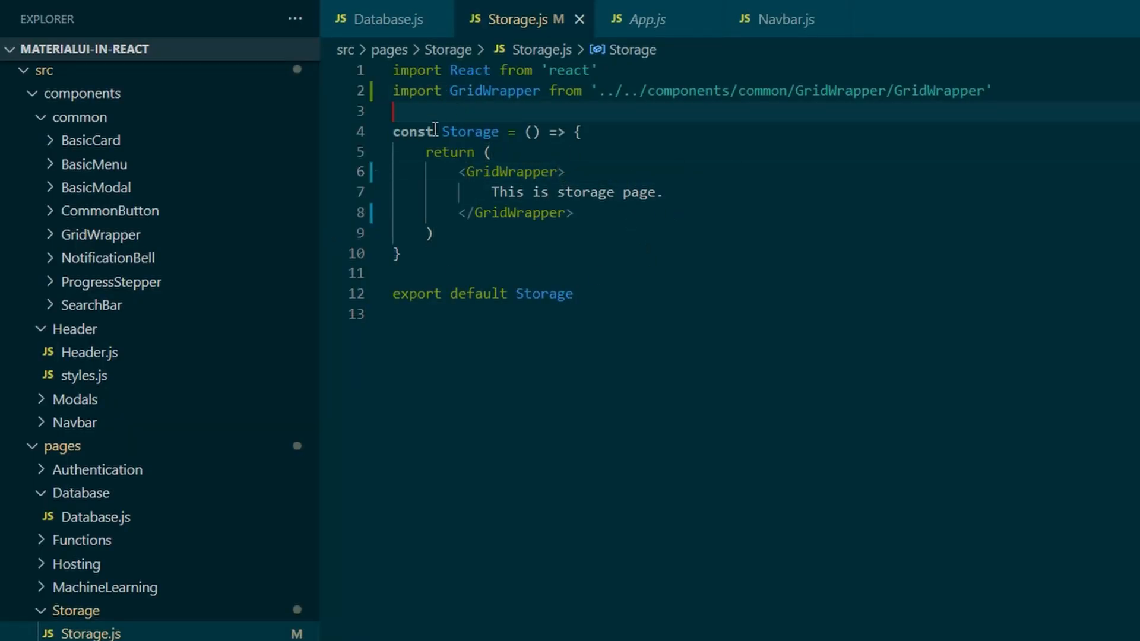
pyautogui.moveTo(110, 122)
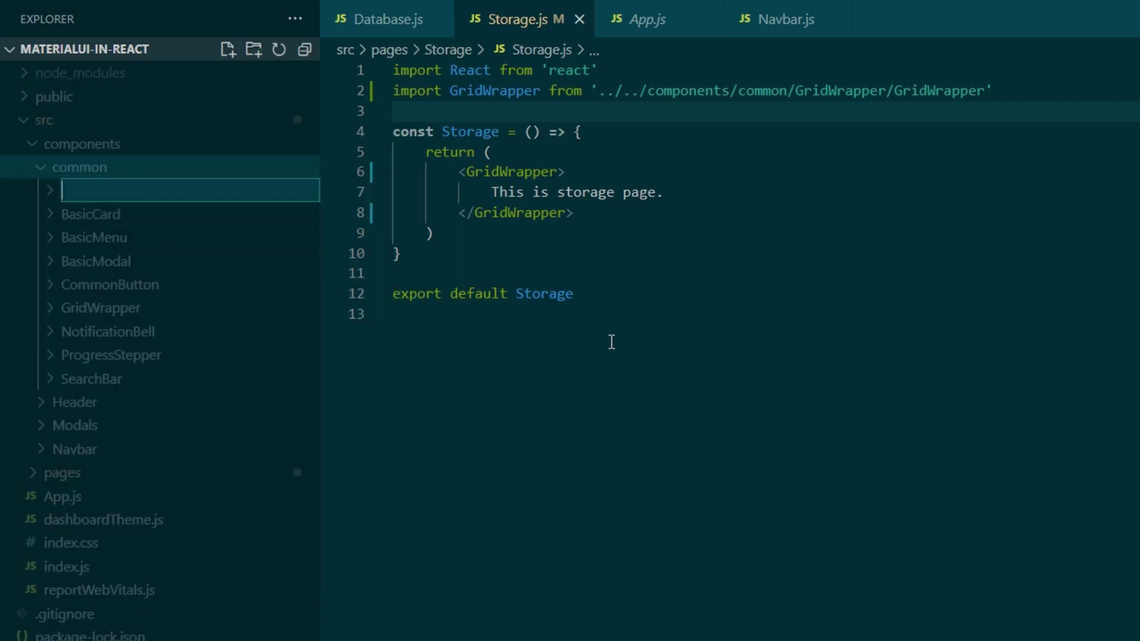
# Name the new common-components folder BasicSnackbar and start naming its file.
pyautogui.write('Basi')
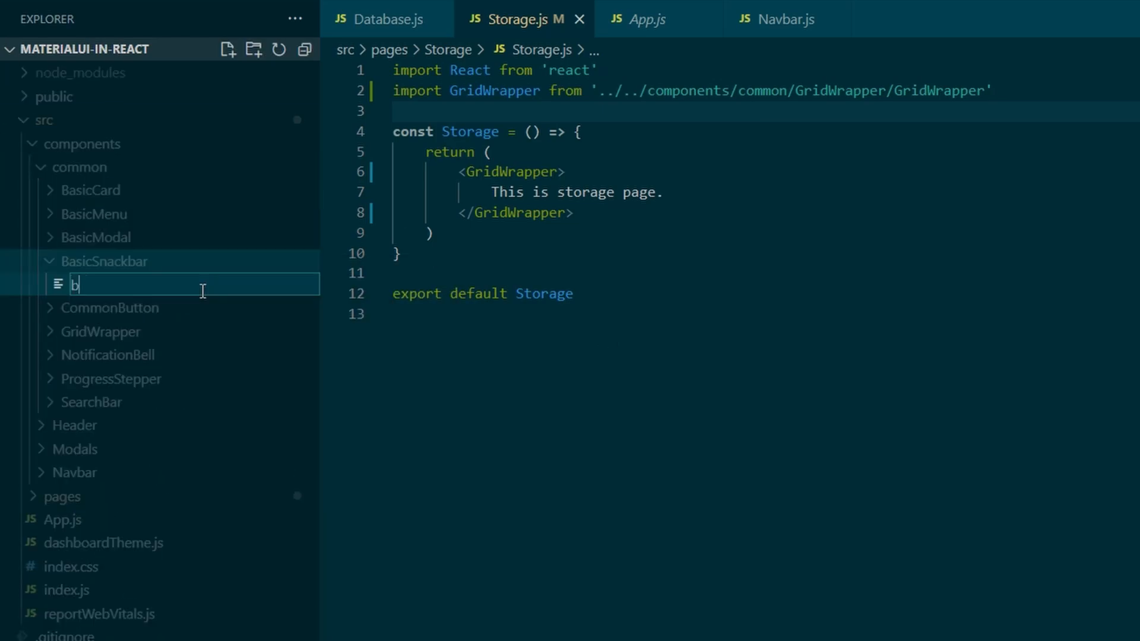
pyautogui.write('asicSn')
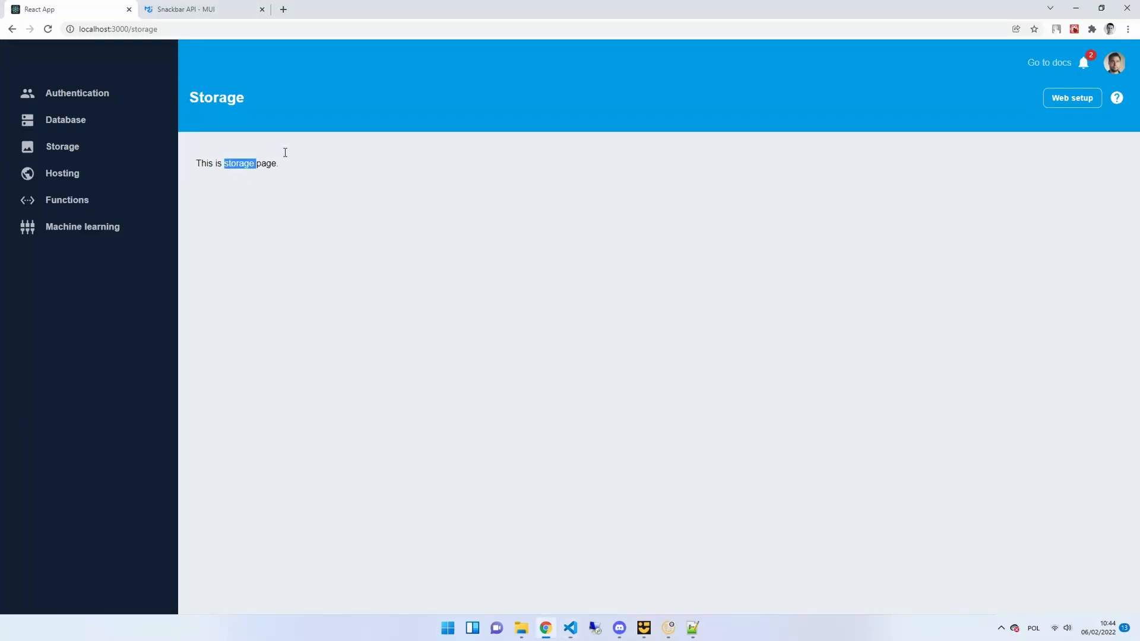
# Reach the Customization example in the MUI Snackbar docs to copy its demo code.
pyautogui.click(202, 9)
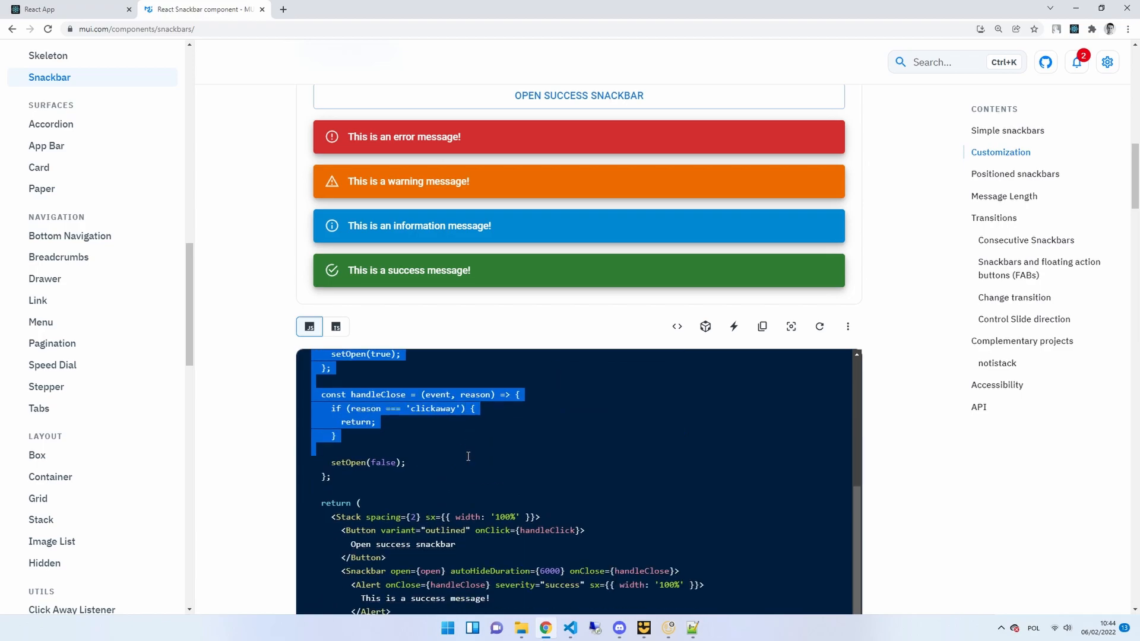
pyautogui.scroll(-3)
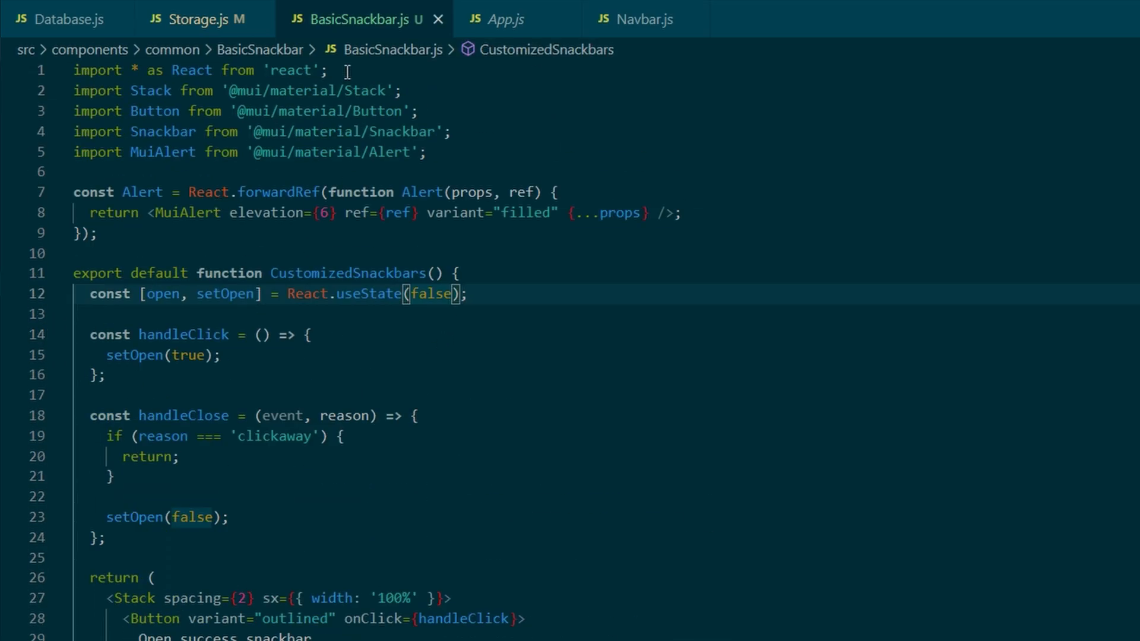
# Import BasicSnackbar from components/common in Storage.js and add a <BasicSnackbar /> element.
pyautogui.click(199, 19)
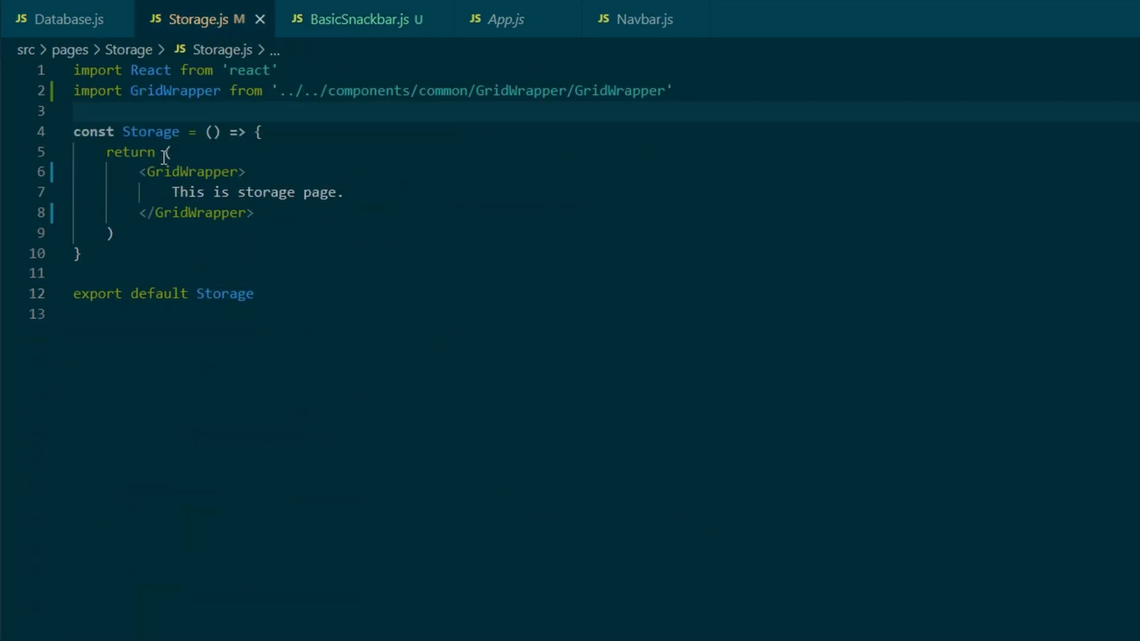
pyautogui.write('import B')
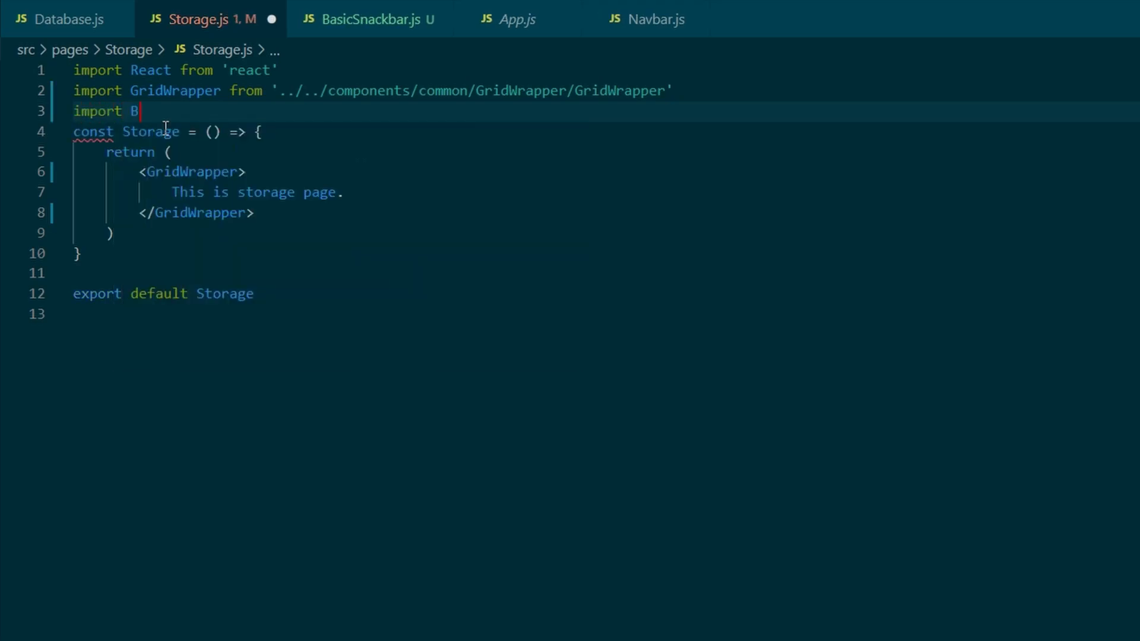
pyautogui.write("asicCard from '../../components/common/BasicCard/BasicCard'")
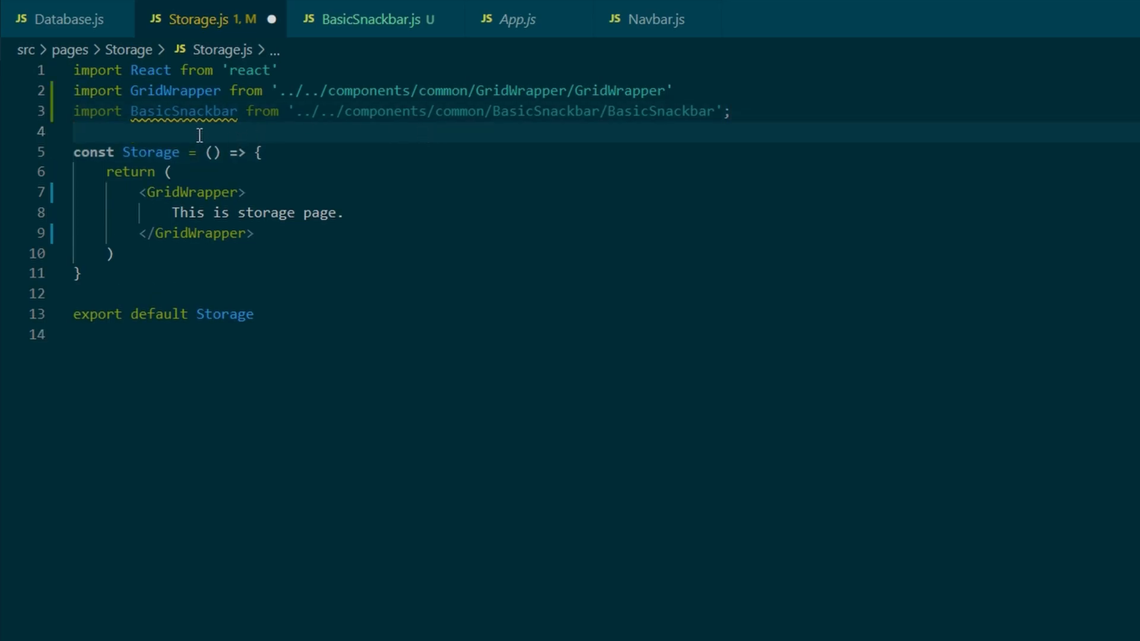
pyautogui.write('<BasicSnackbar')
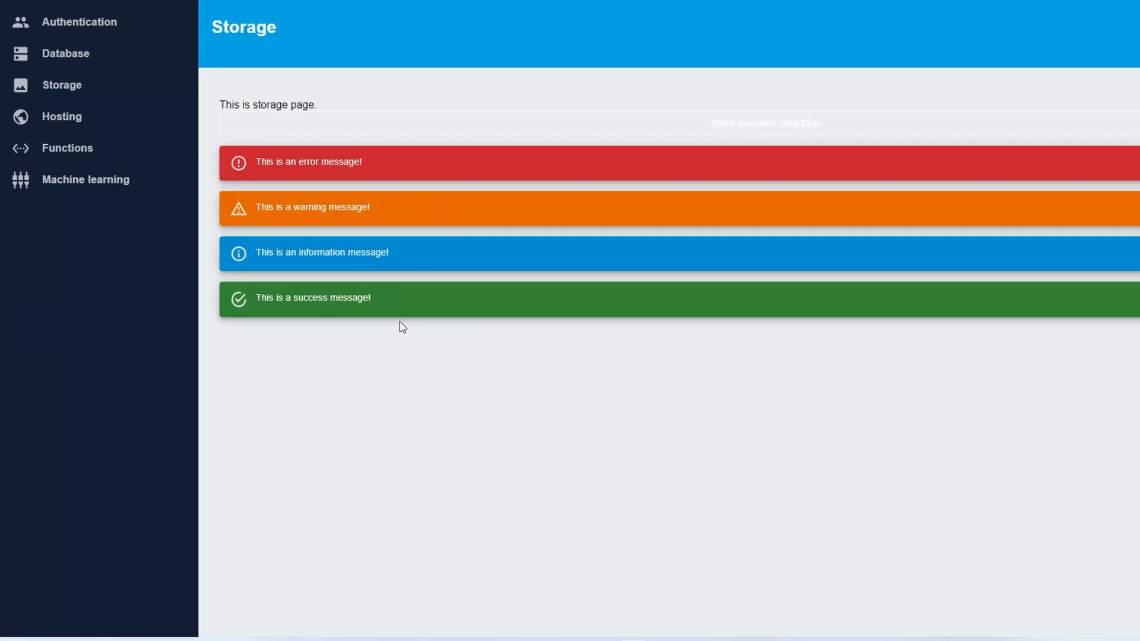
pyautogui.moveTo(264, 141)
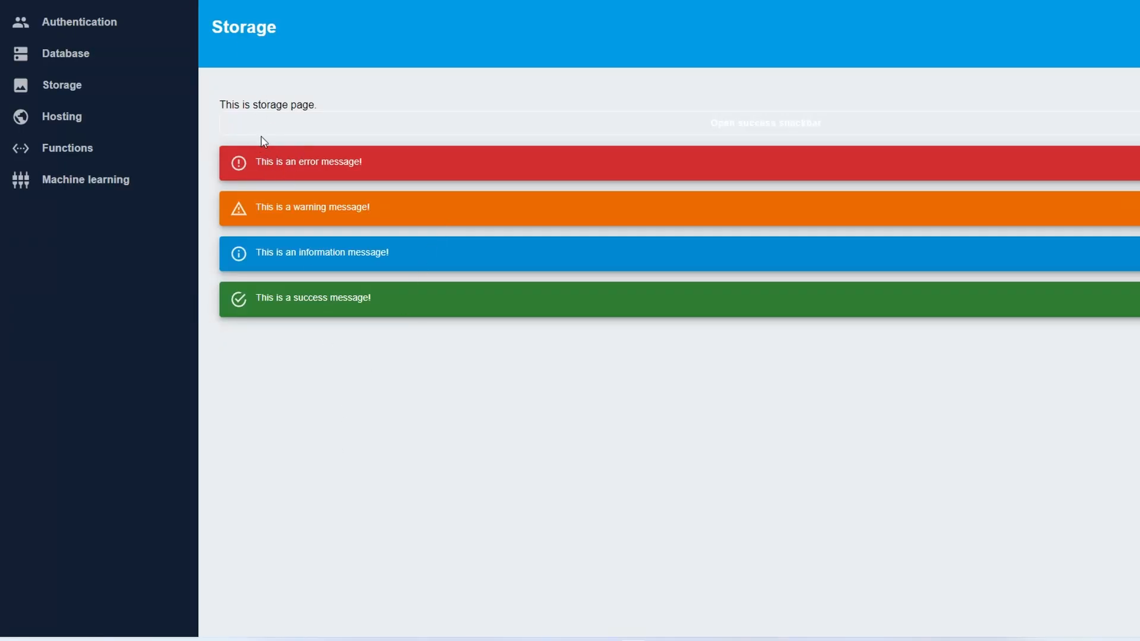
pyautogui.click(768, 123)
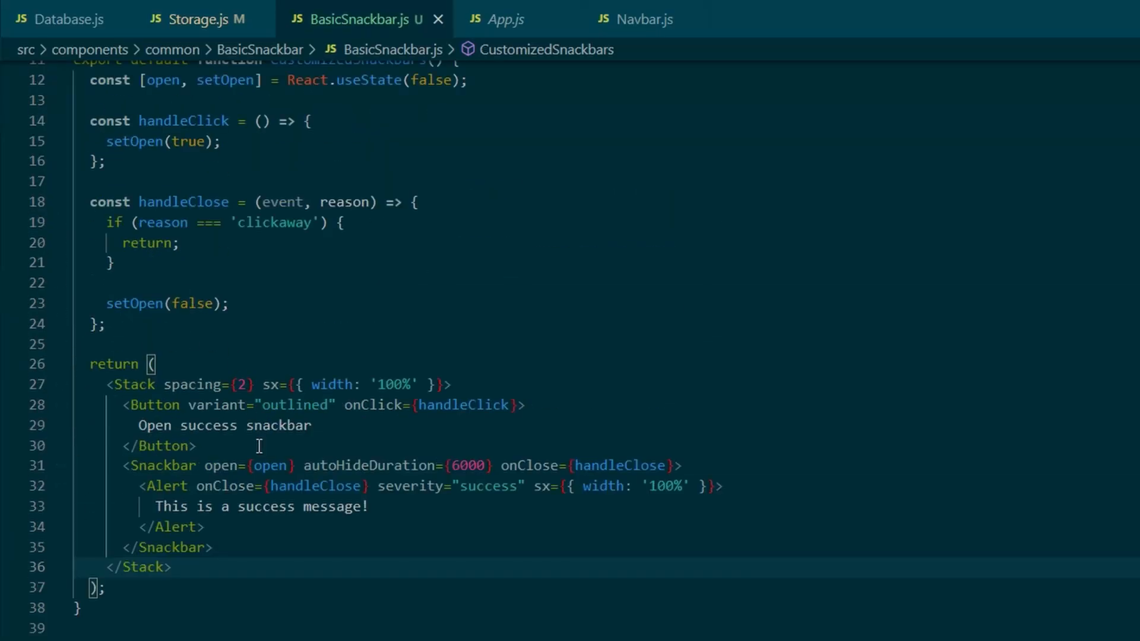
pyautogui.moveTo(276, 385)
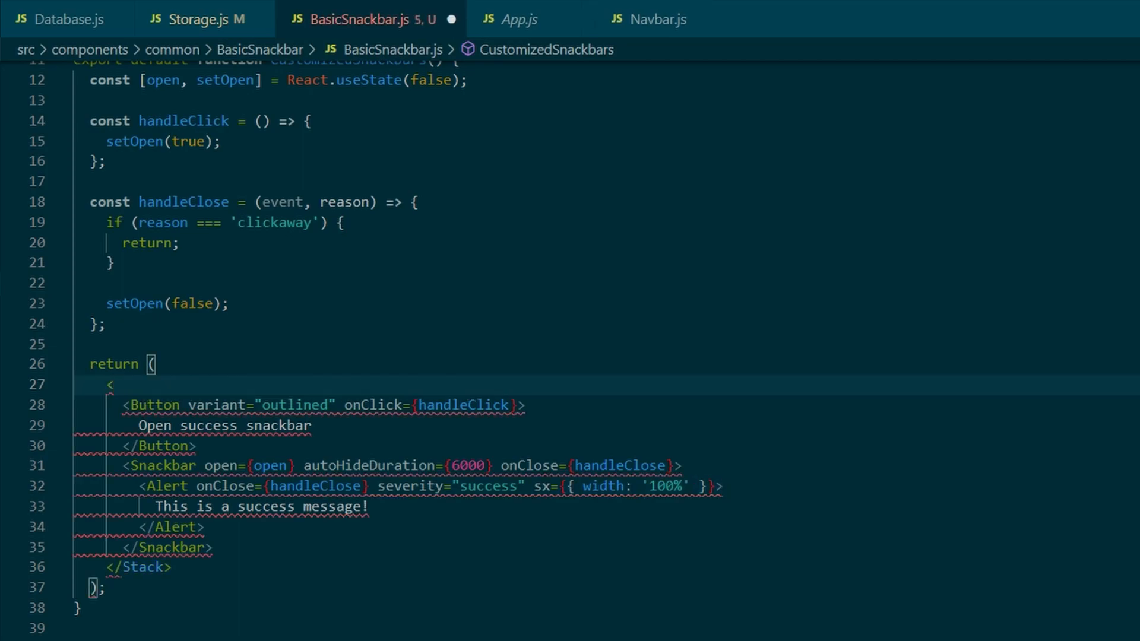
# Wrap BasicSnackbar's return in a fragment and swap the Button for a contained CommonButton.
pyautogui.write('>')
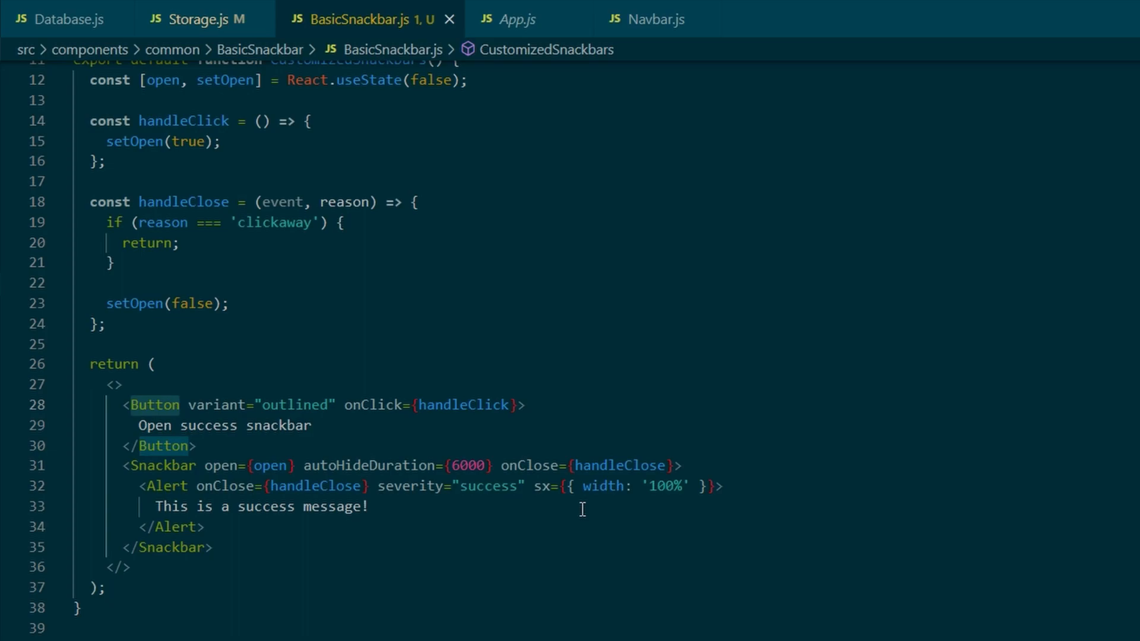
pyautogui.write('CommonButton')
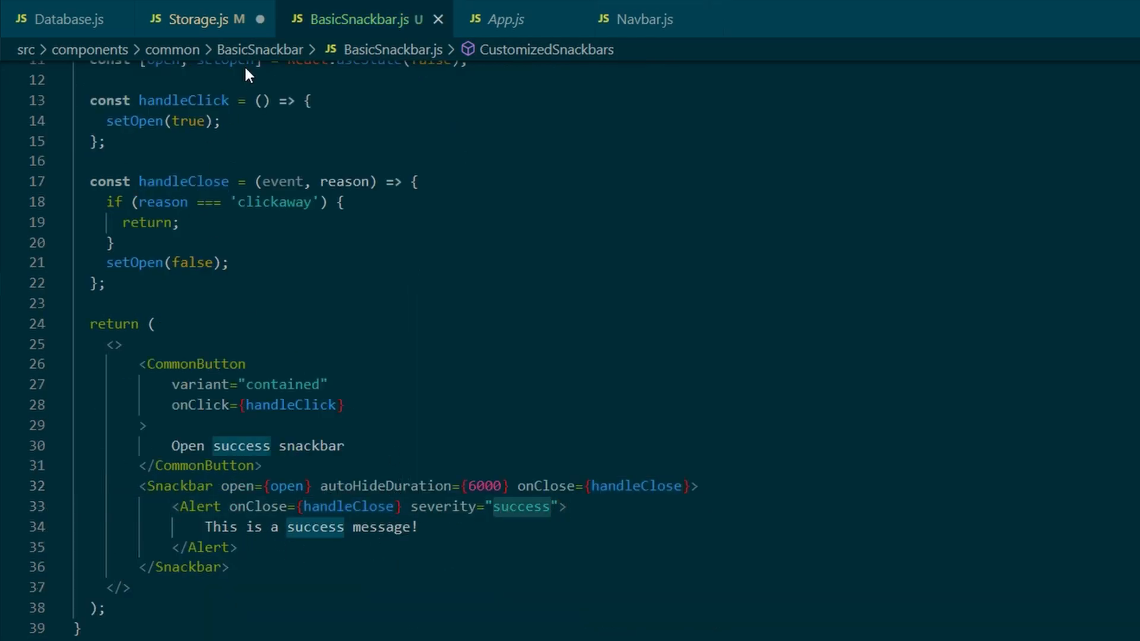
# Pass open={open}, severity={severity} and onClose={onClose} to <BasicSnackbar /> in Storage.js.
pyautogui.click(202, 19)
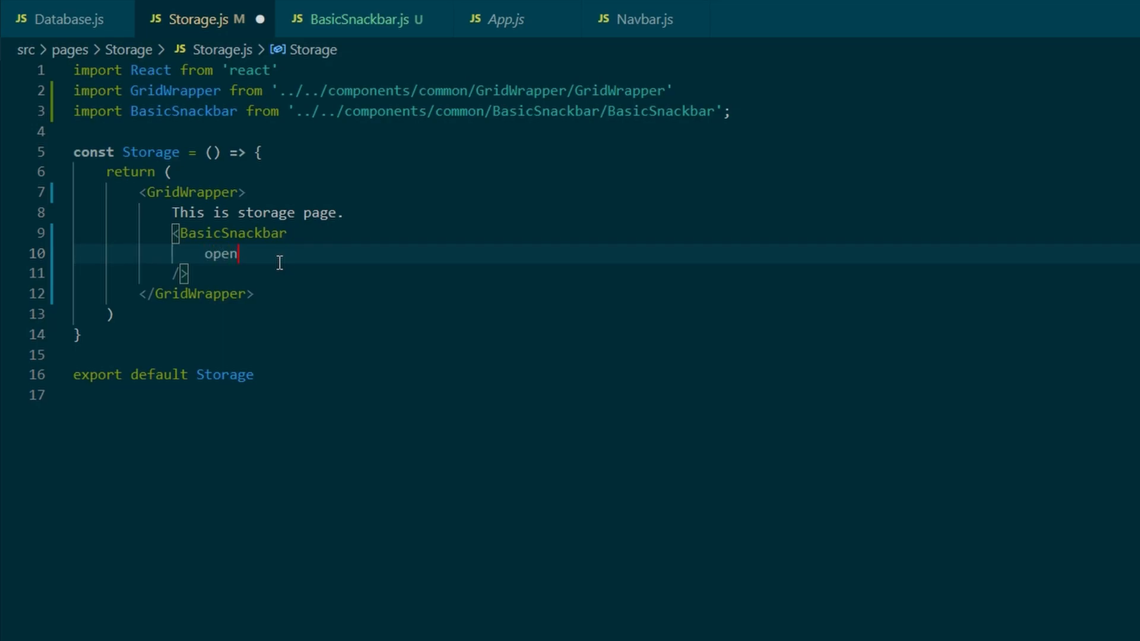
pyautogui.write('={open}')
pyautogui.write('severity')
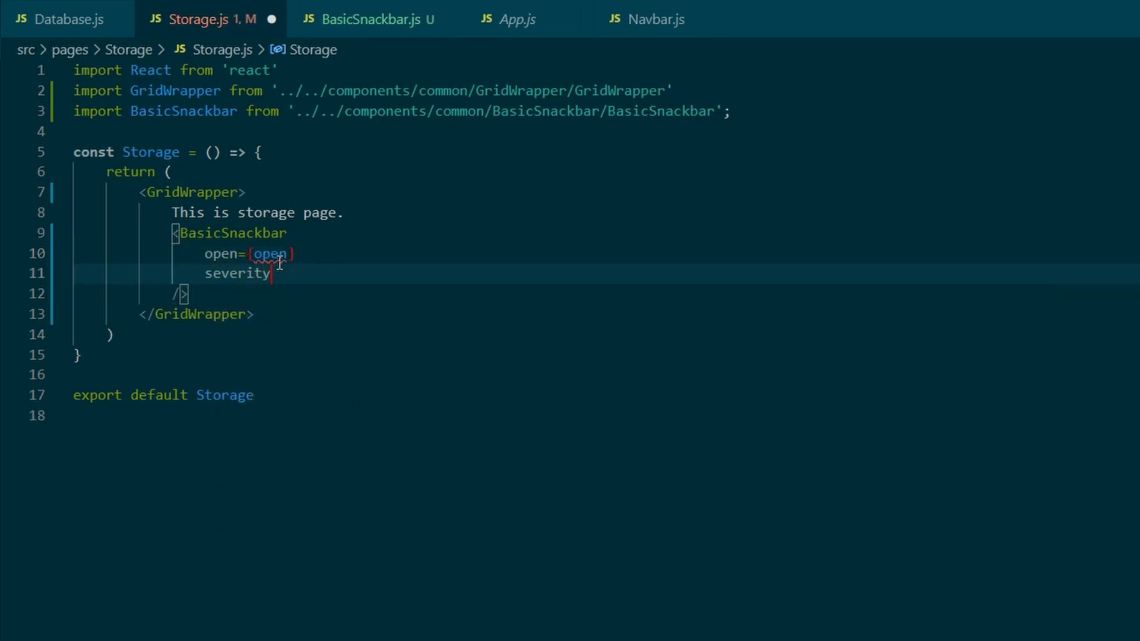
pyautogui.write('={}')
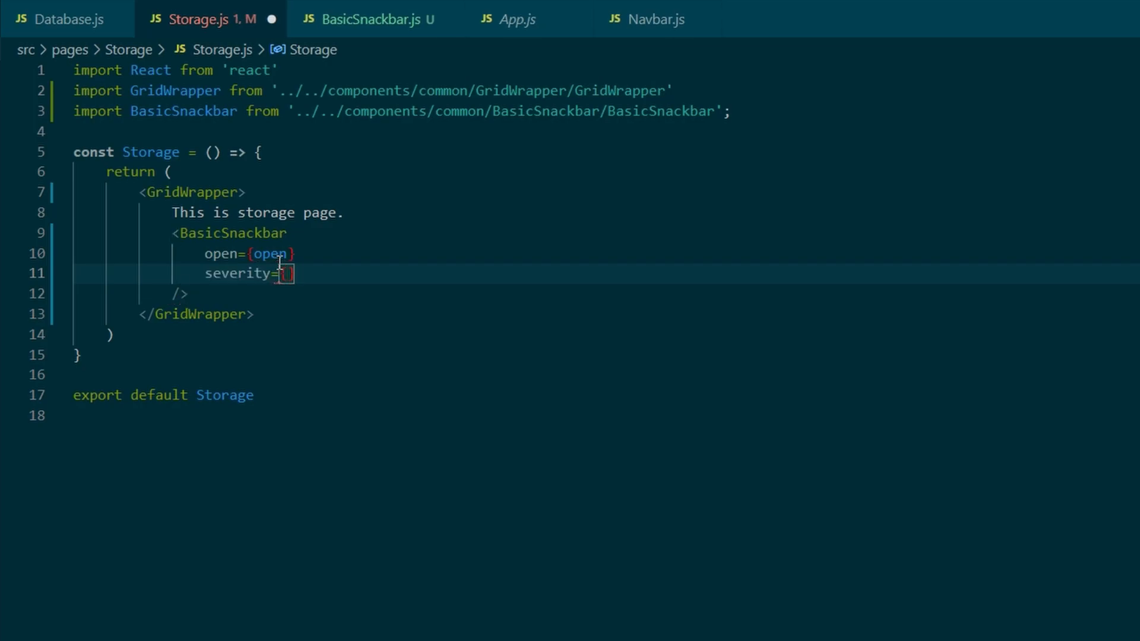
pyautogui.write('severity')
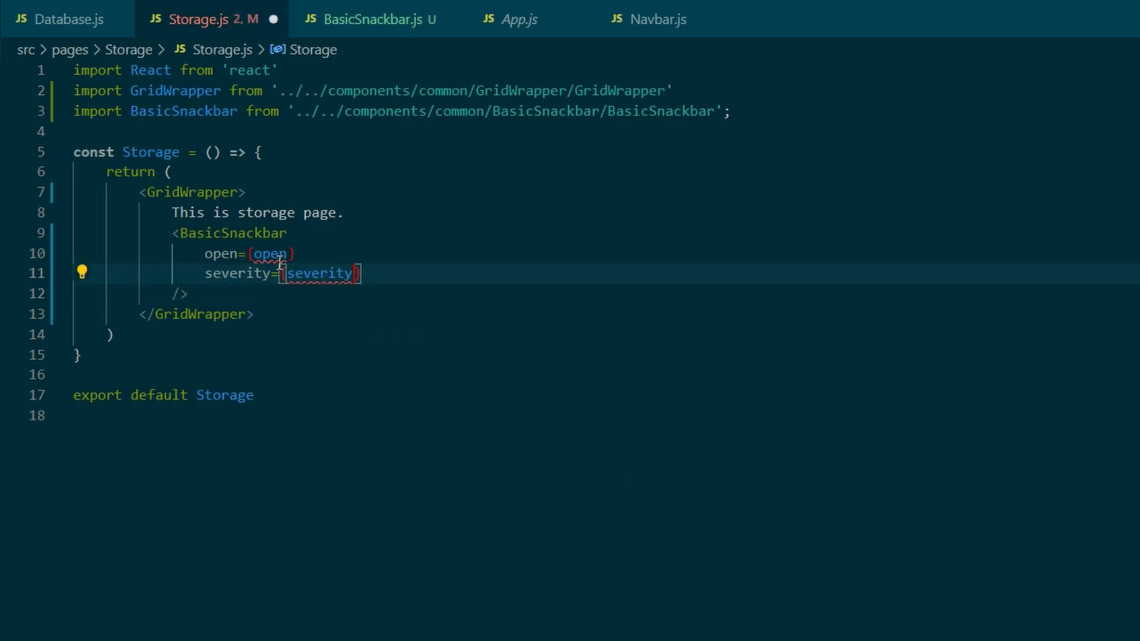
pyautogui.write('onClose')
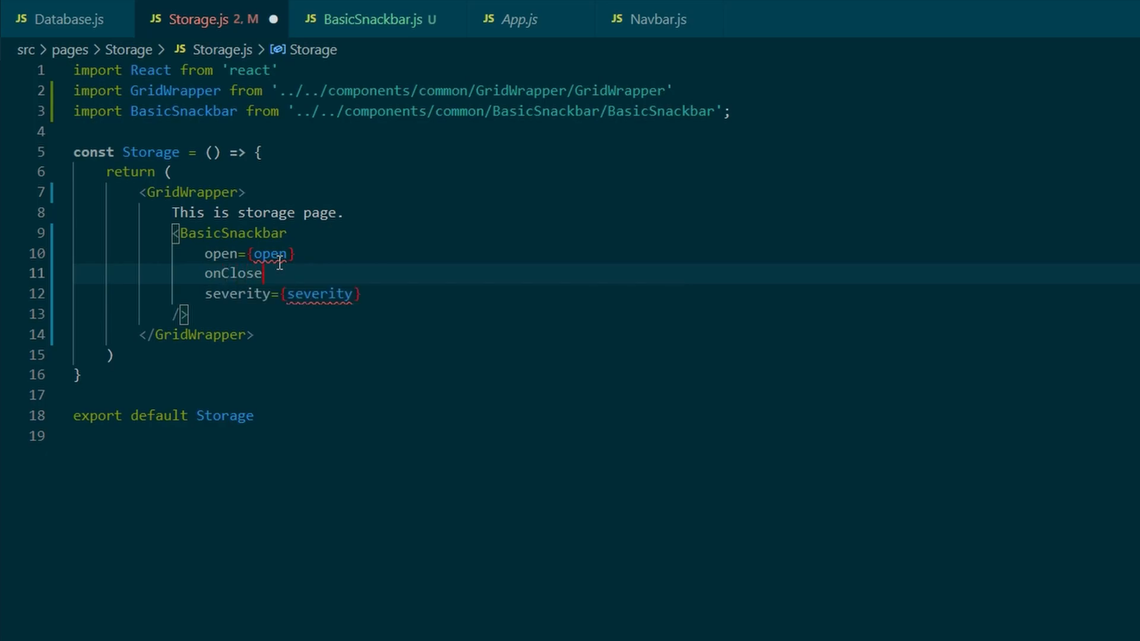
pyautogui.write('={onClose}')
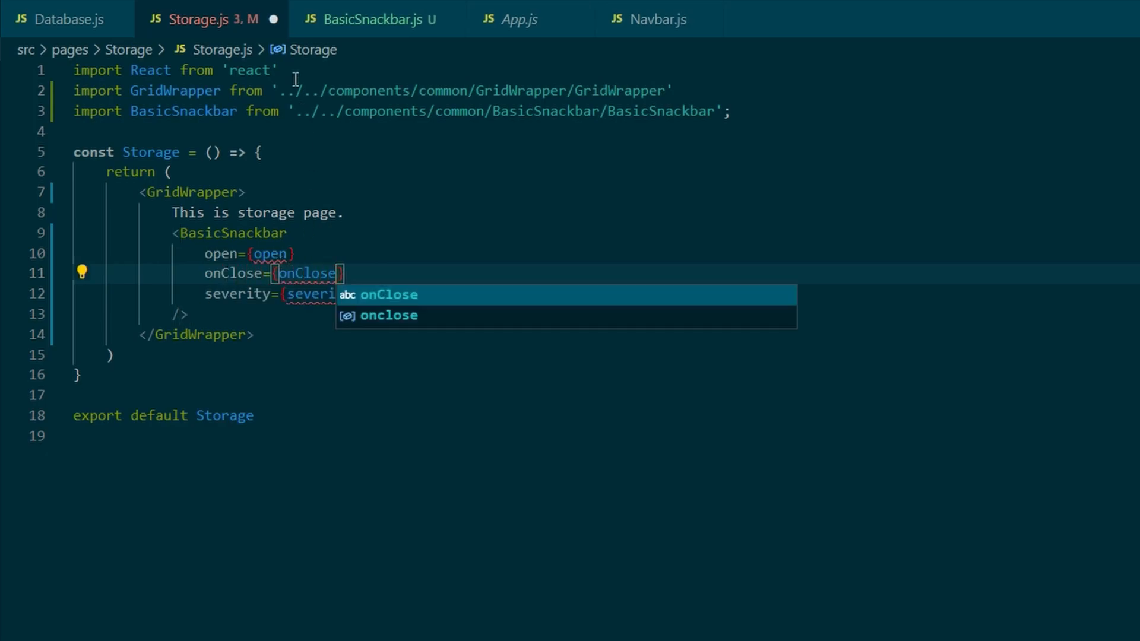
pyautogui.click(372, 19)
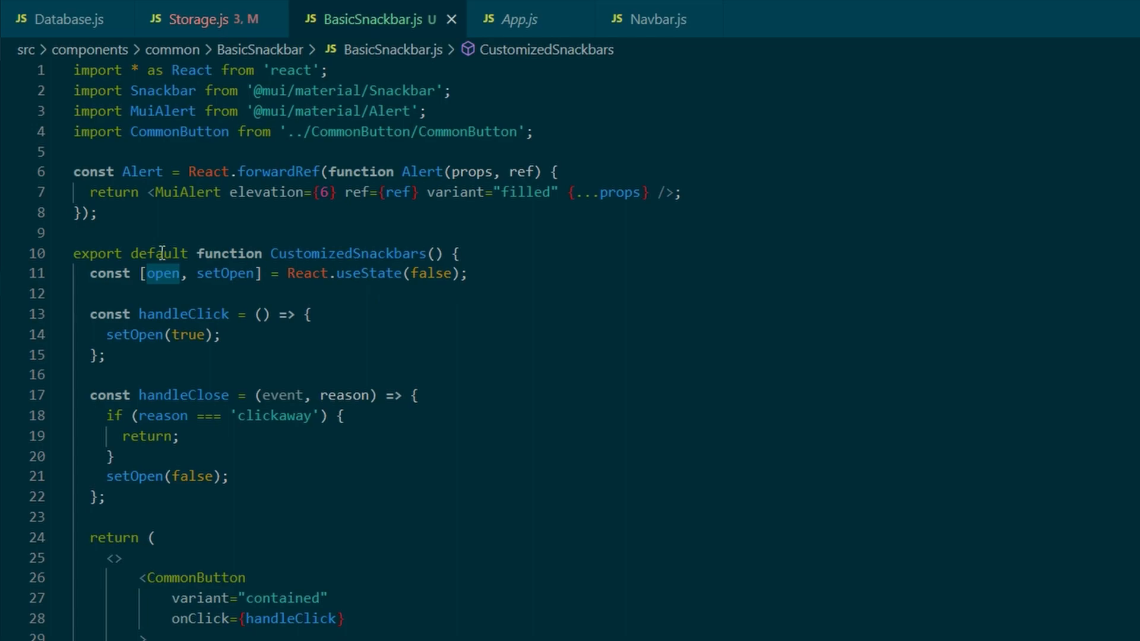
pyautogui.moveTo(342, 432)
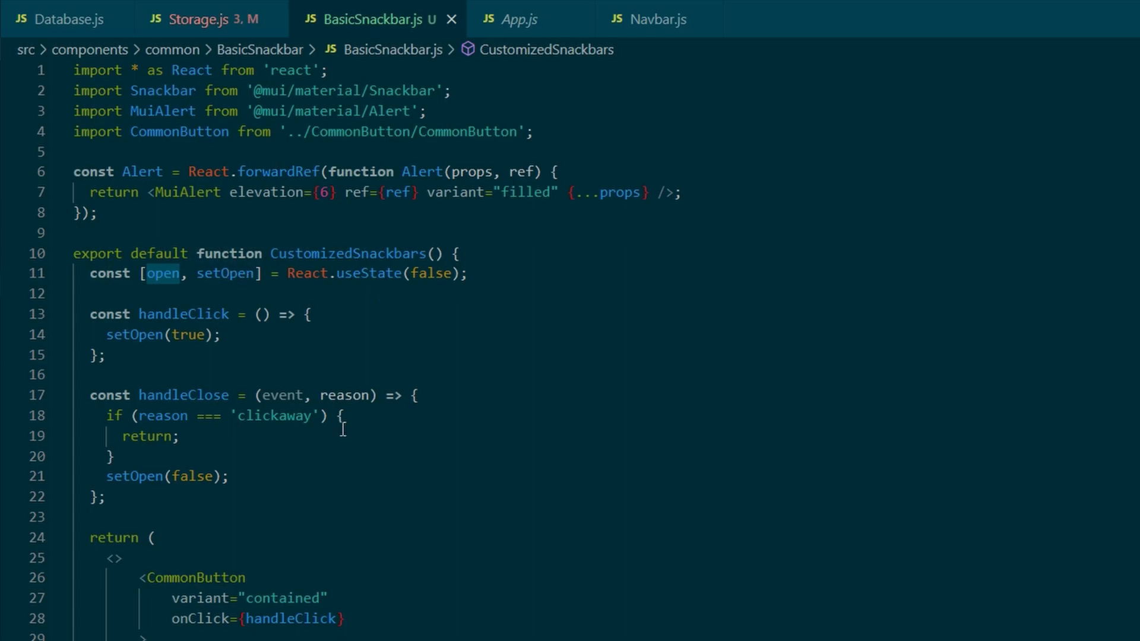
pyautogui.moveTo(228, 254)
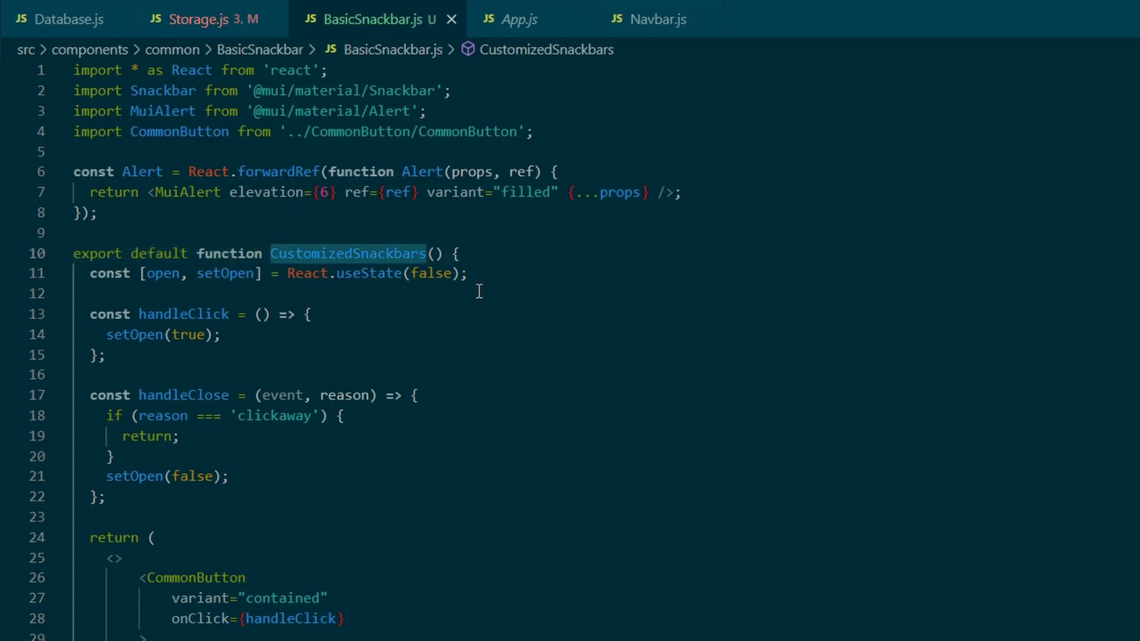
# Rewrite BasicSnackbar as a const arrow component named BasicSnackbar.
pyautogui.write('BasicSnackbar = () {')
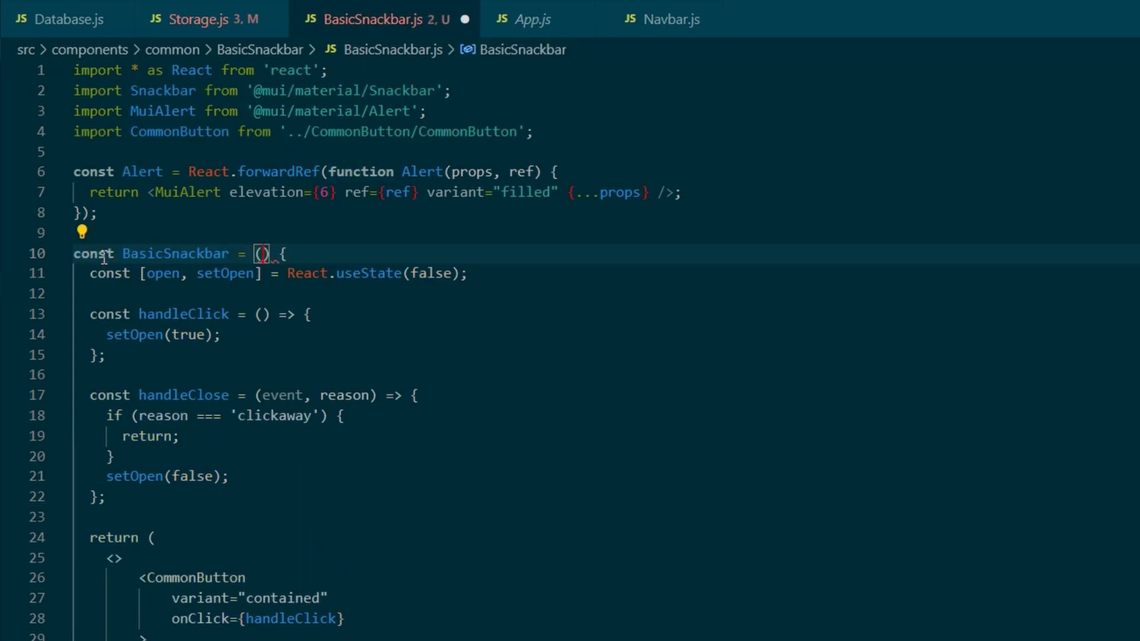
pyautogui.write('=>')
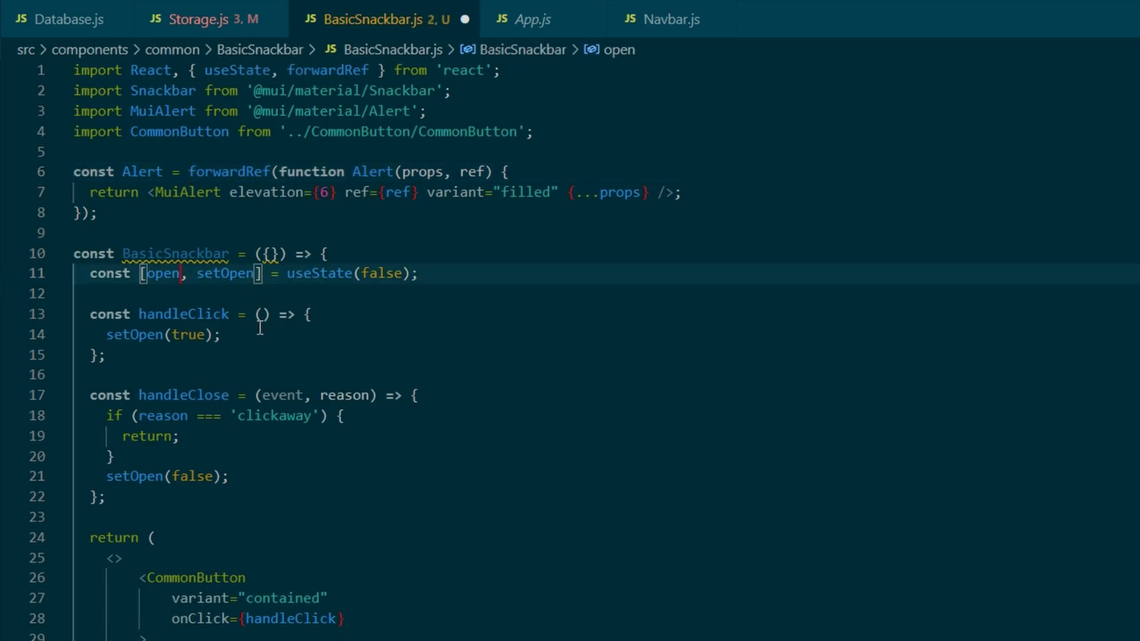
pyautogui.scroll(-3)
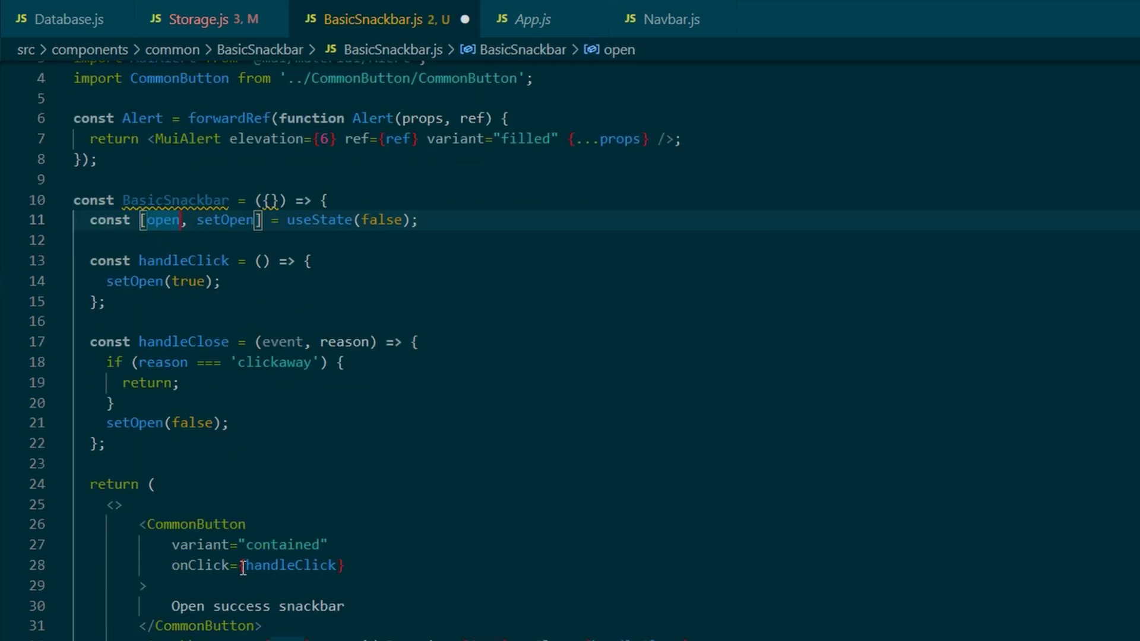
pyautogui.scroll(-3)
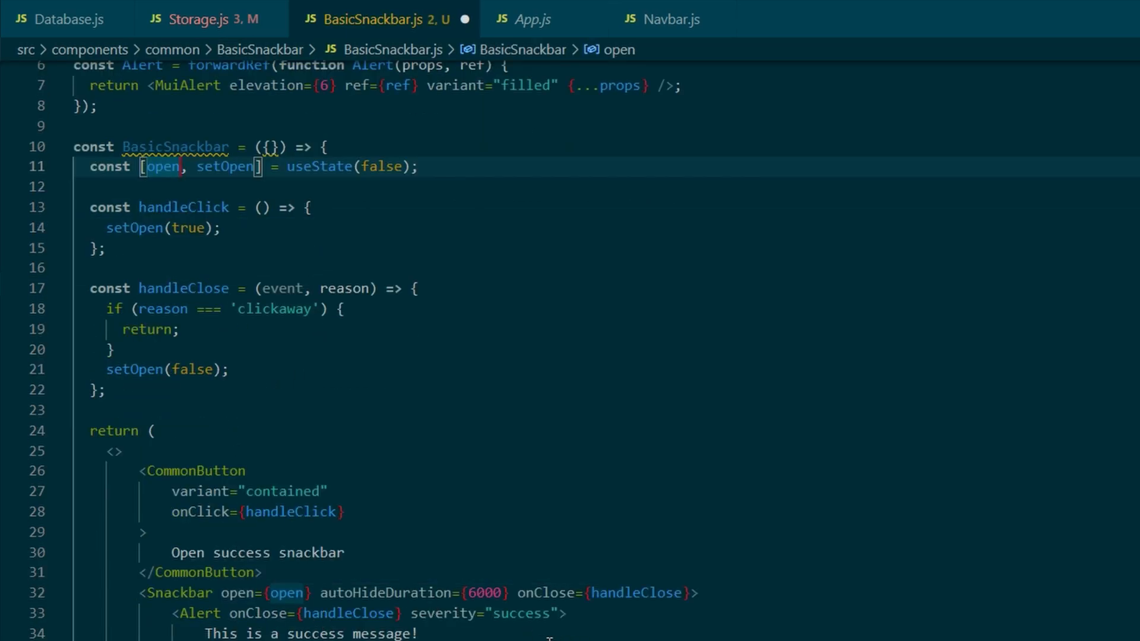
pyautogui.moveTo(294, 436)
pyautogui.write(' o')
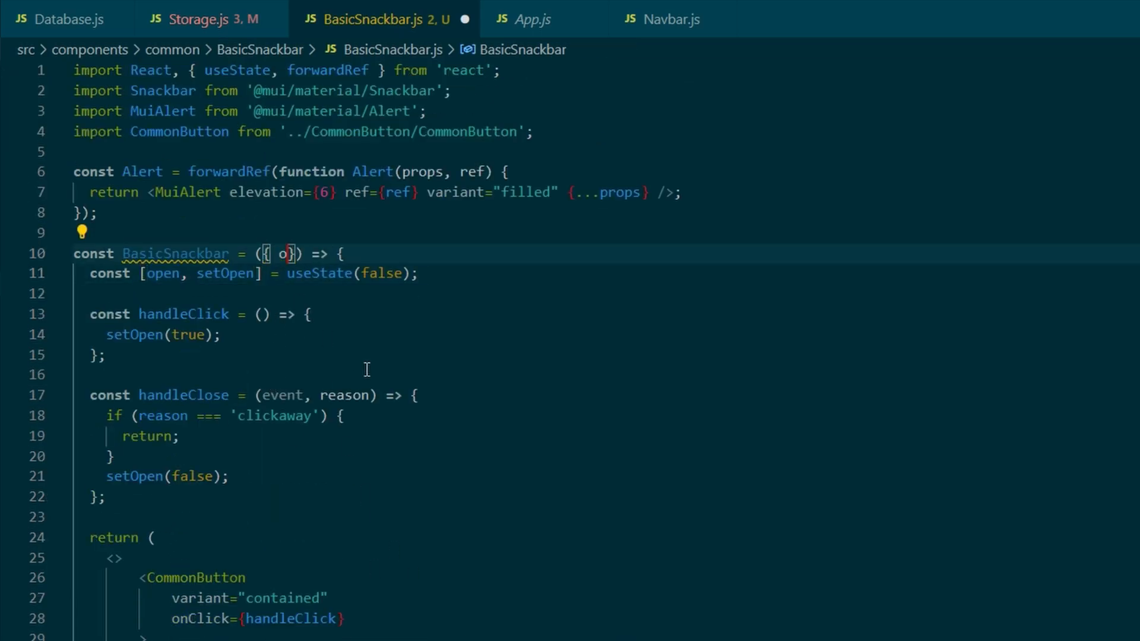
# Destructure open, onClose and severity props, then move the state and handlers into Storage.js.
pyautogui.write('pen, onClose, se')
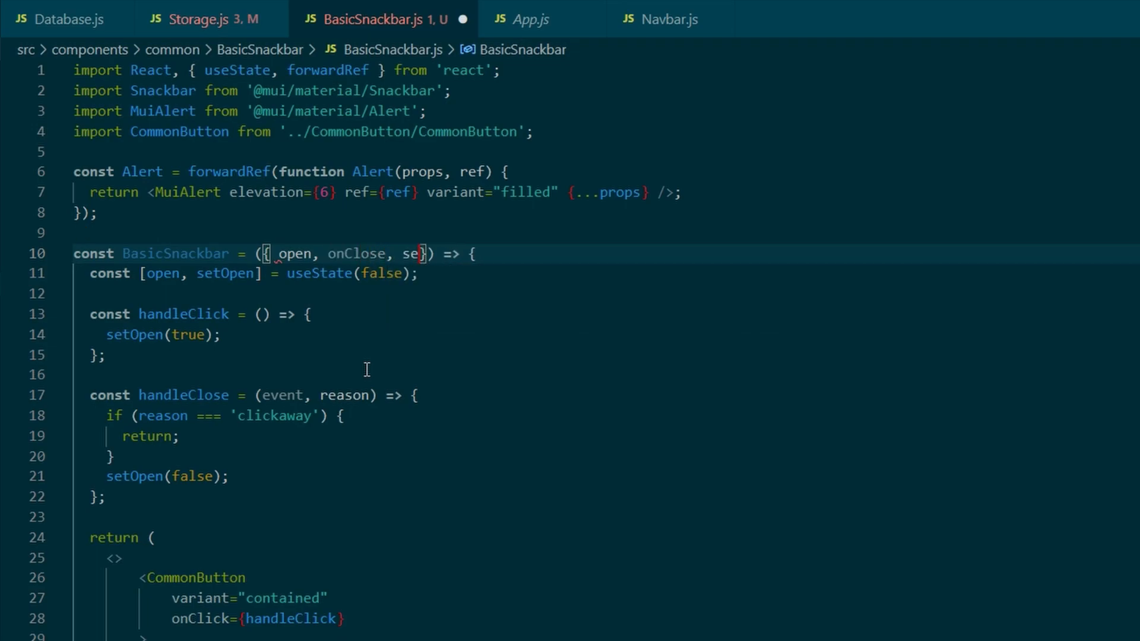
pyautogui.write('verity')
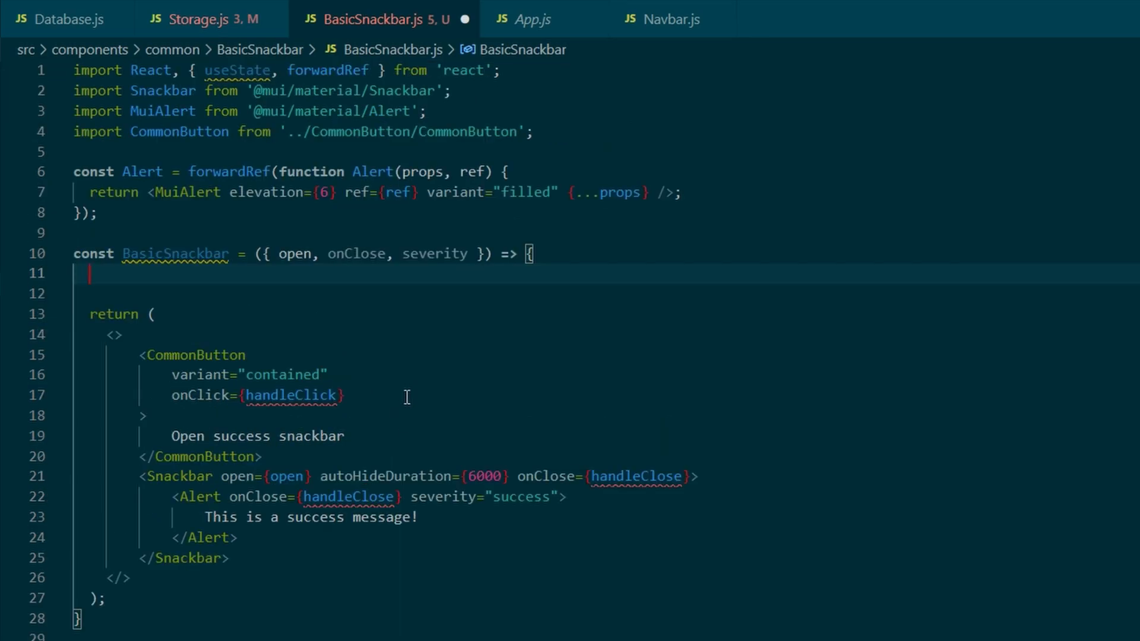
pyautogui.click(205, 19)
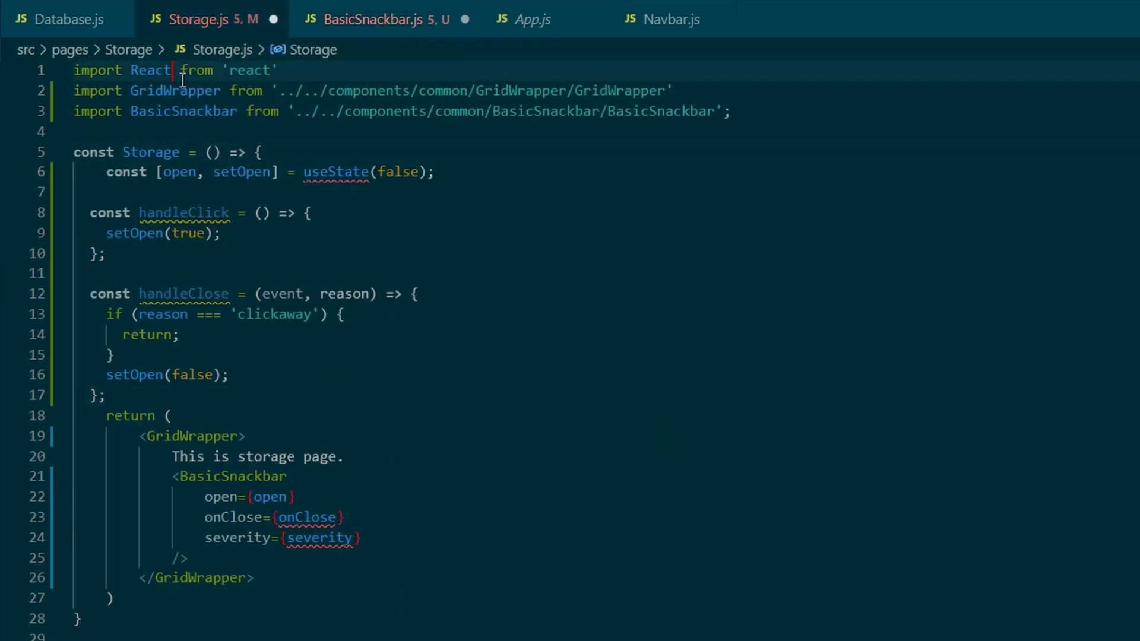
# Add { useState } to the React import in Storage.js.
pyautogui.write(', {}')
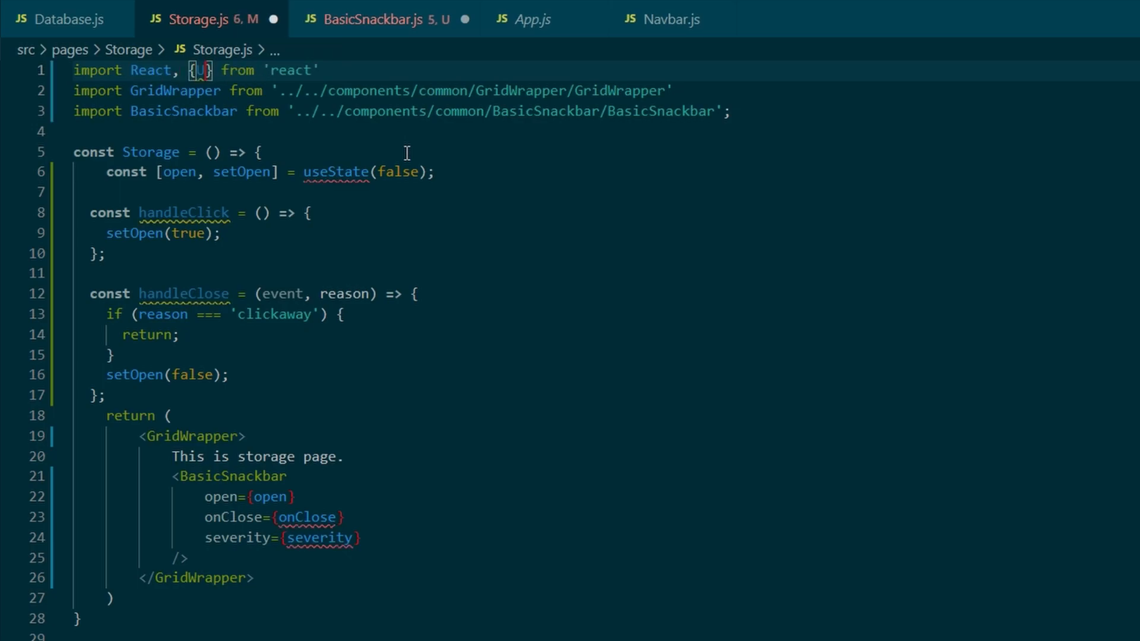
pyautogui.write('useState')
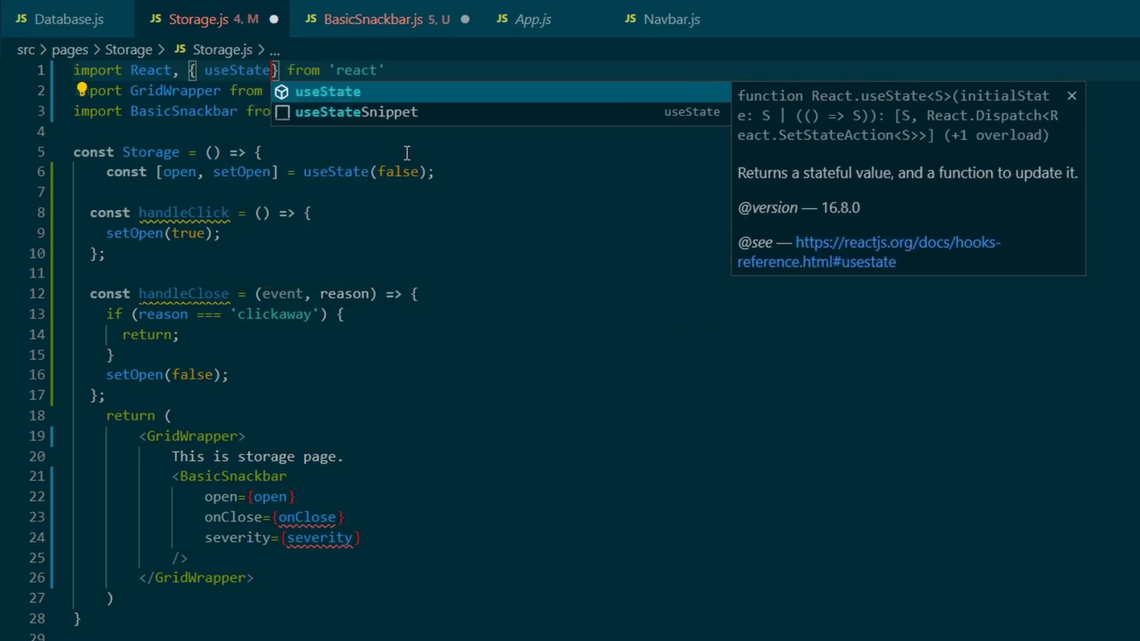
pyautogui.click(372, 19)
pyautogui.write('e')
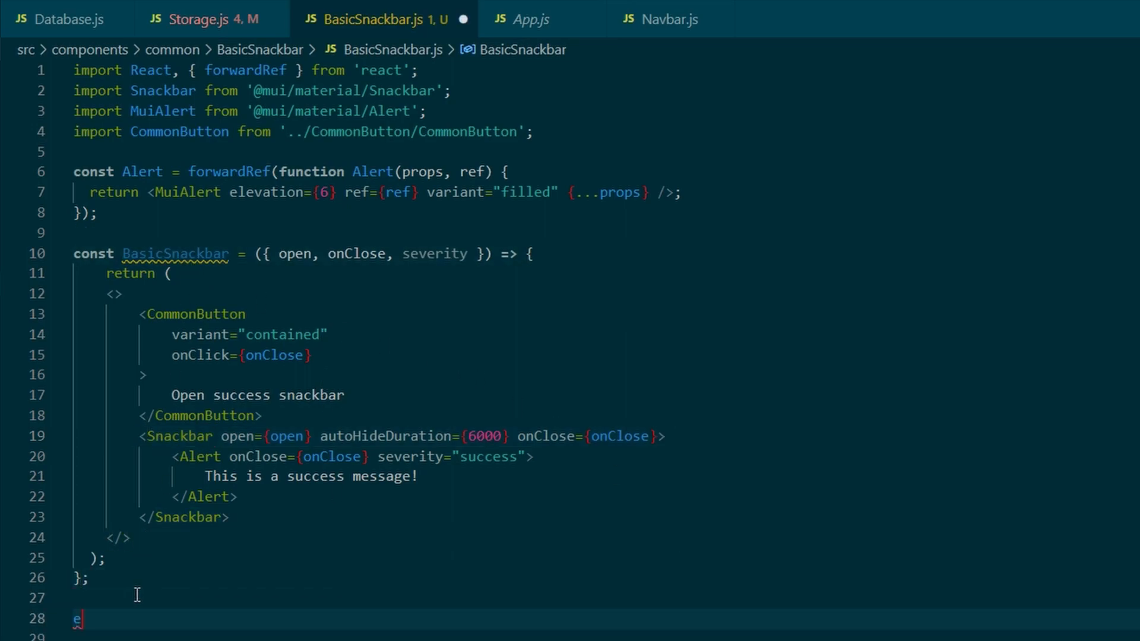
# Add 'export default BasicSnackbar' at the end of BasicSnackbar.js and return to Storage.js.
pyautogui.write('xport default')
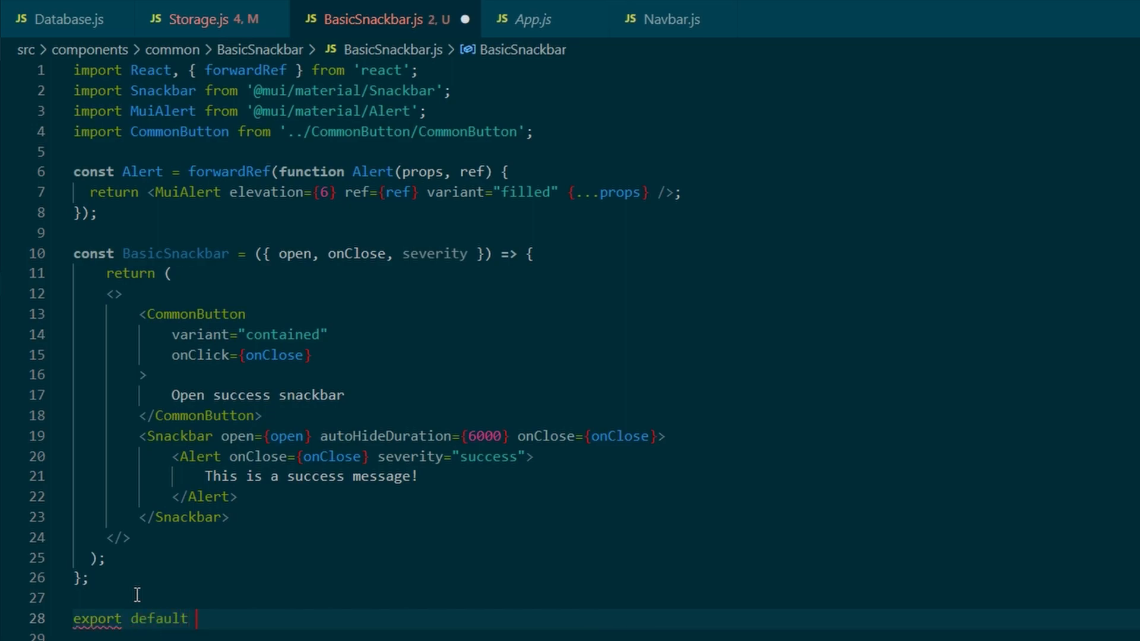
pyautogui.write('BasicSnackbar')
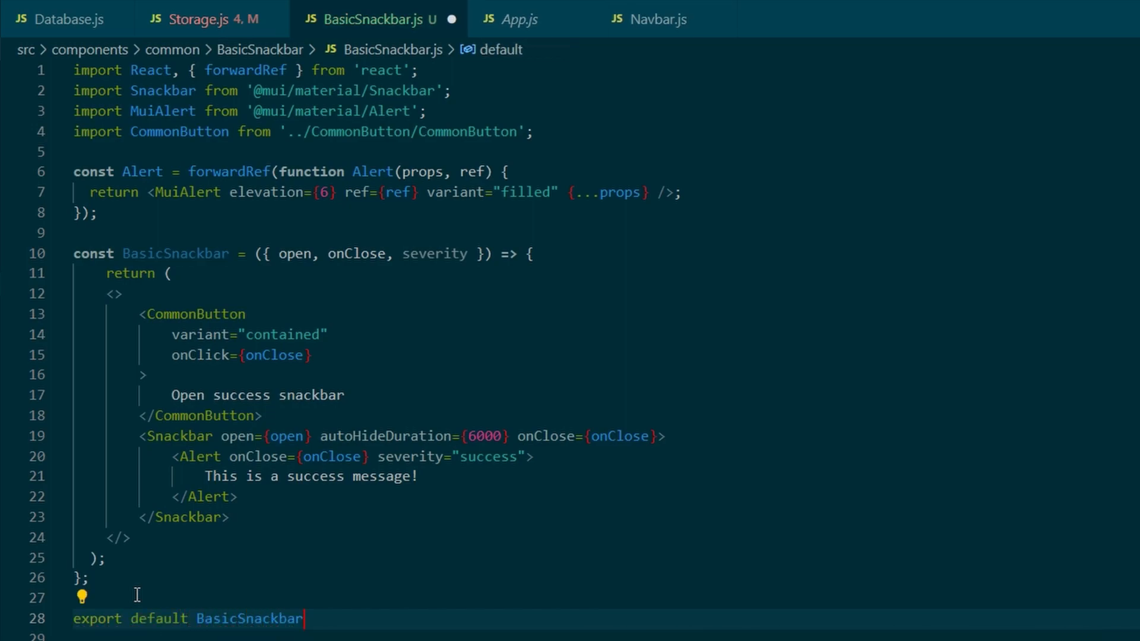
pyautogui.moveTo(237, 21)
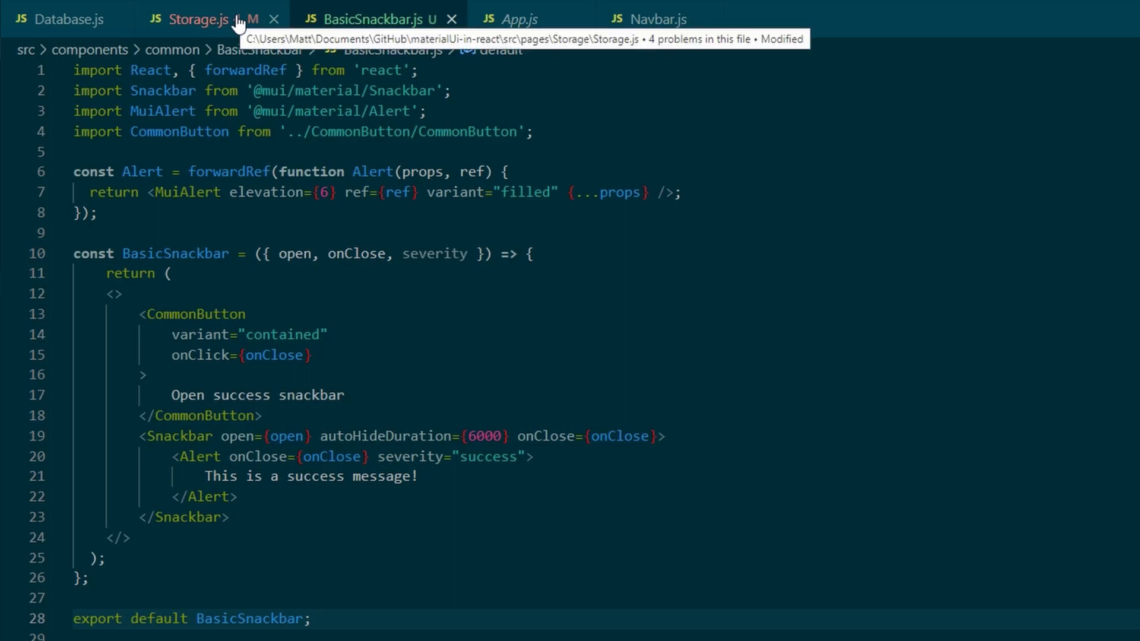
pyautogui.click(201, 19)
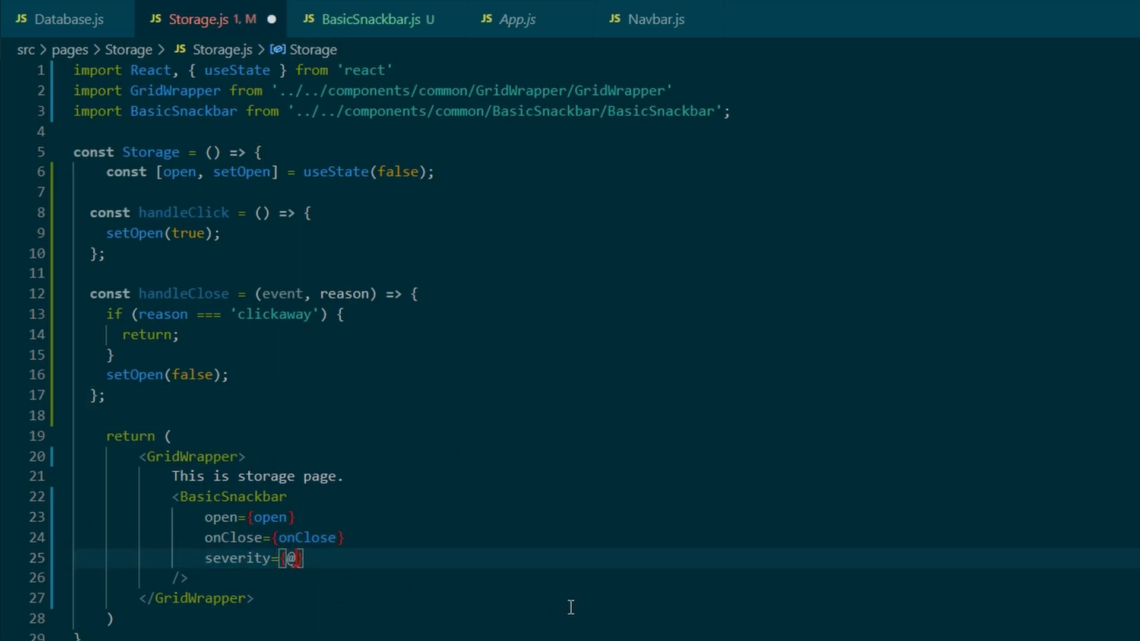
# Pass severity "error" with onClose commented out in Storage.js, and give BasicSnackbar's Alert severity={severity}.
pyautogui.press('Backspace')
pyautogui.write('"error"')
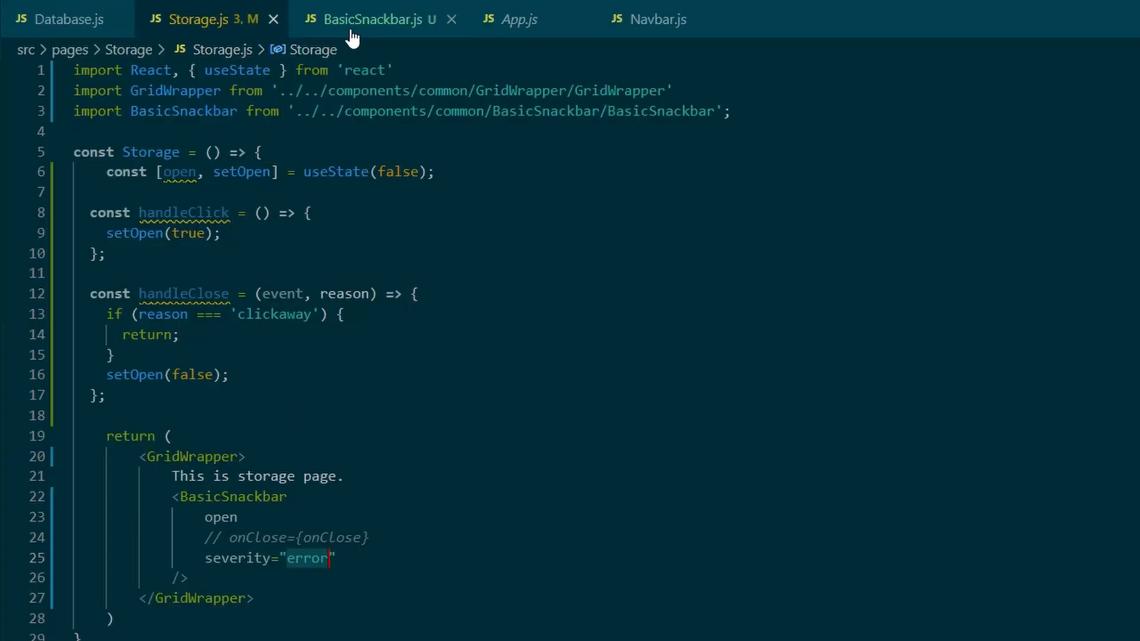
pyautogui.click(368, 19)
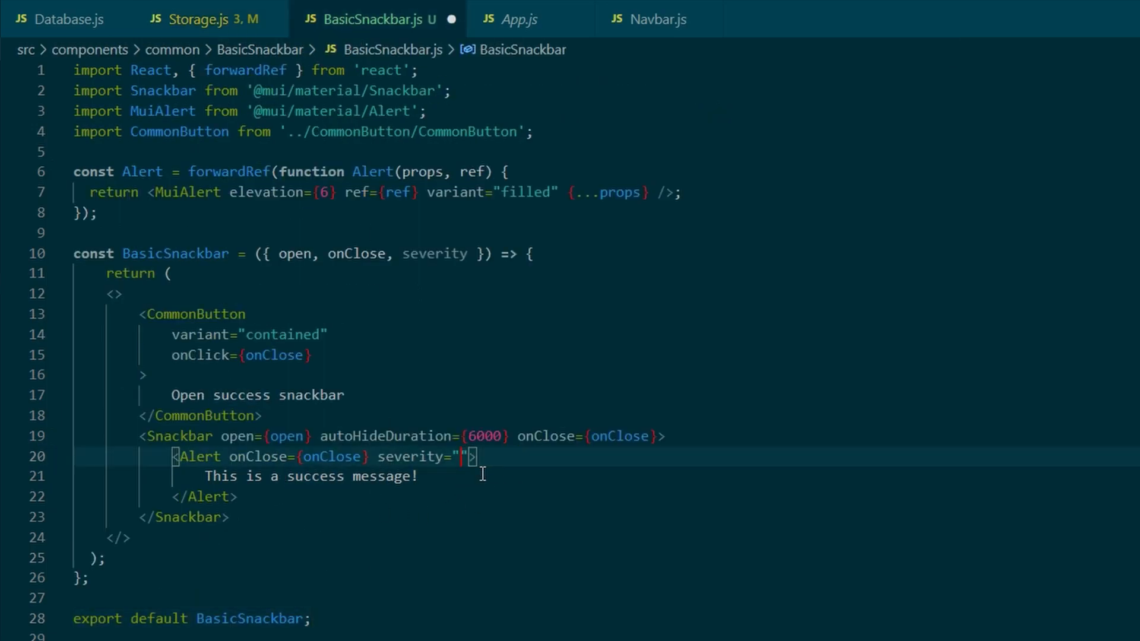
pyautogui.write('{severity}')
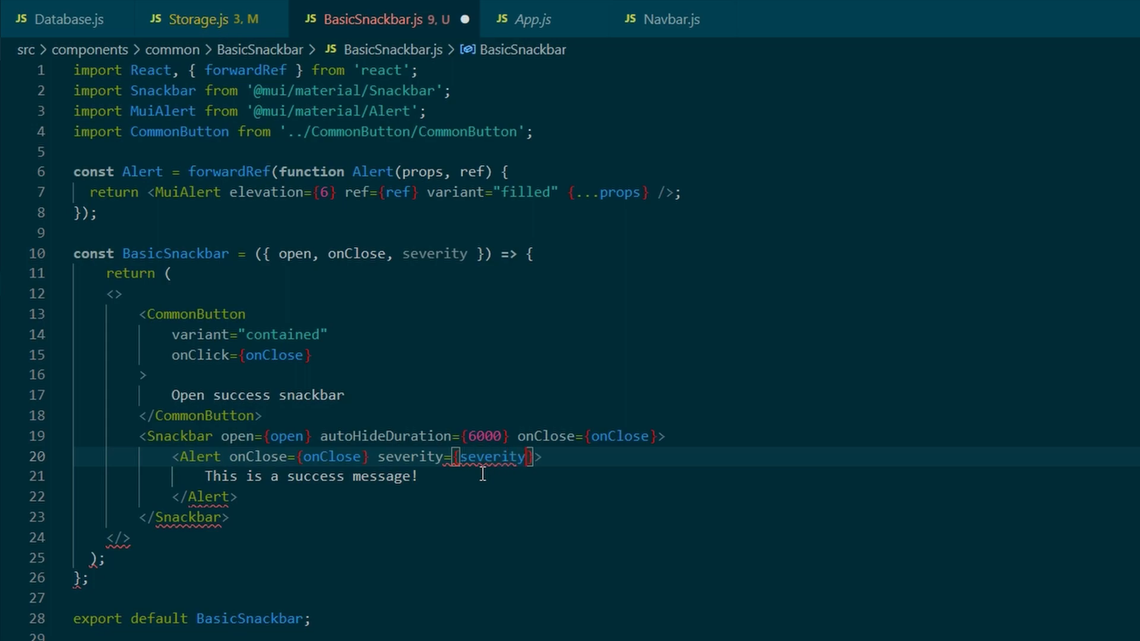
pyautogui.click(196, 19)
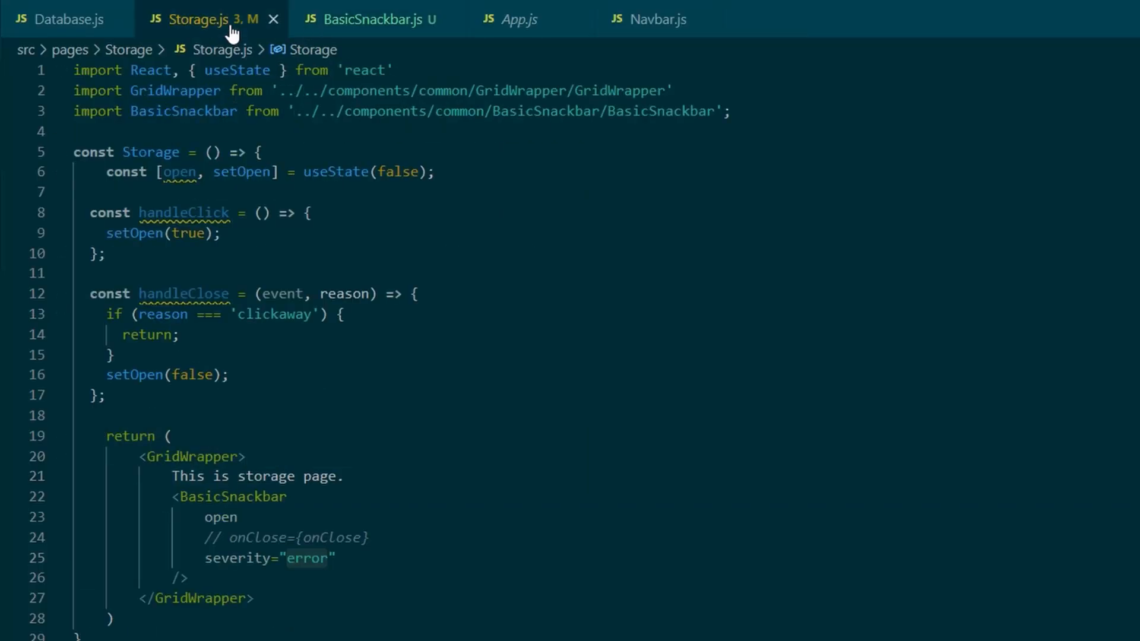
# Give Storage's BasicSnackbar severity "success", onClose={handleClose} and open={open}, then cut CommonButton out of BasicSnackbar.js.
pyautogui.write('warn')
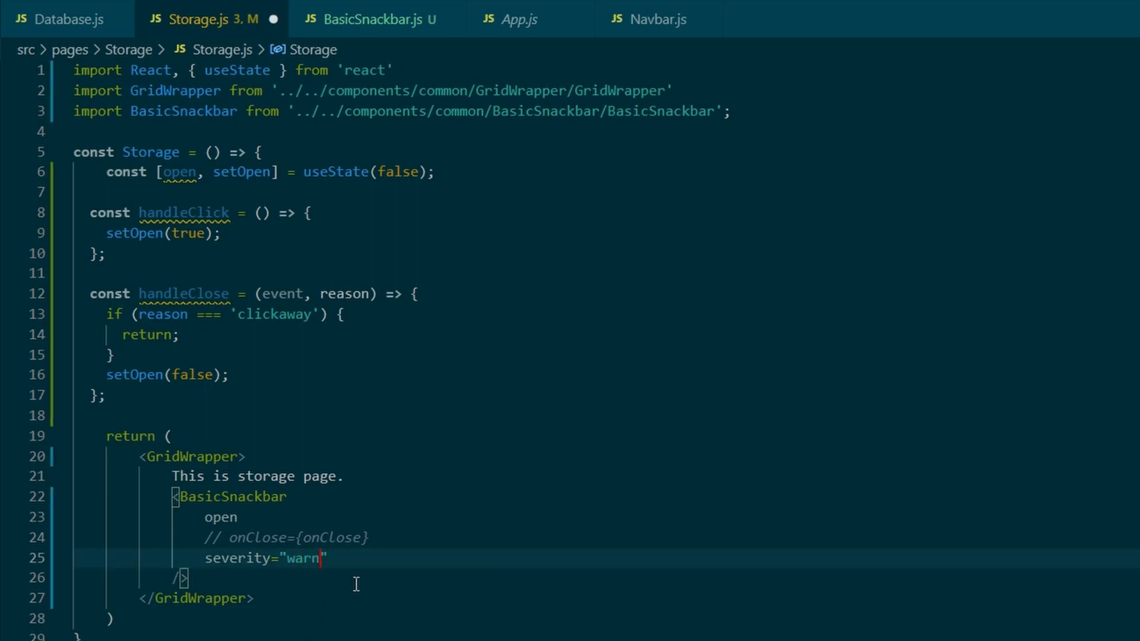
pyautogui.write('ing')
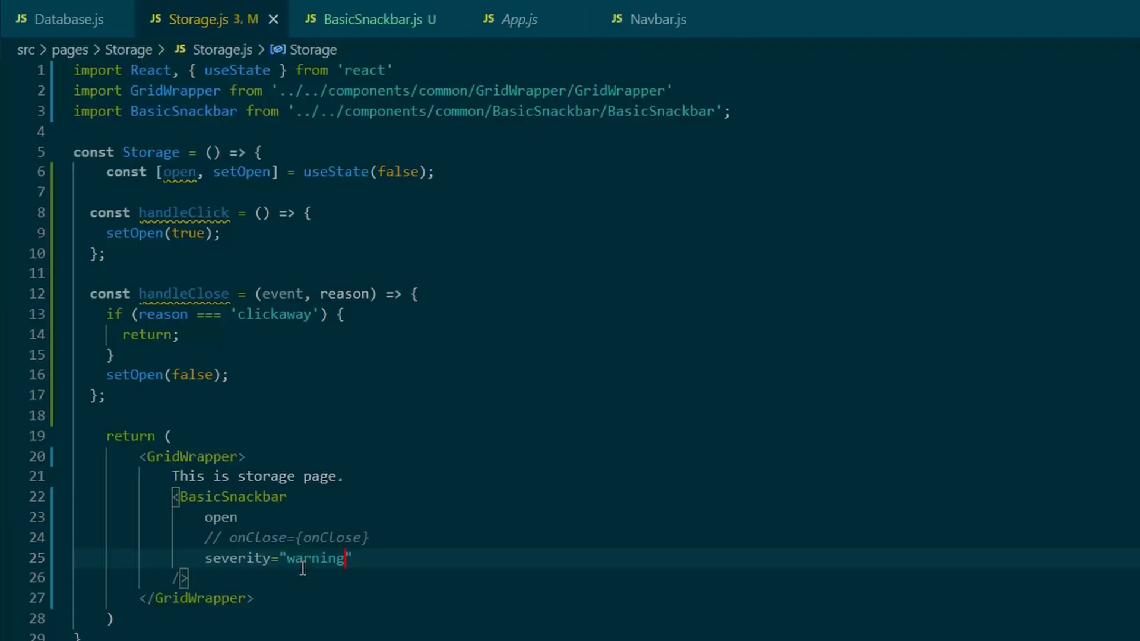
pyautogui.write('success')
pyautogui.click(287, 538)
pyautogui.write('hand')
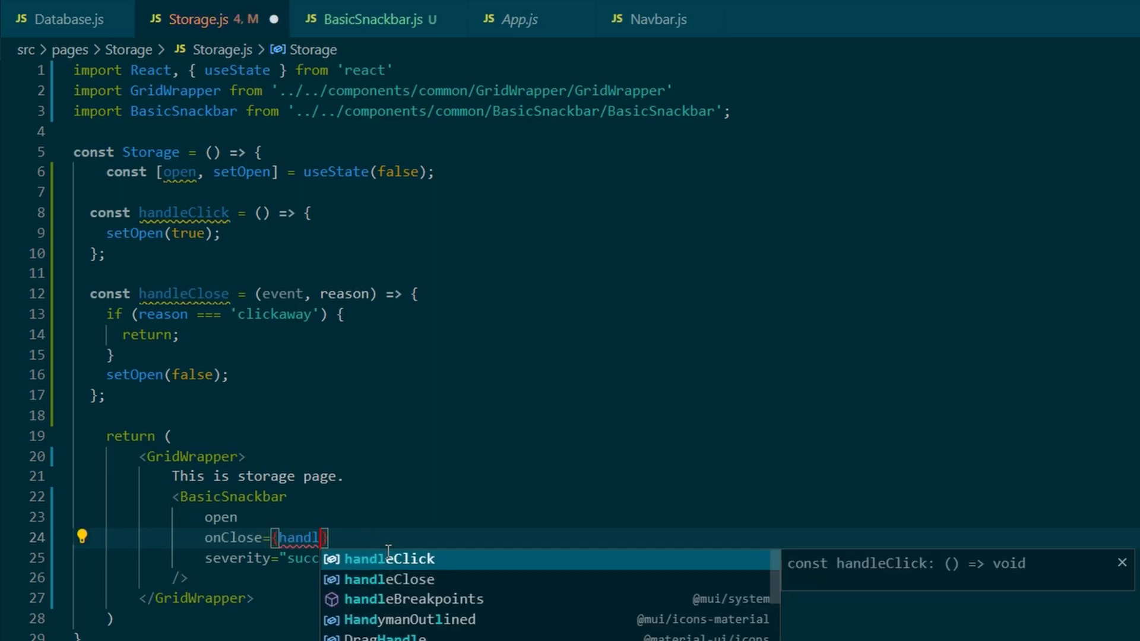
pyautogui.click(387, 579)
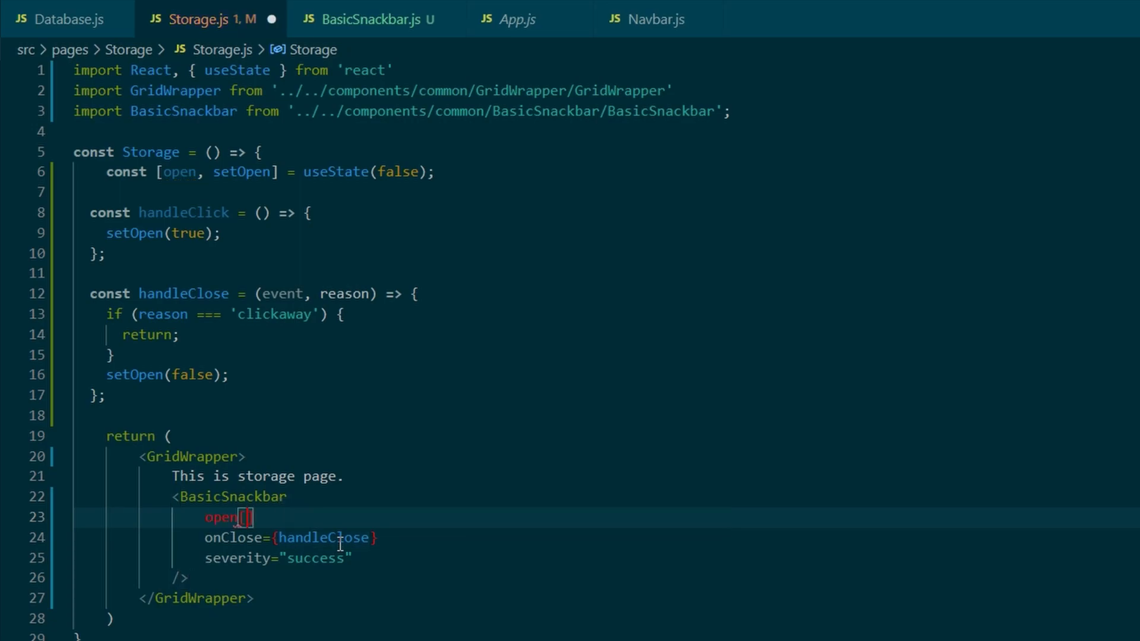
pyautogui.write('=')
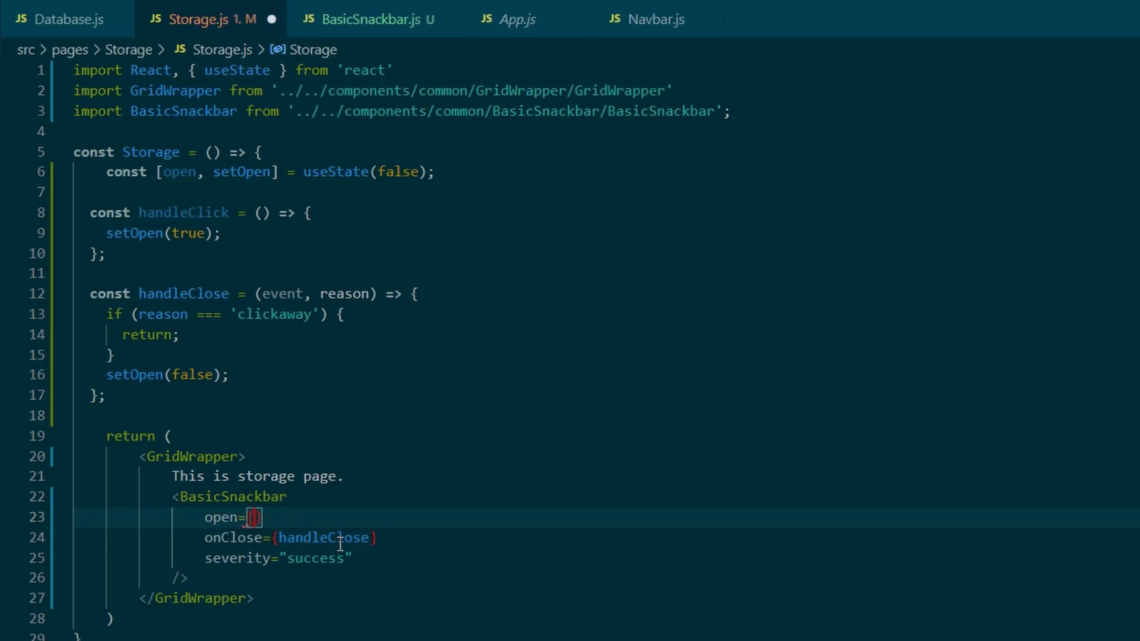
pyautogui.write('o')
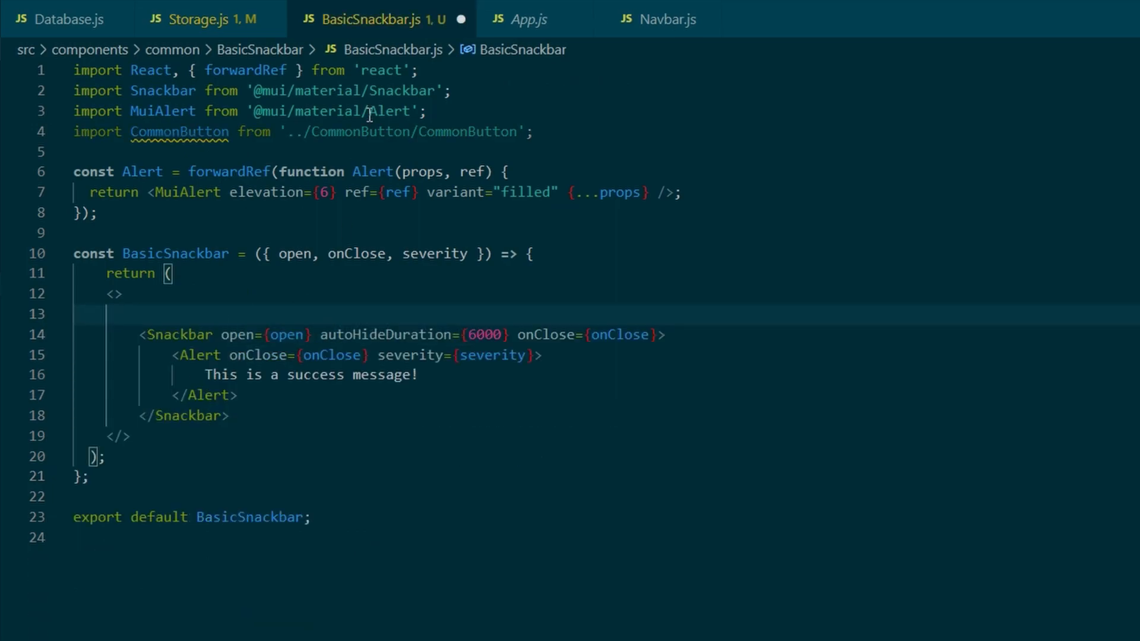
# Paste the CommonButton into Storage.js with onClick={handleClick}, import CommonButton from components/common, and save.
pyautogui.click(204, 19)
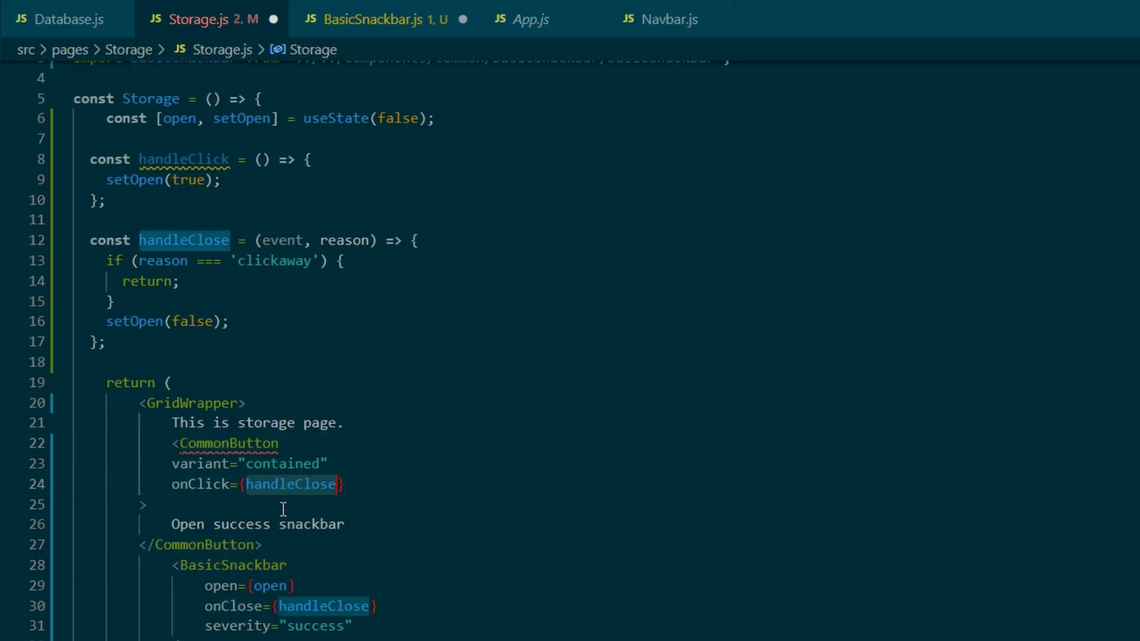
pyautogui.moveTo(316, 18)
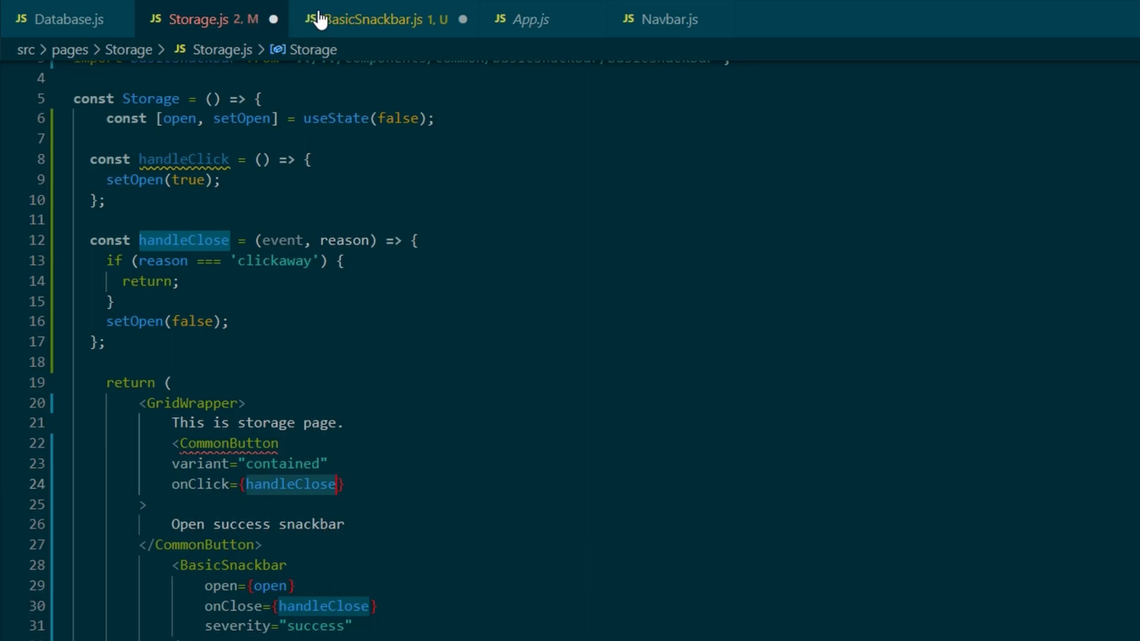
pyautogui.click(255, 484)
pyautogui.write('ick')
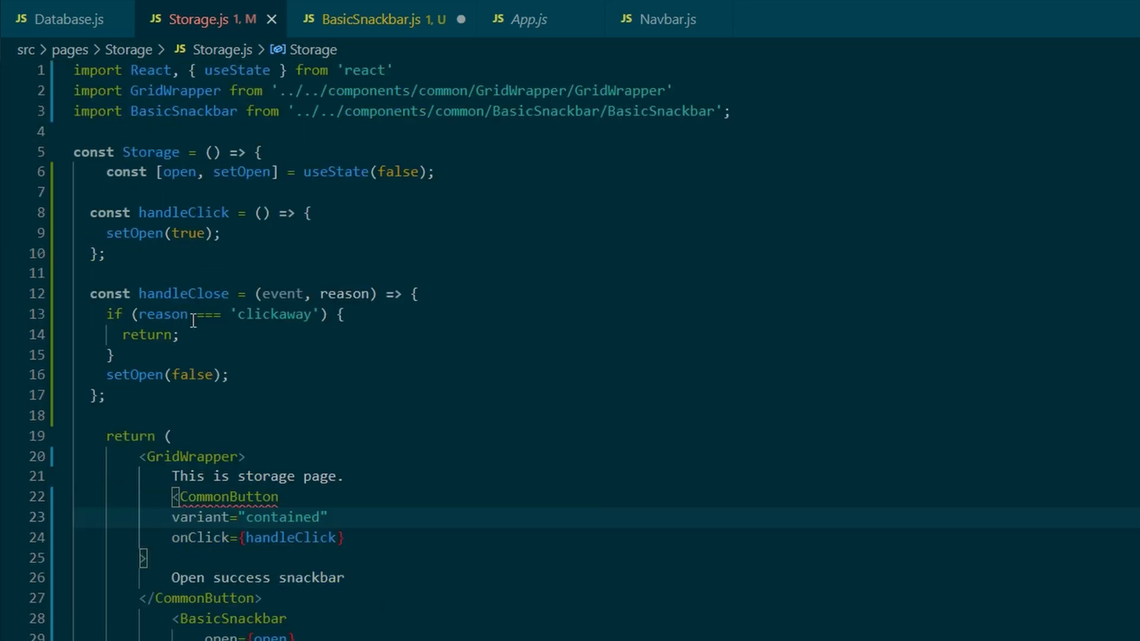
pyautogui.write('import')
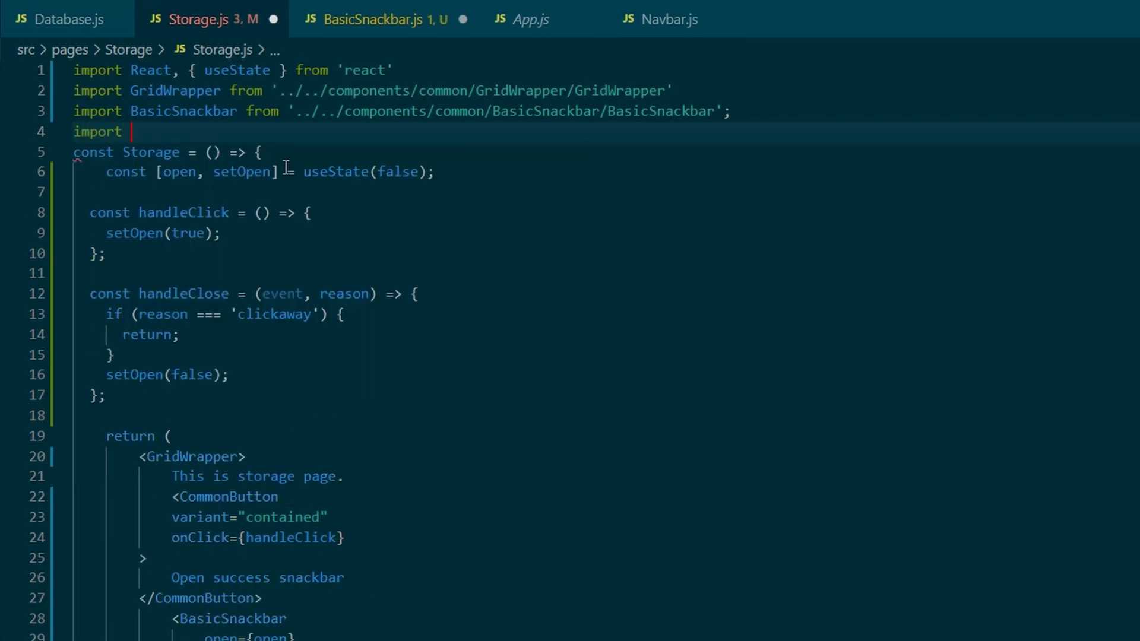
pyautogui.write("CommonButton from '../../components/common/CommonButton/CommonButton';")
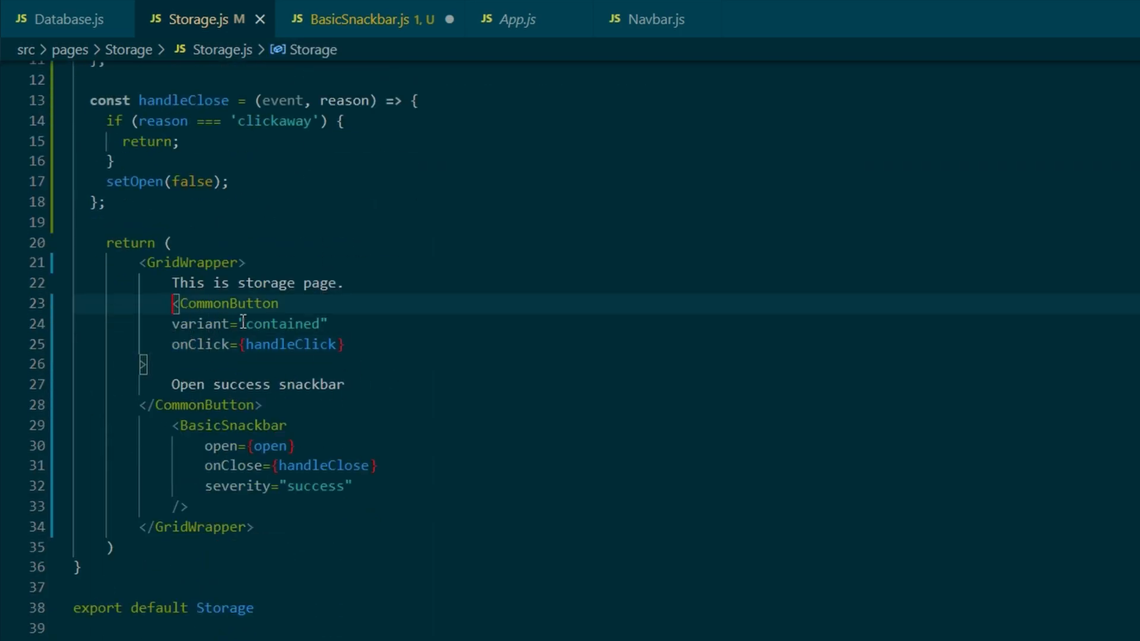
pyautogui.click(369, 19)
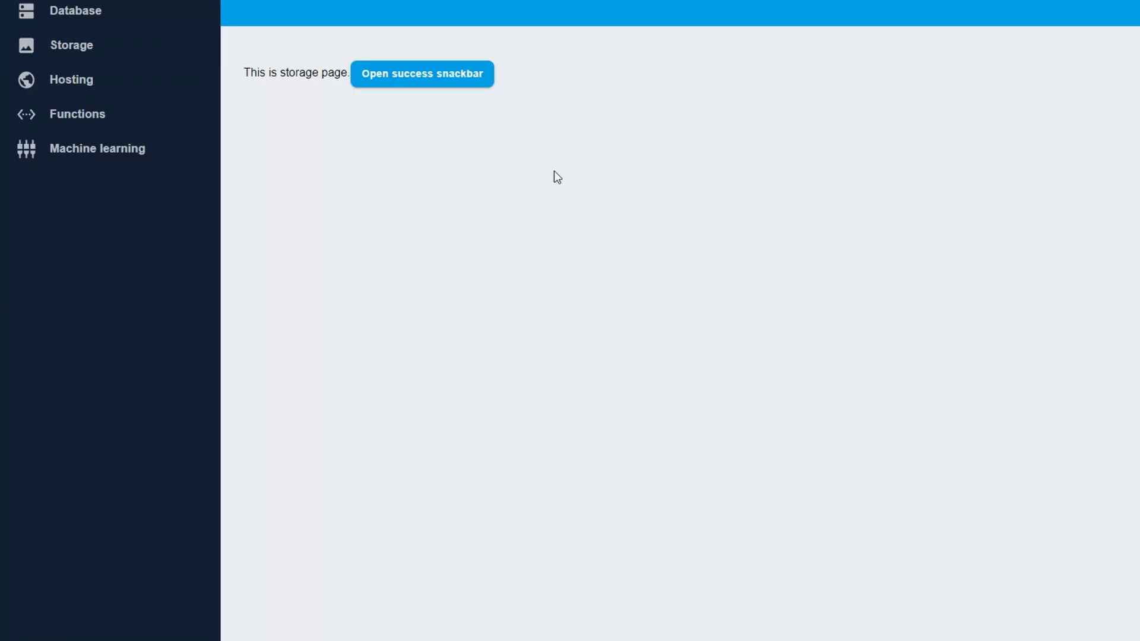
# Trigger the "This is a success message!" snackbar with the Storage page's button.
pyautogui.click(422, 74)
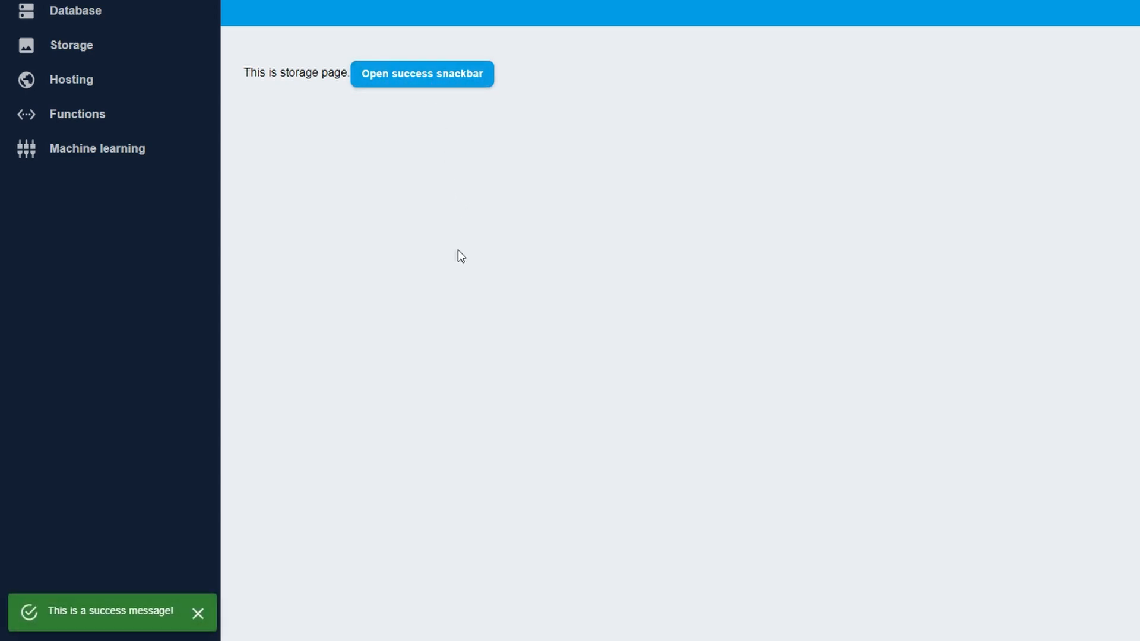
pyautogui.moveTo(232, 613)
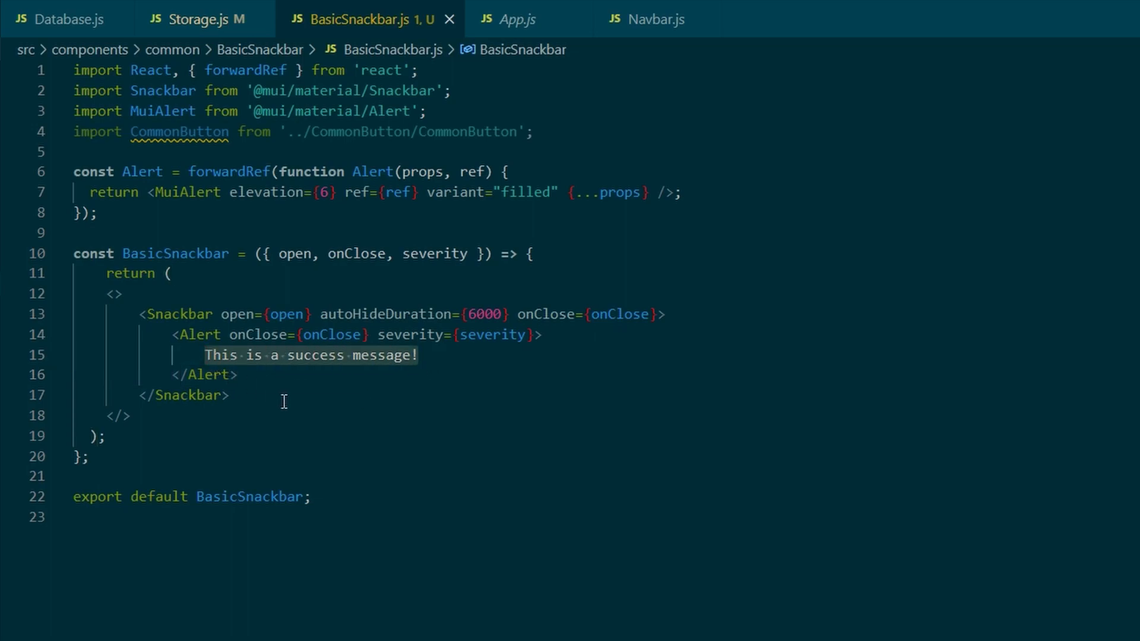
# Destructure a message prop in BasicSnackbar, show {message} inside the Alert, and put the Snackbar props on separate lines.
pyautogui.write('mne')
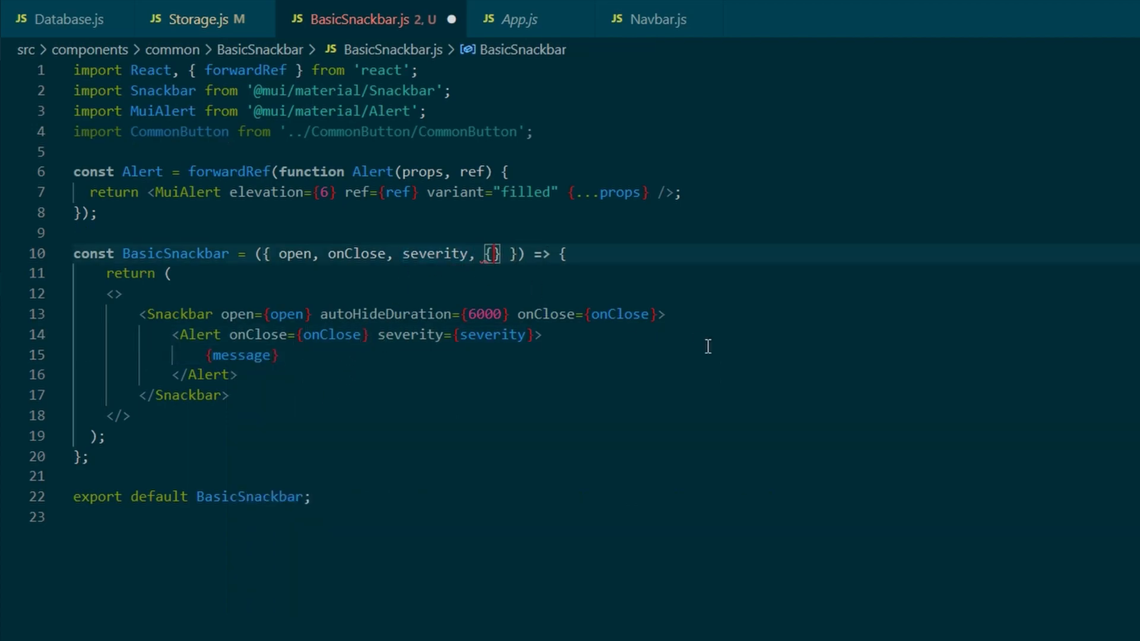
pyautogui.write('message')
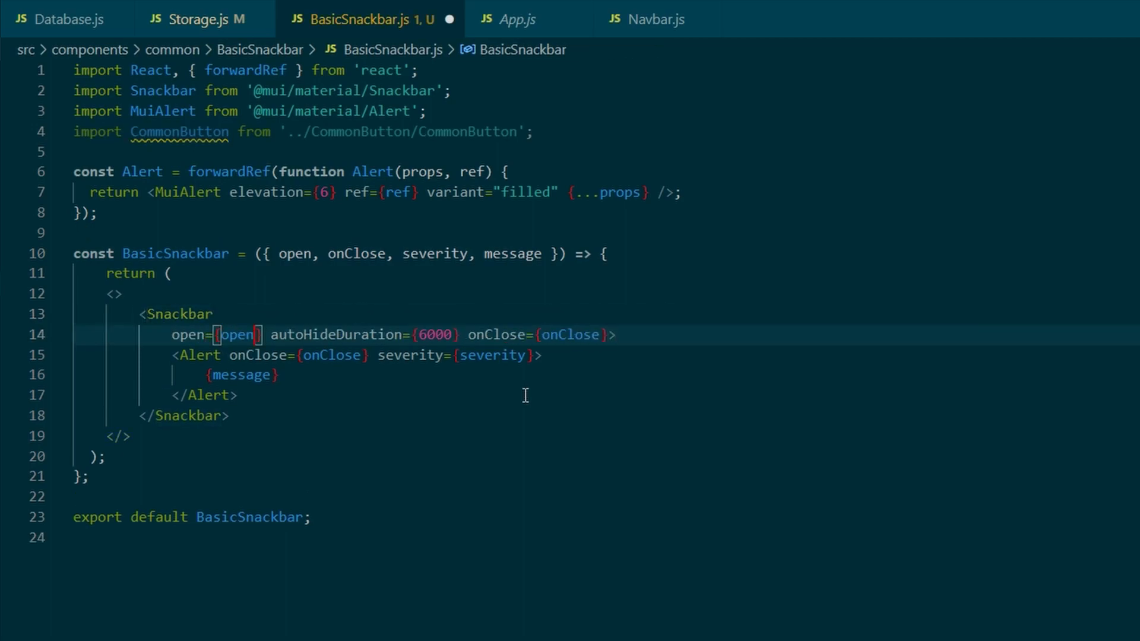
pyautogui.press('Enter')
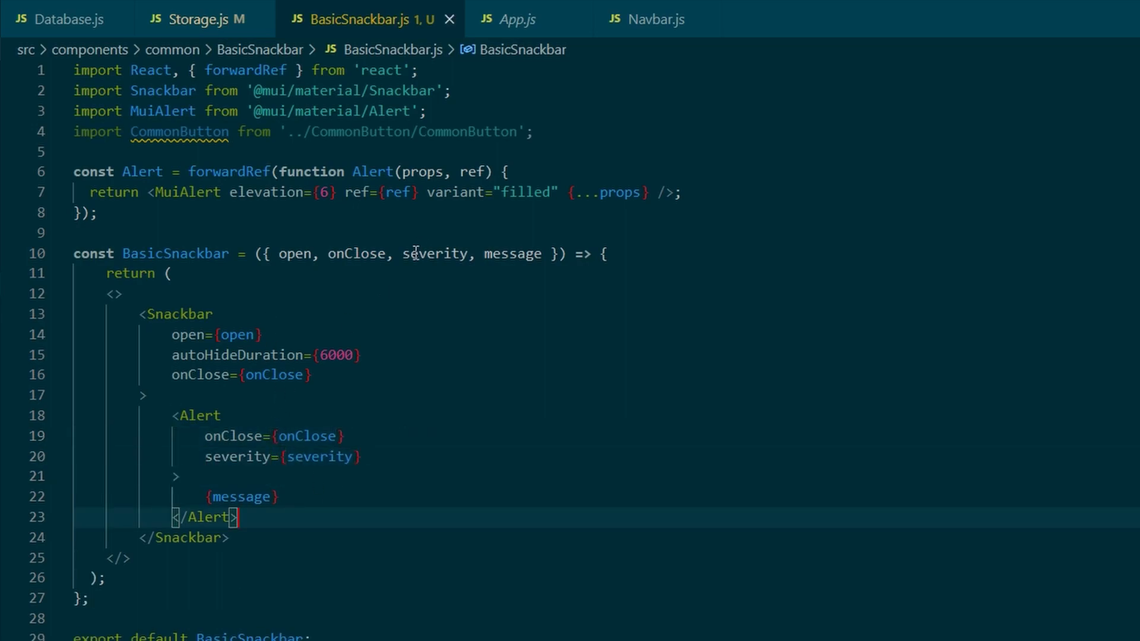
pyautogui.click(196, 19)
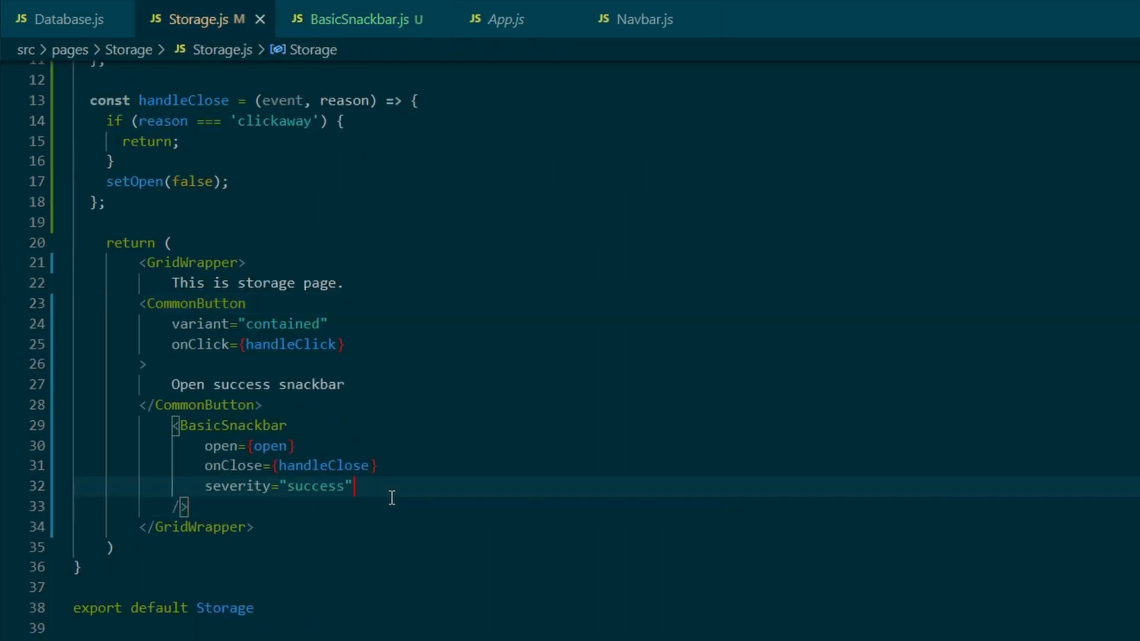
# Give Storage's BasicSnackbar message="Error msg" and severity "error".
pyautogui.write('message=')
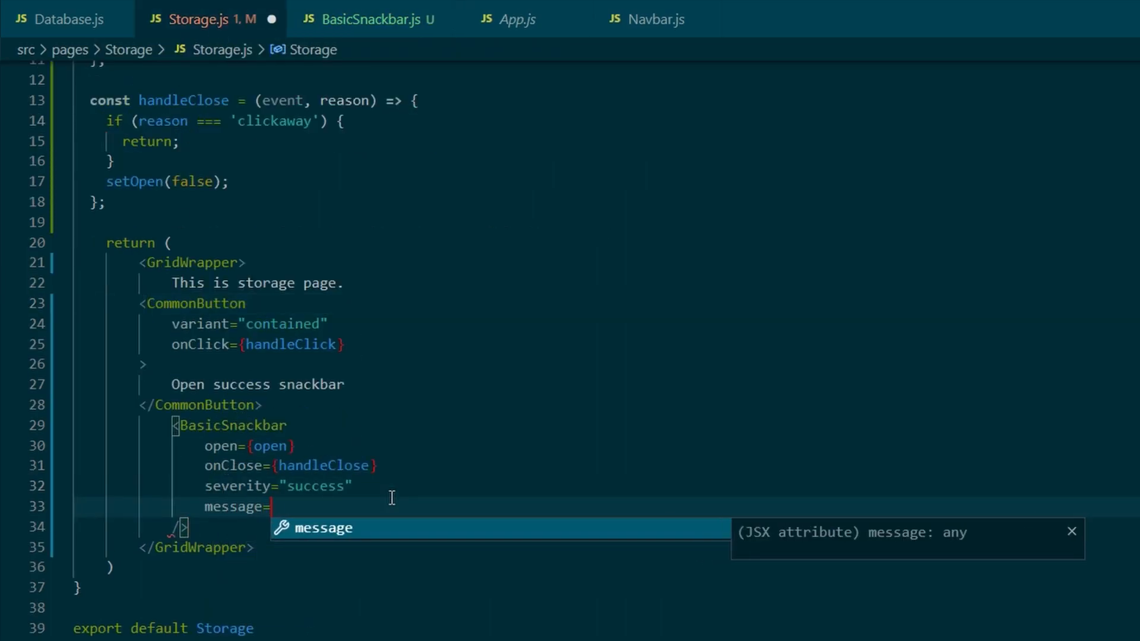
pyautogui.write('"Succe"')
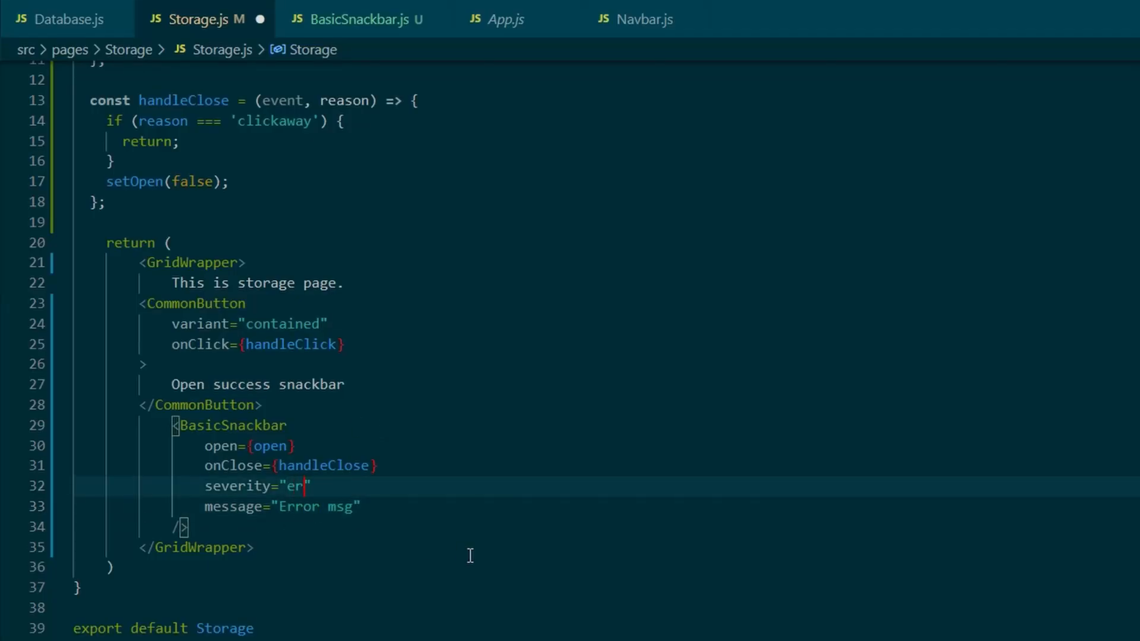
pyautogui.write('ror')
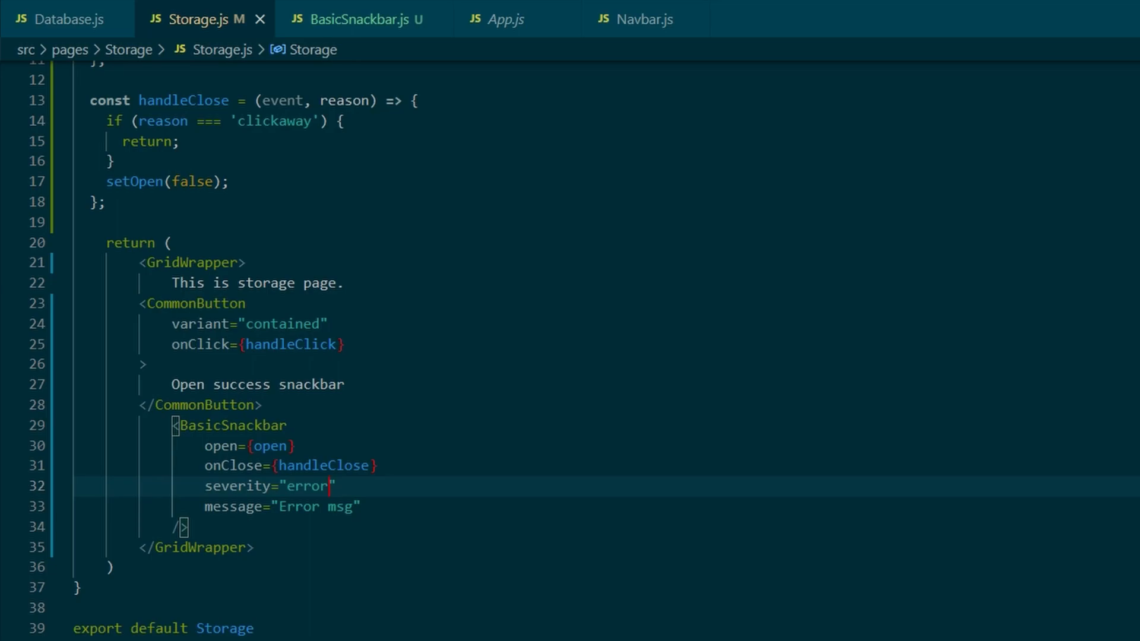
pyautogui.moveTo(256, 556)
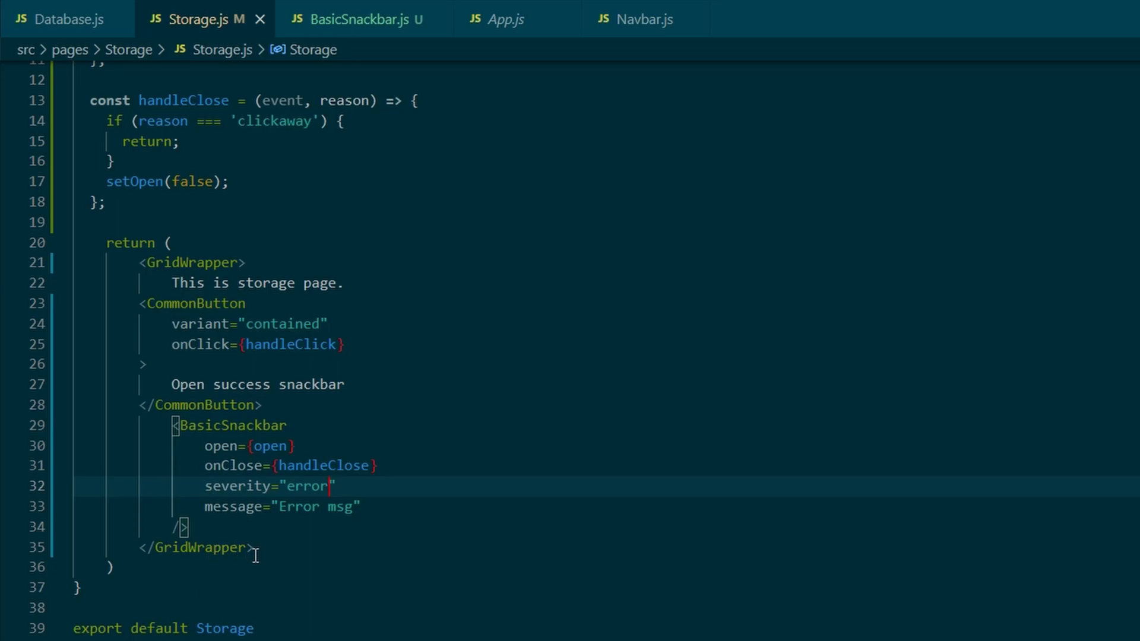